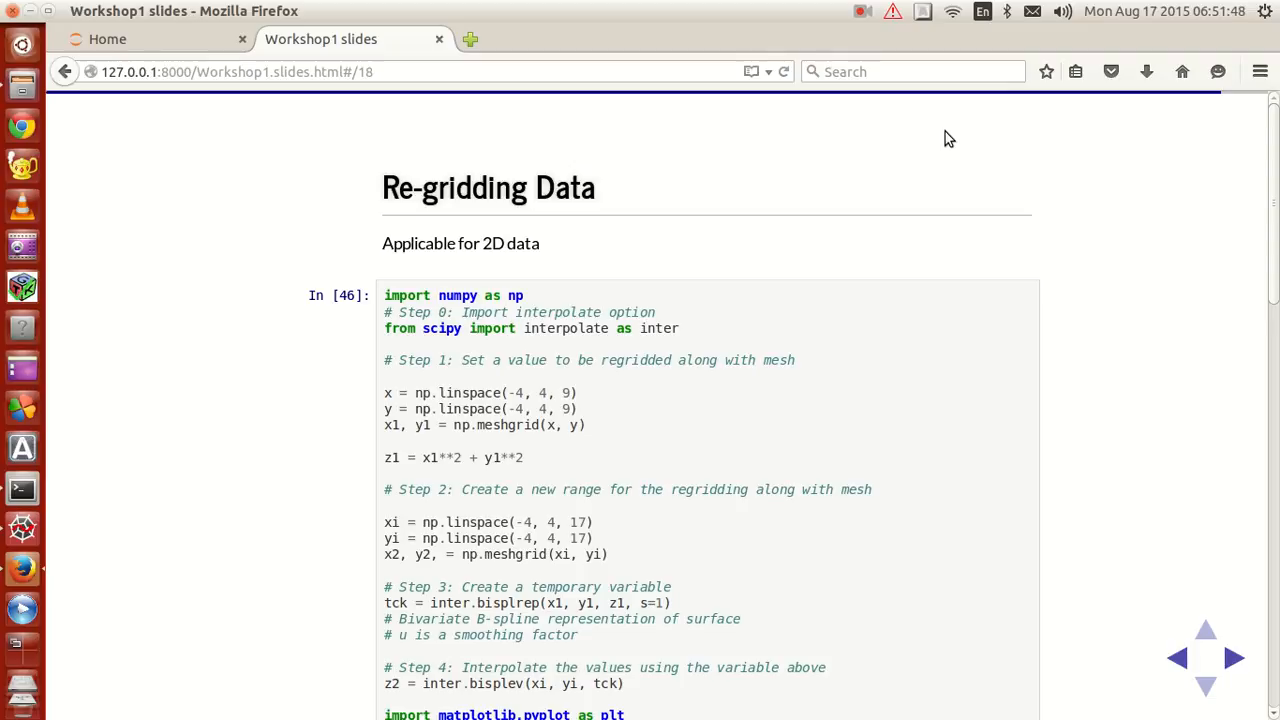
Select the interpolate import, x/y linspace and meshgrid lines on the Re-gridding Data slide for copying.
scroll(down, 3)
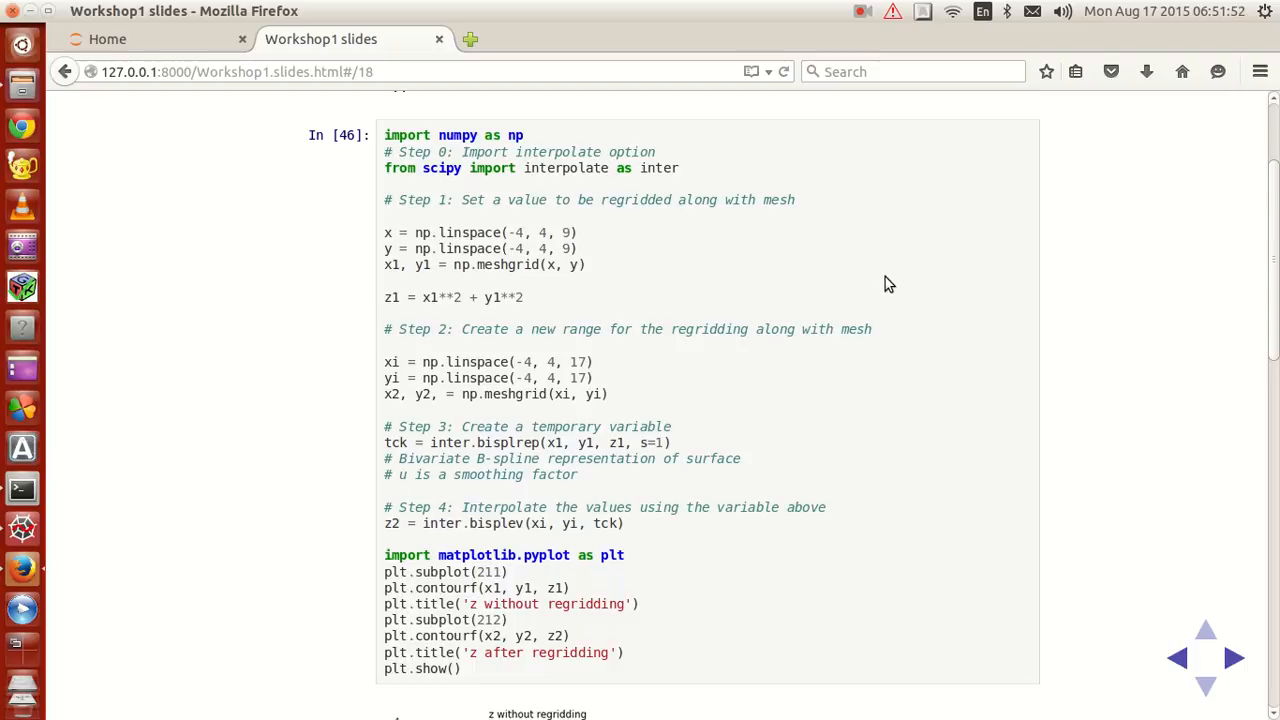
scroll(up, 3)
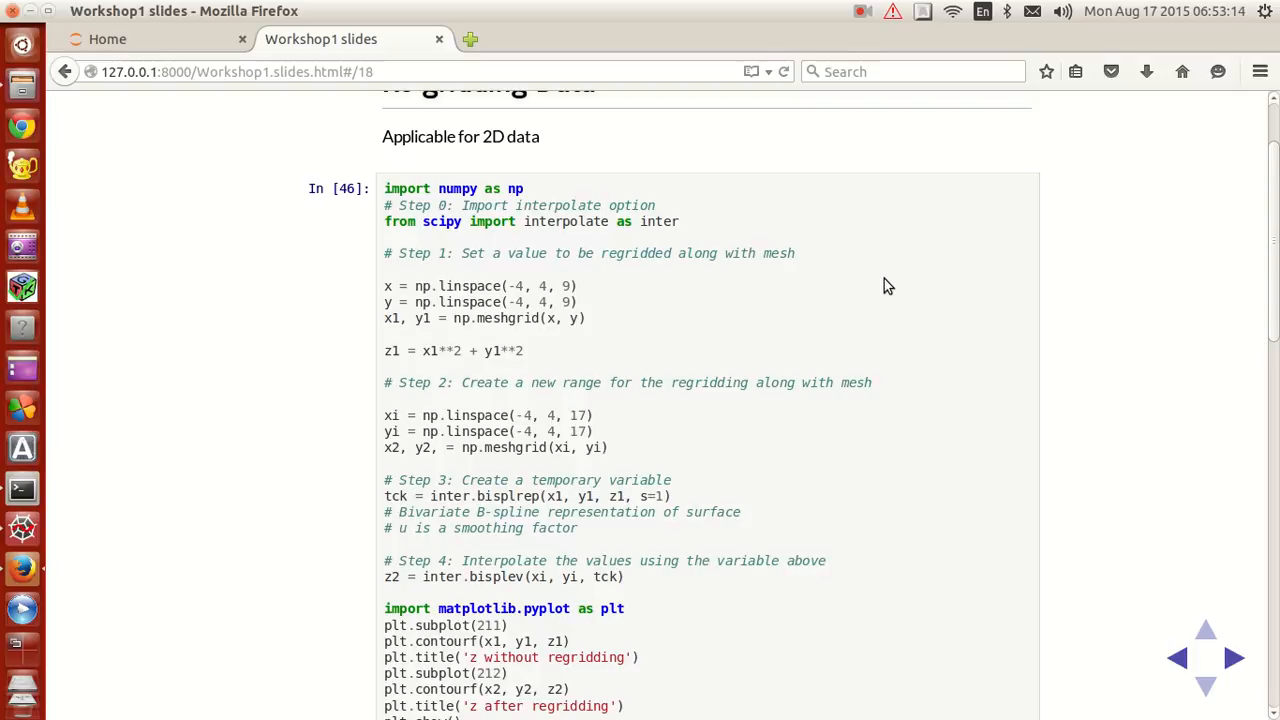
scroll(up, 3)
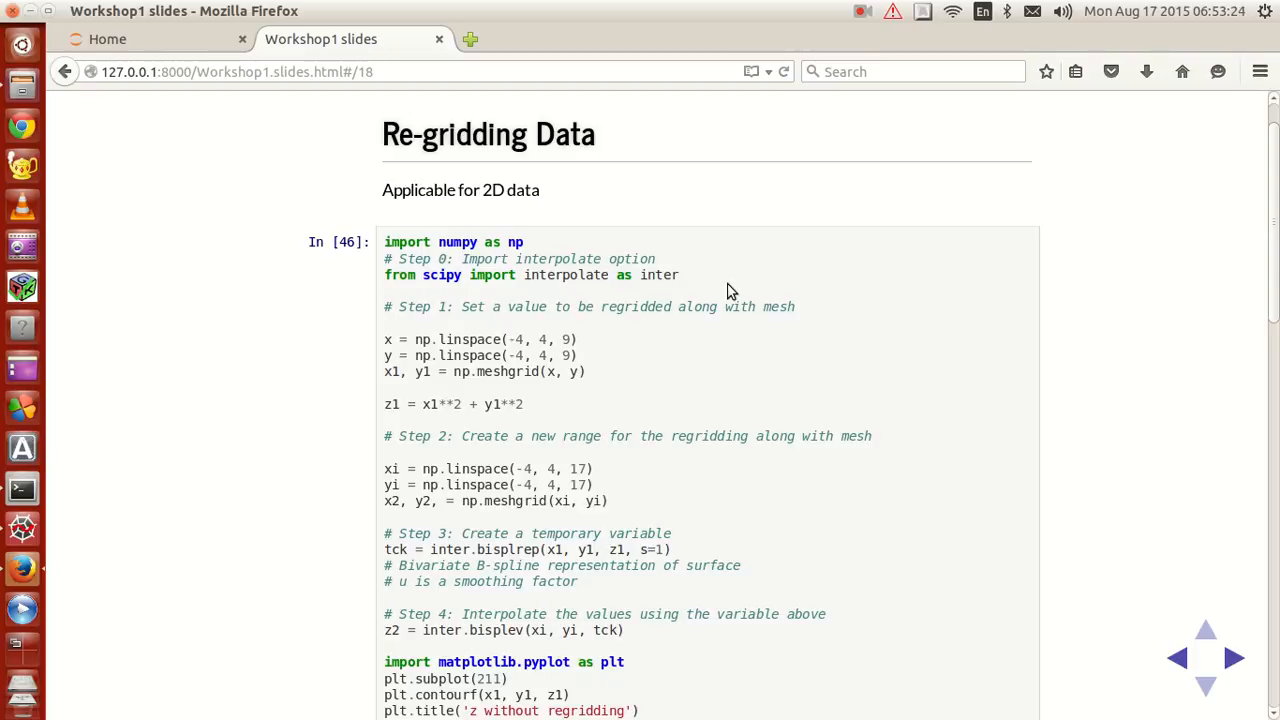
mouse_move(542, 292)
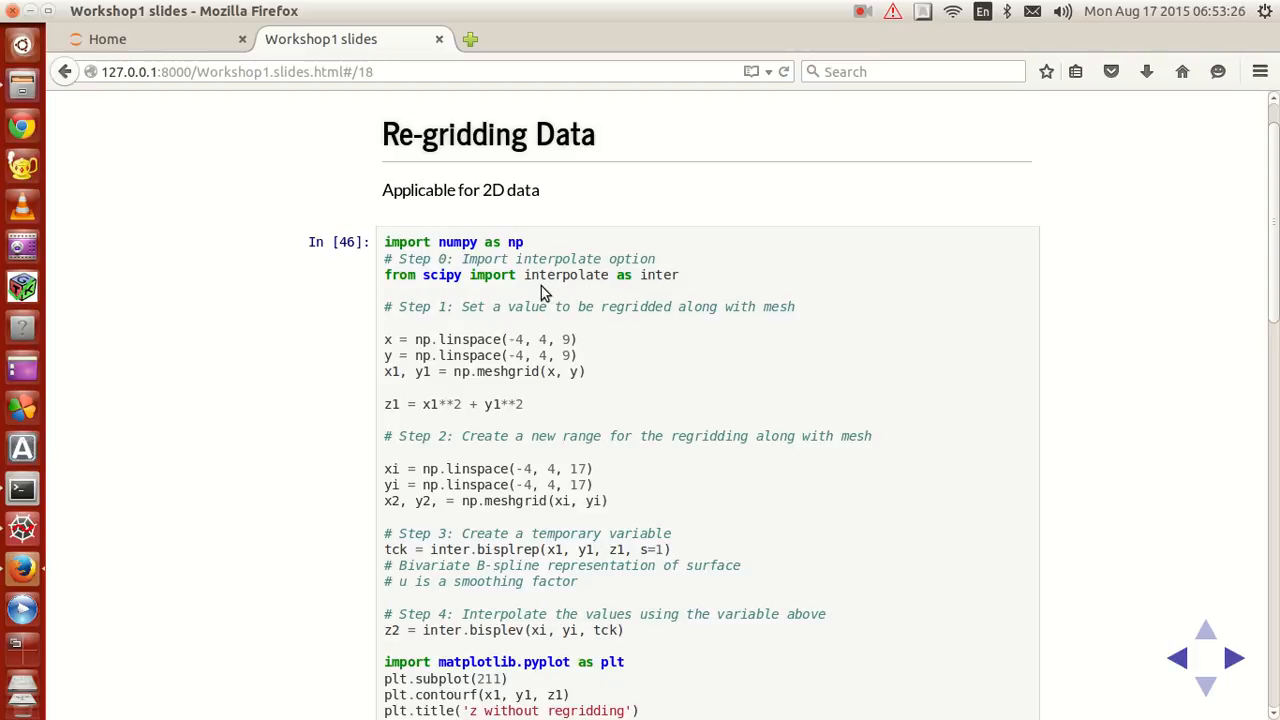
mouse_move(500, 288)
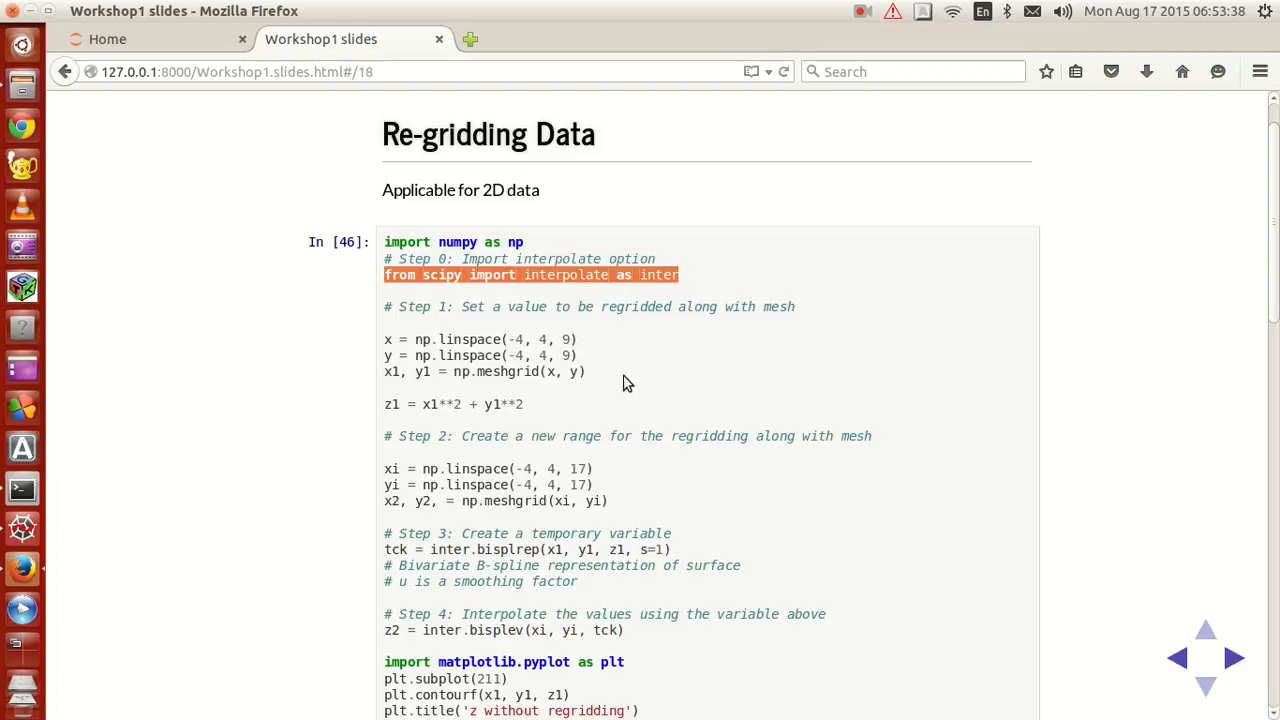
scroll(down, 3)
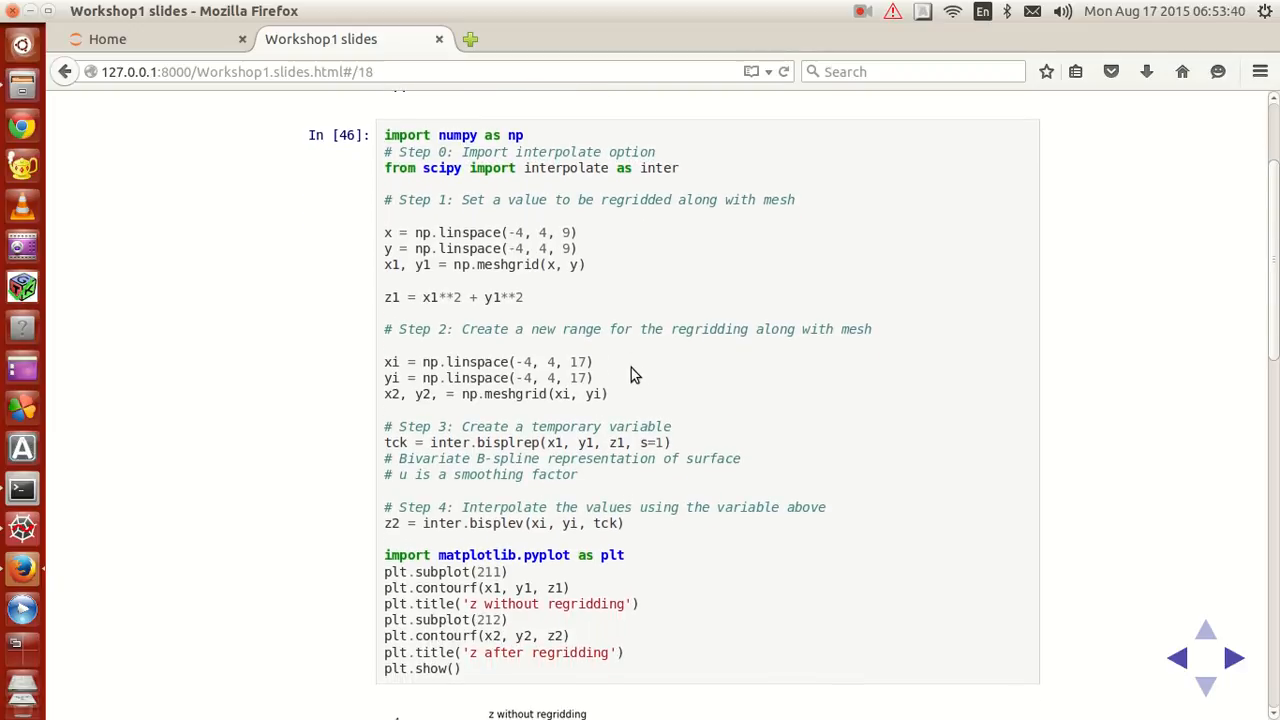
mouse_move(384, 228)
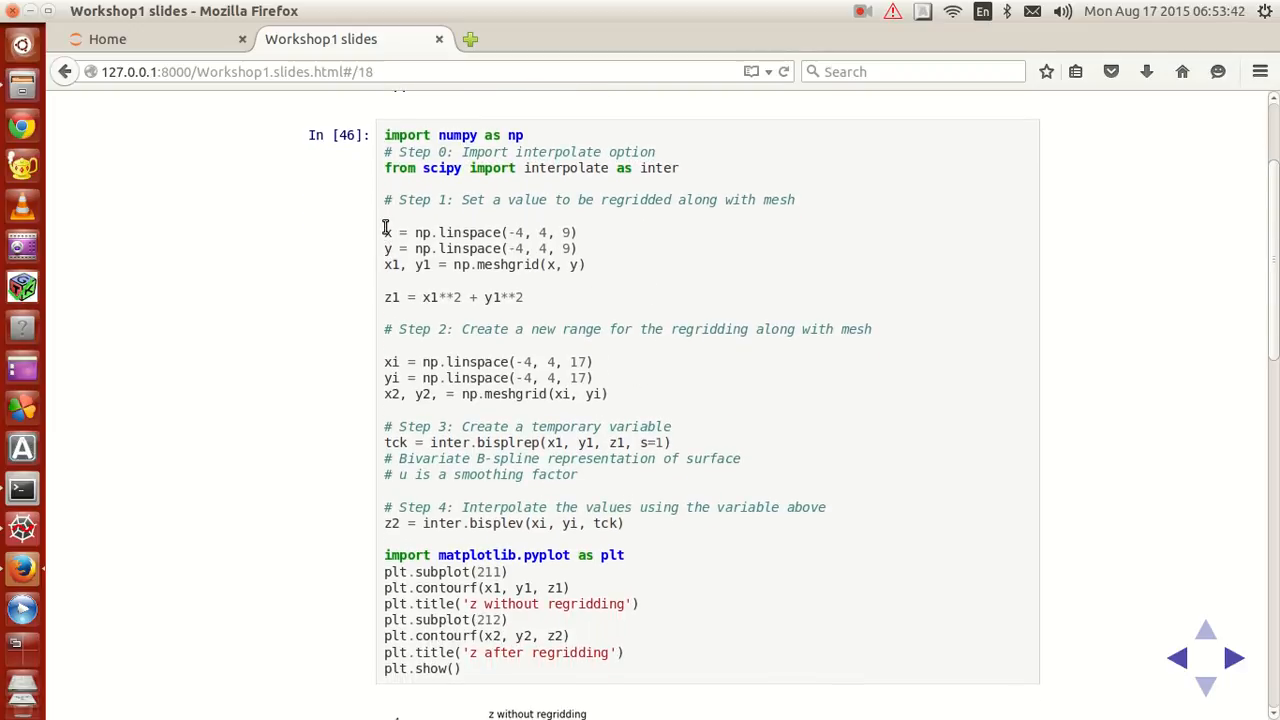
drag(384, 232, 584, 248)
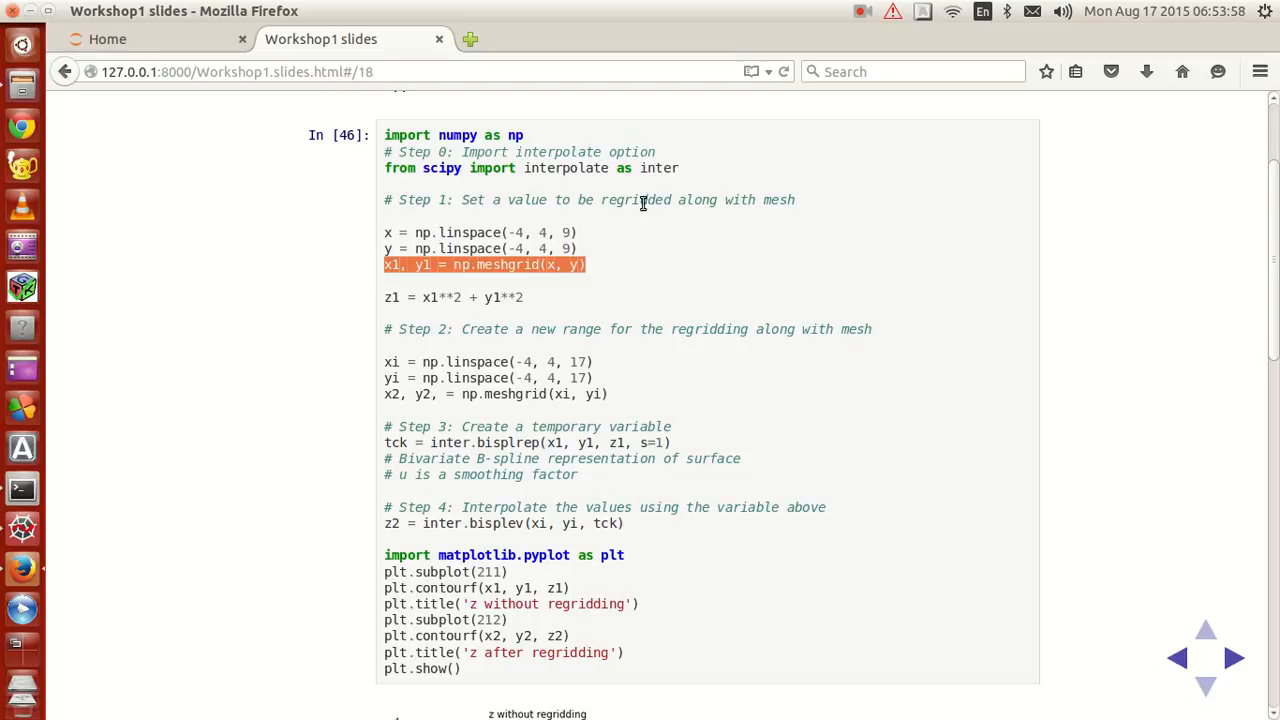
mouse_move(584, 264)
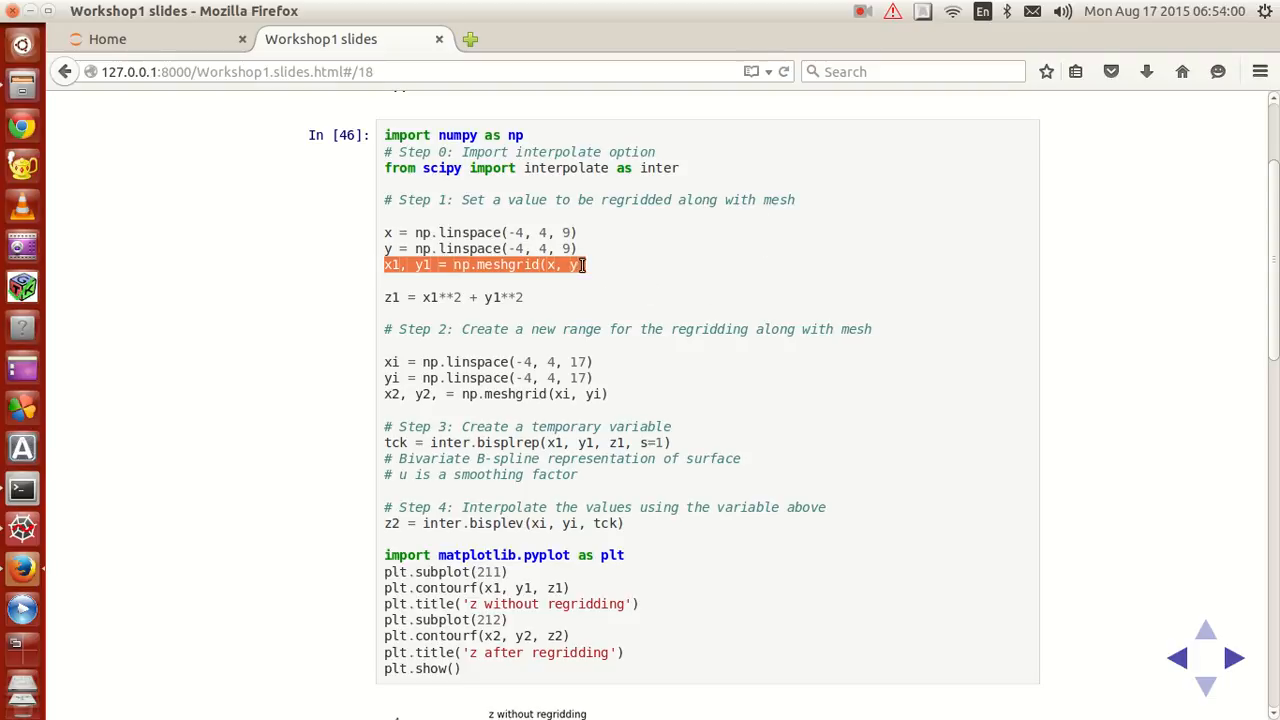
mouse_move(604, 276)
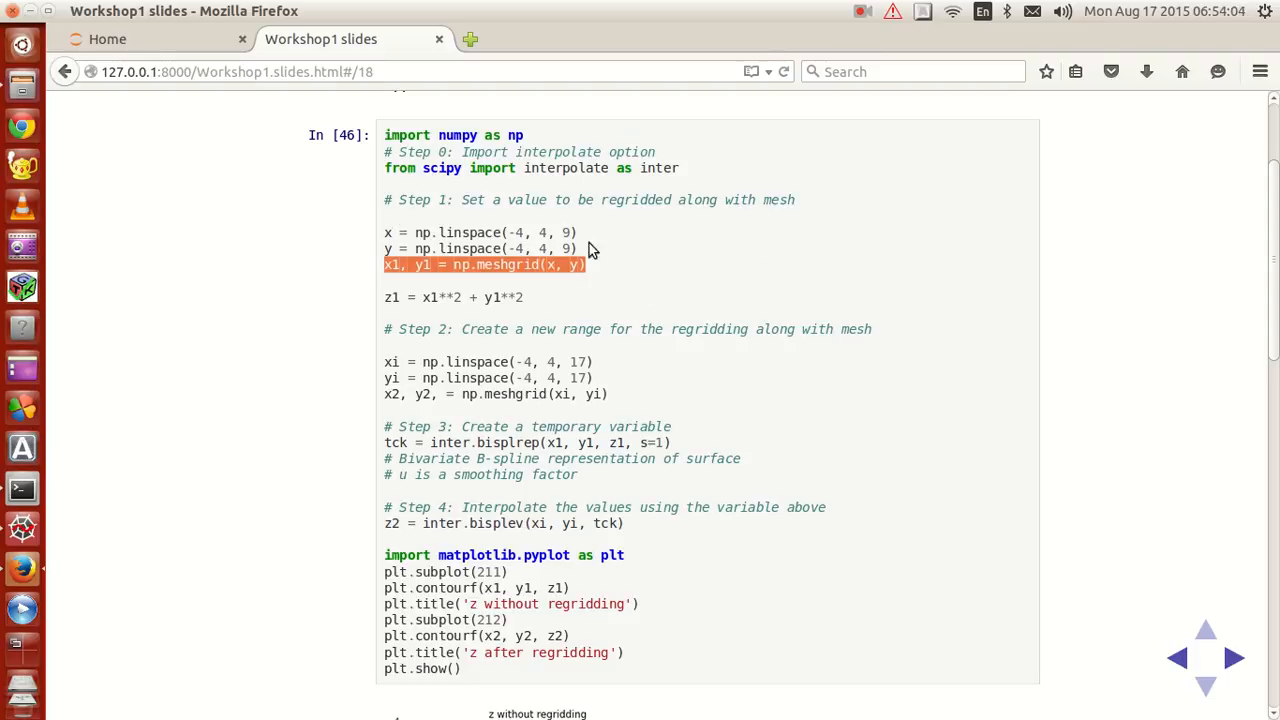
mouse_move(16, 524)
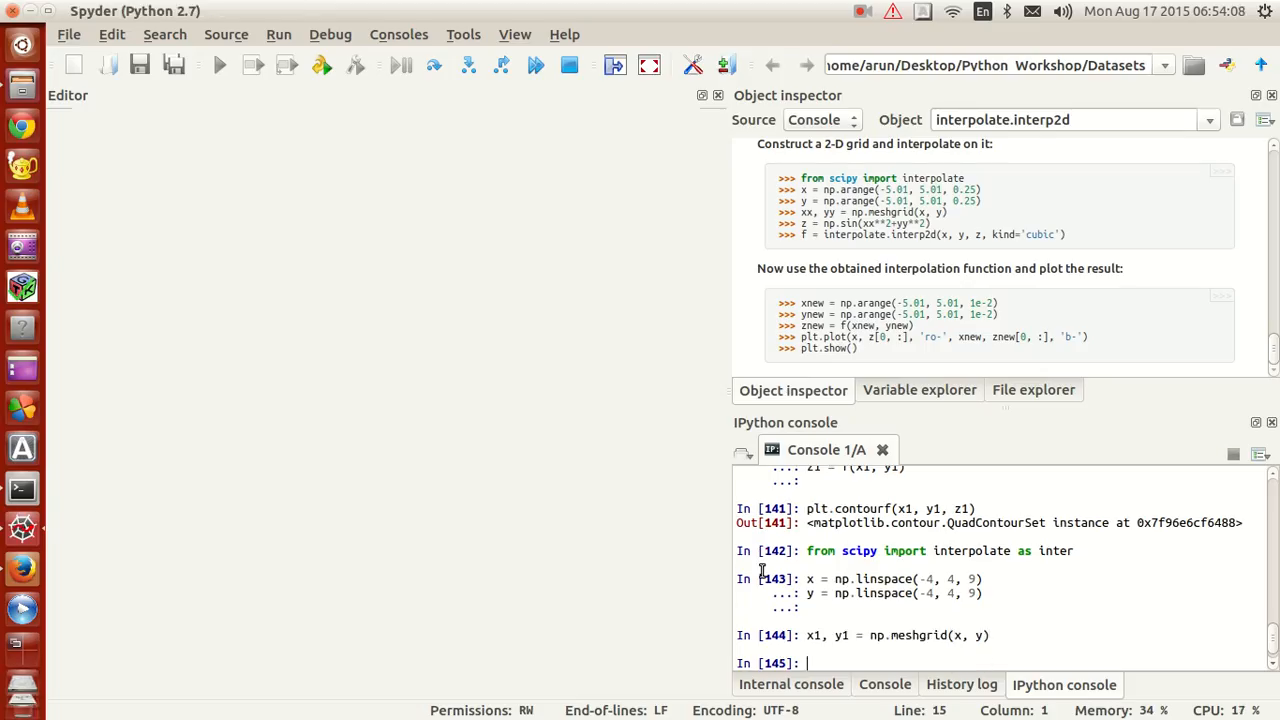
mouse_move(180, 570)
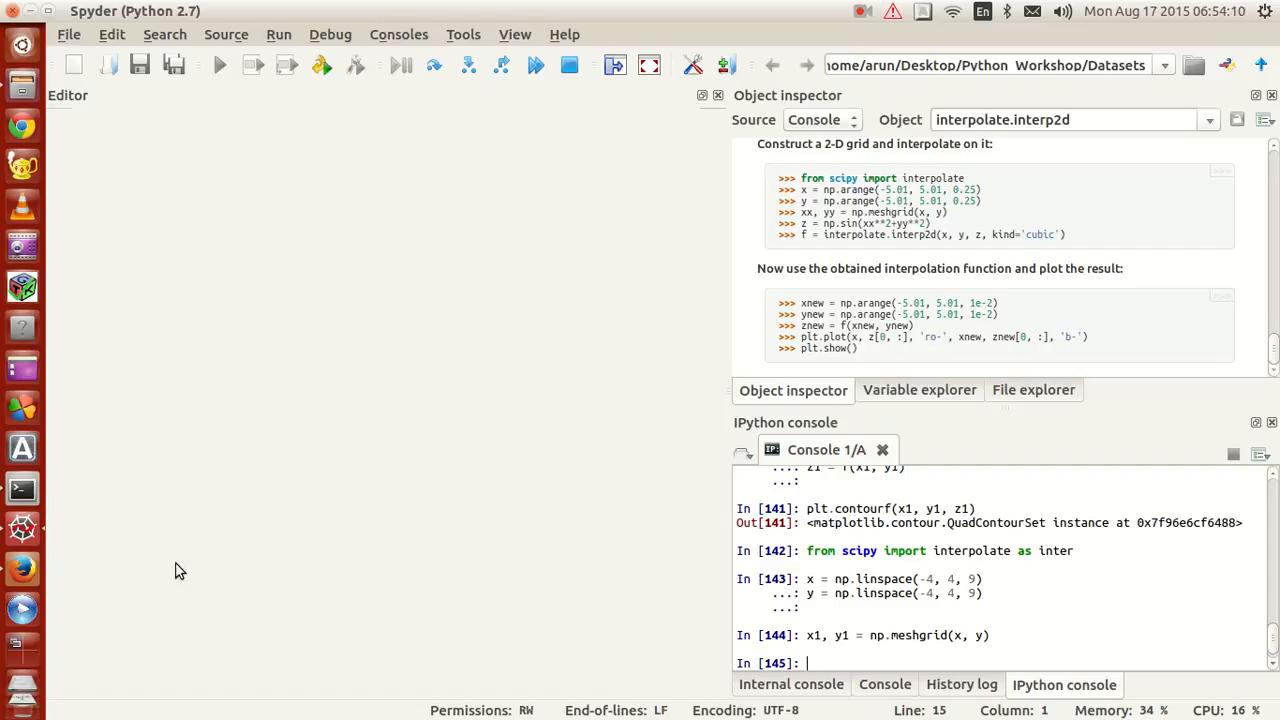
Run z1 = x1**2 + y1**2 in the console with the Variable explorer shown, then return to the browser slides.
click(918, 388)
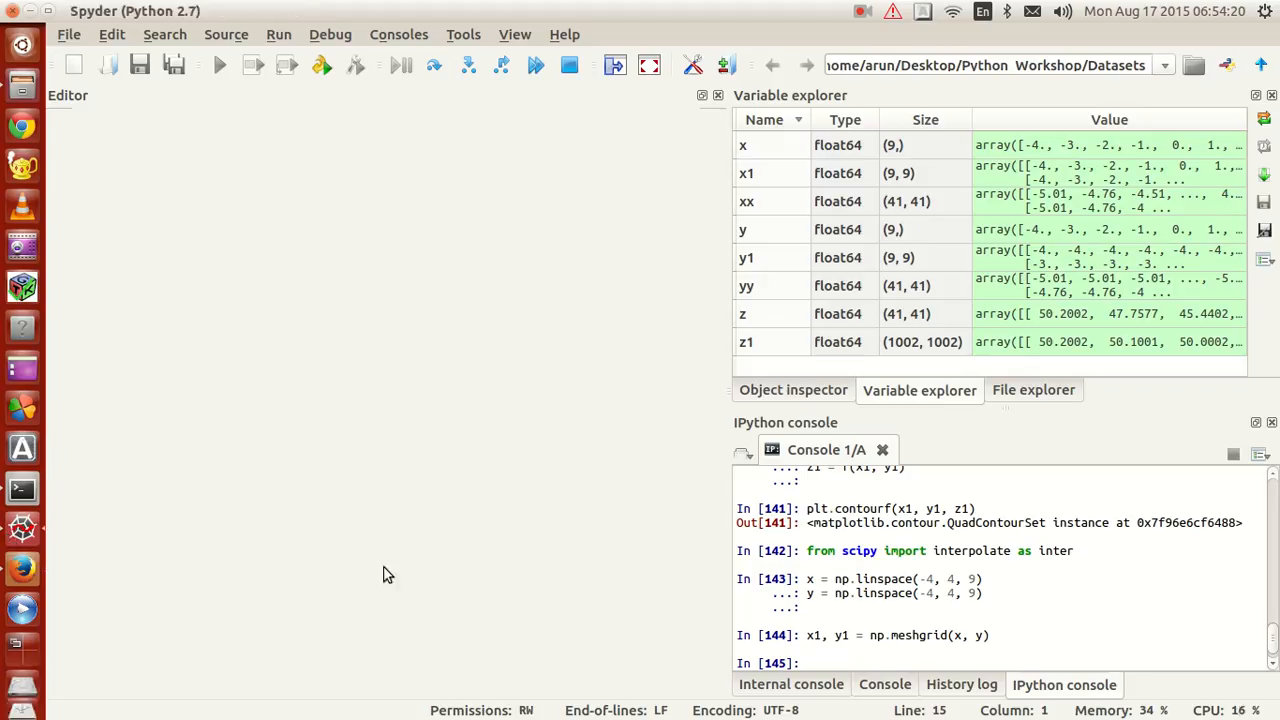
click(876, 662)
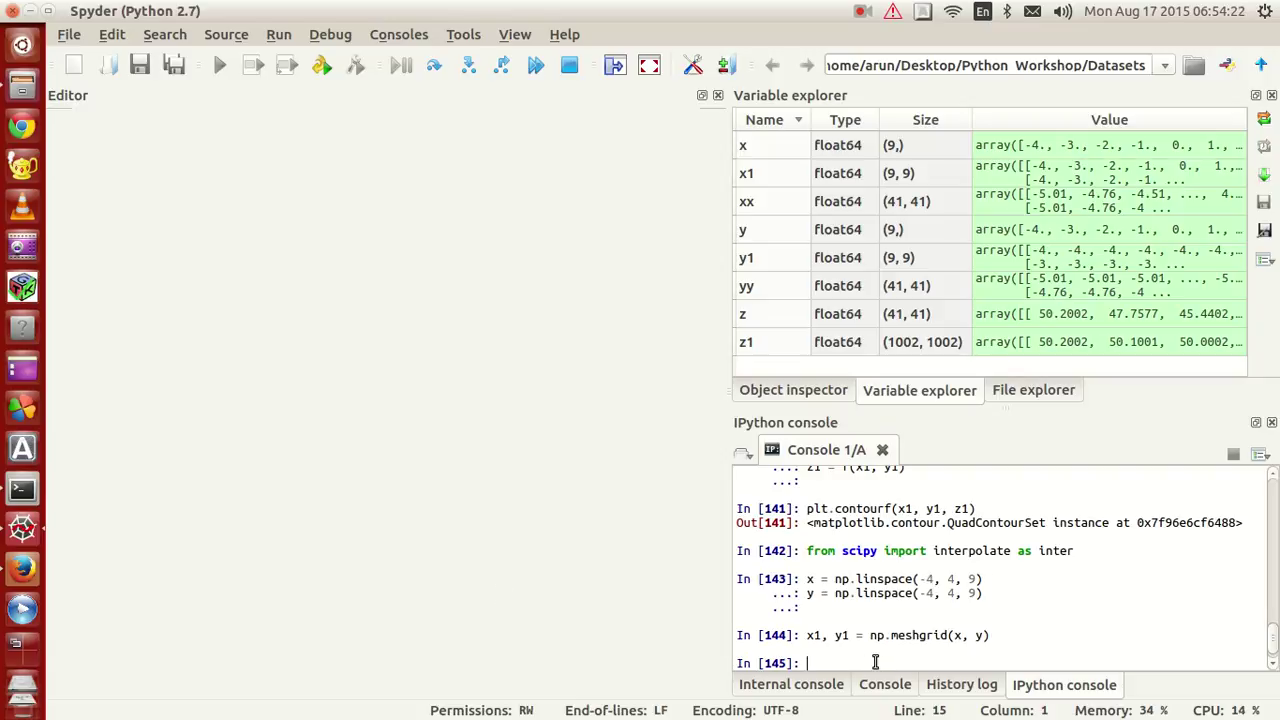
key(Return)
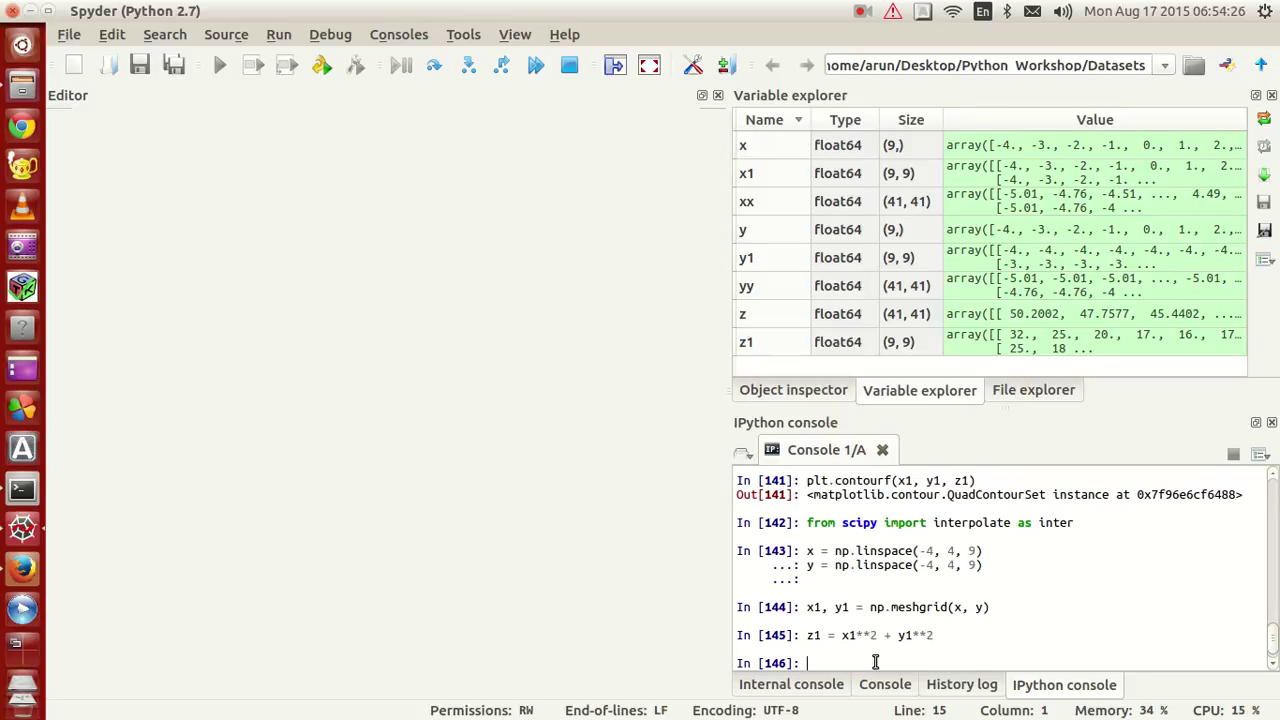
mouse_move(22, 568)
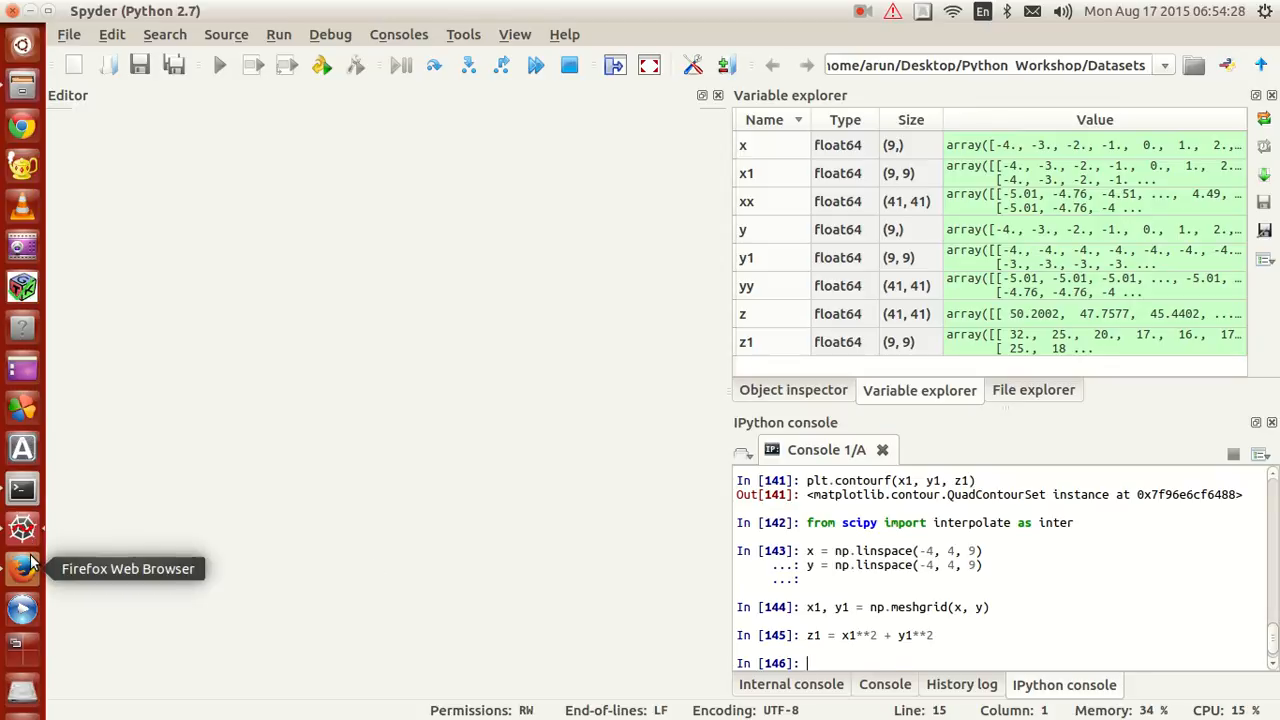
click(22, 568)
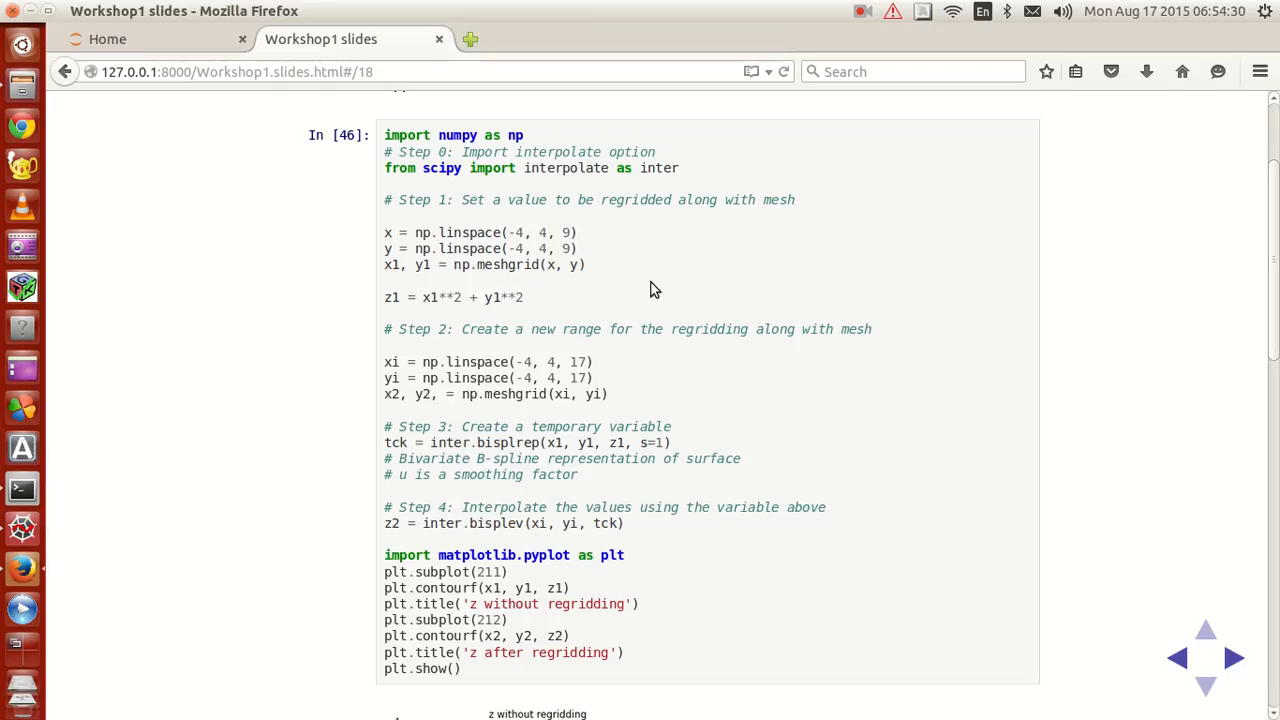
Select the xi and yi np.linspace(-4, 4, 17) lines on the slide for copying.
scroll(down, 3)
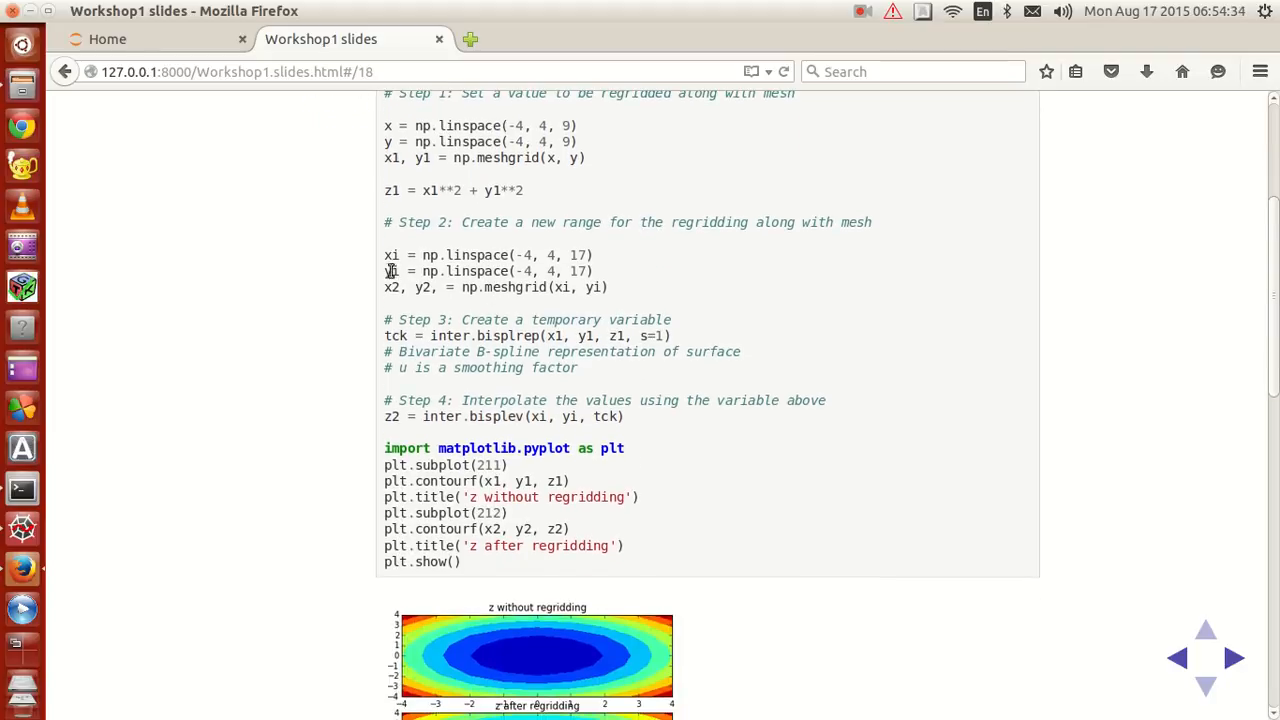
drag(384, 256, 590, 272)
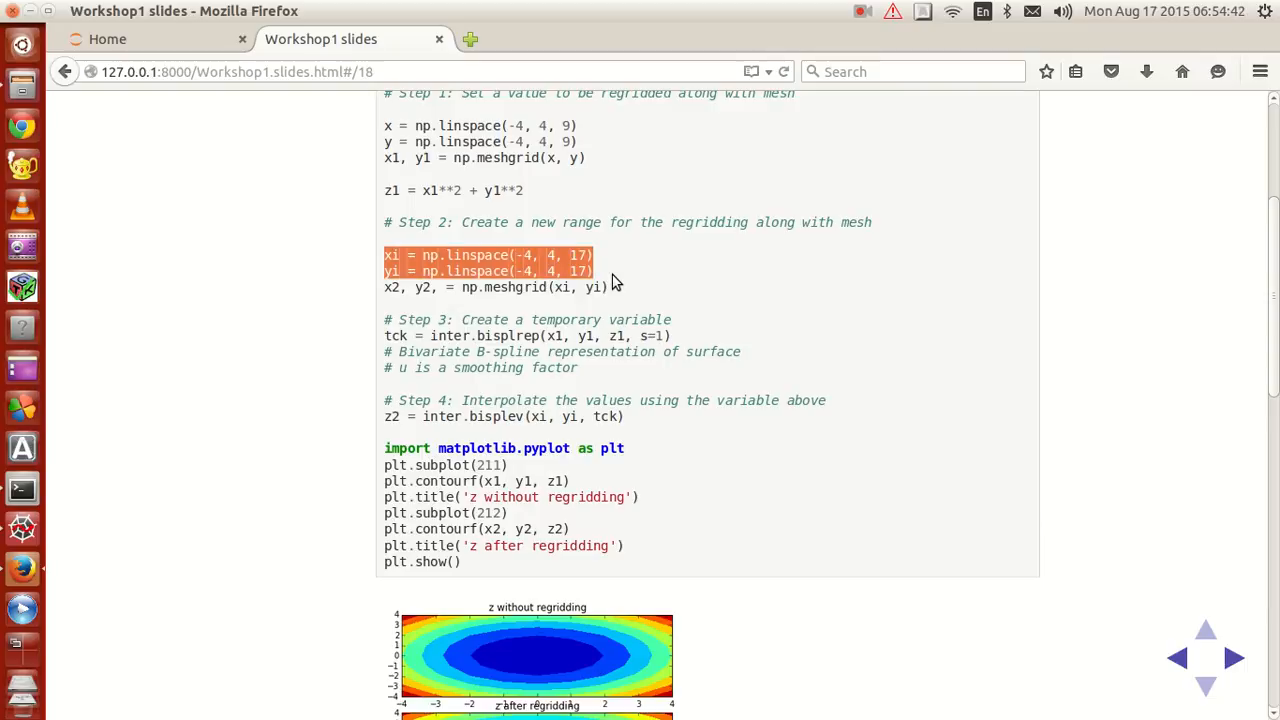
scroll(up, 3)
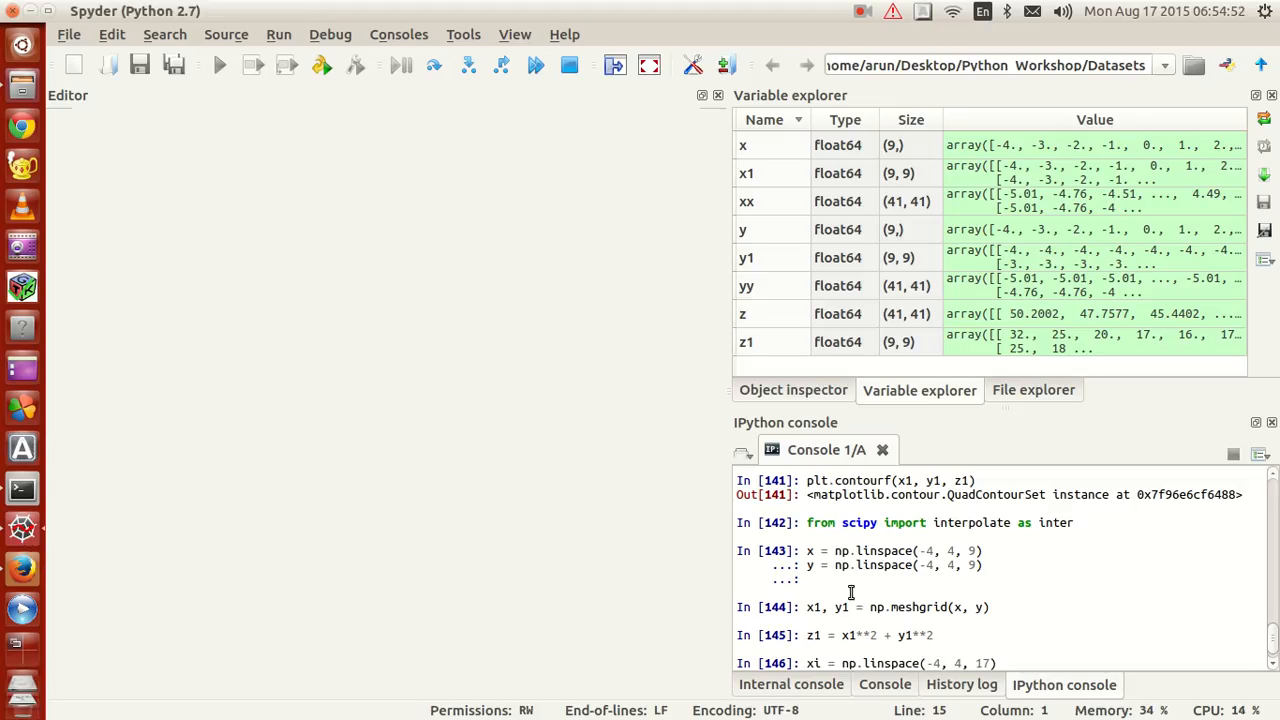
Run the xi/yi definitions, then copy and run x2, y2 = np.meshgrid(xi, yi) from the slide.
key(Return)
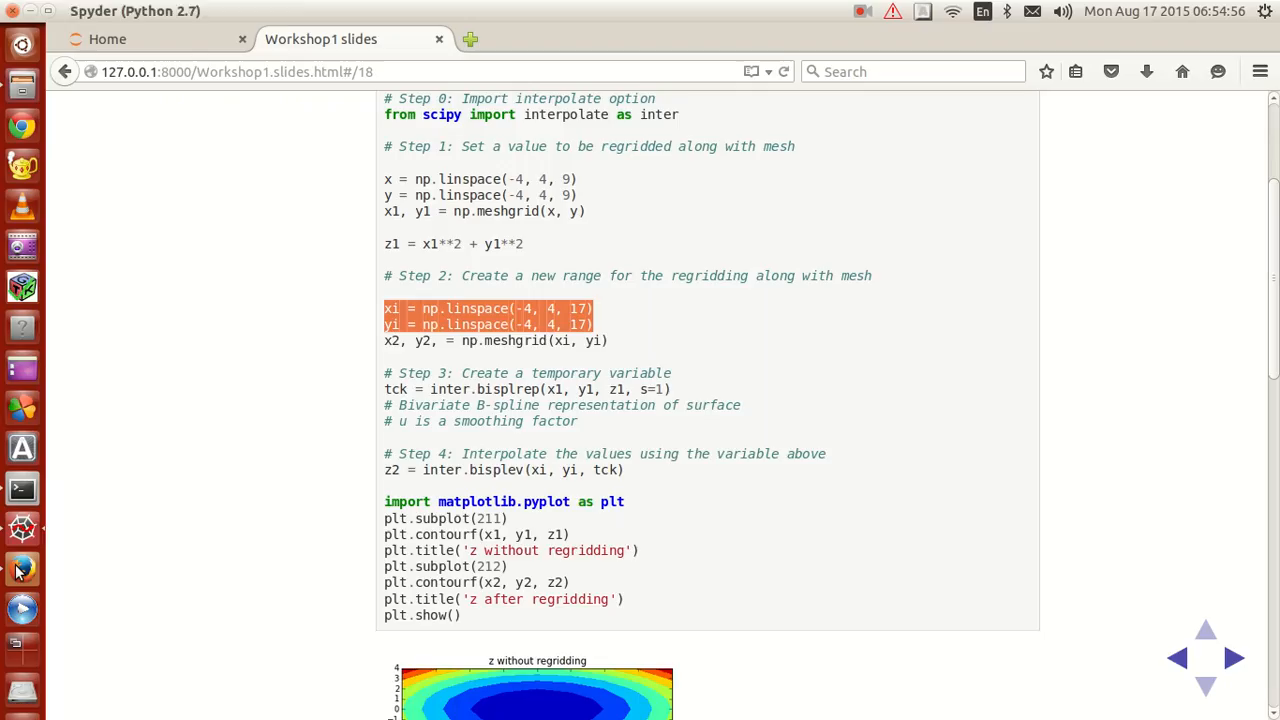
click(380, 340)
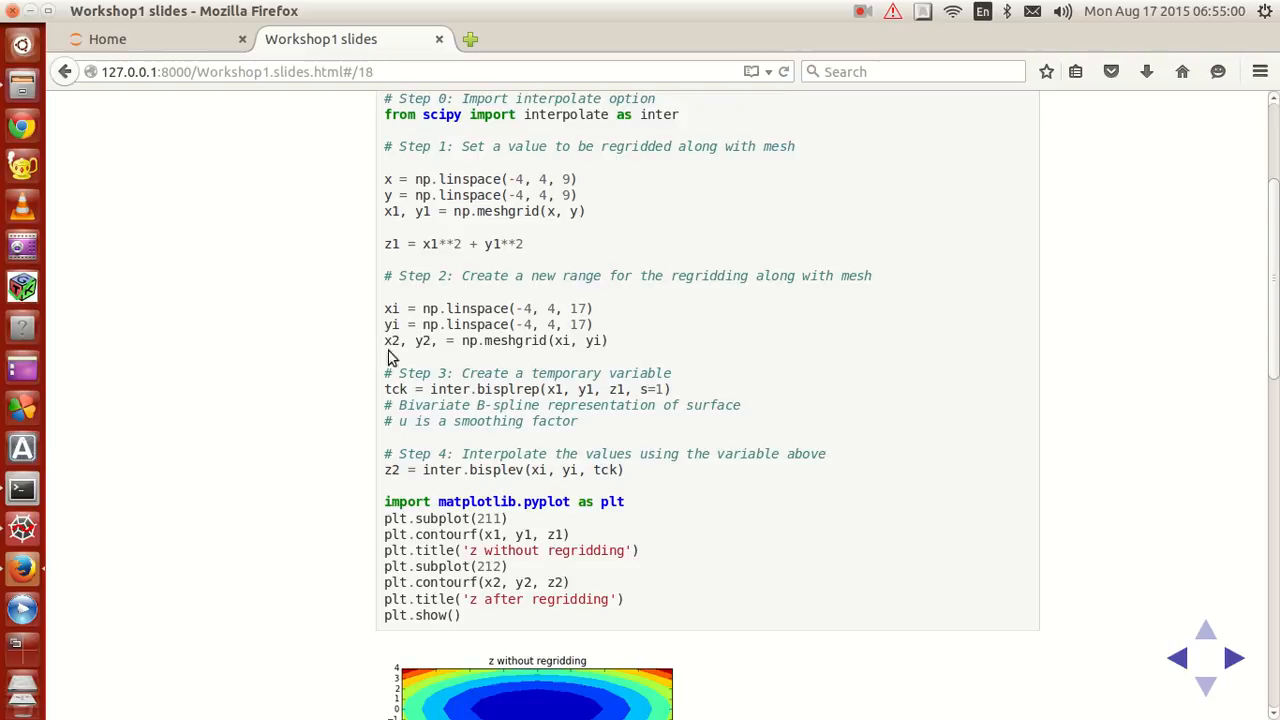
triple_click(496, 340)
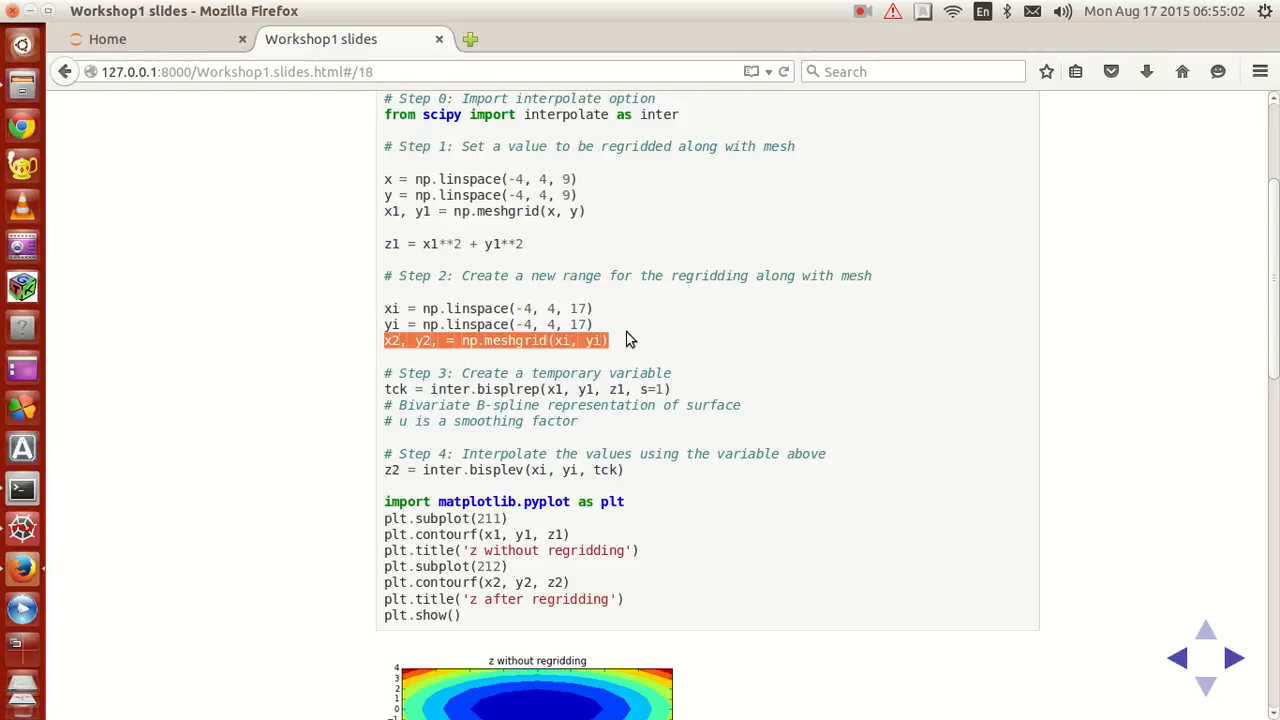
mouse_move(40, 544)
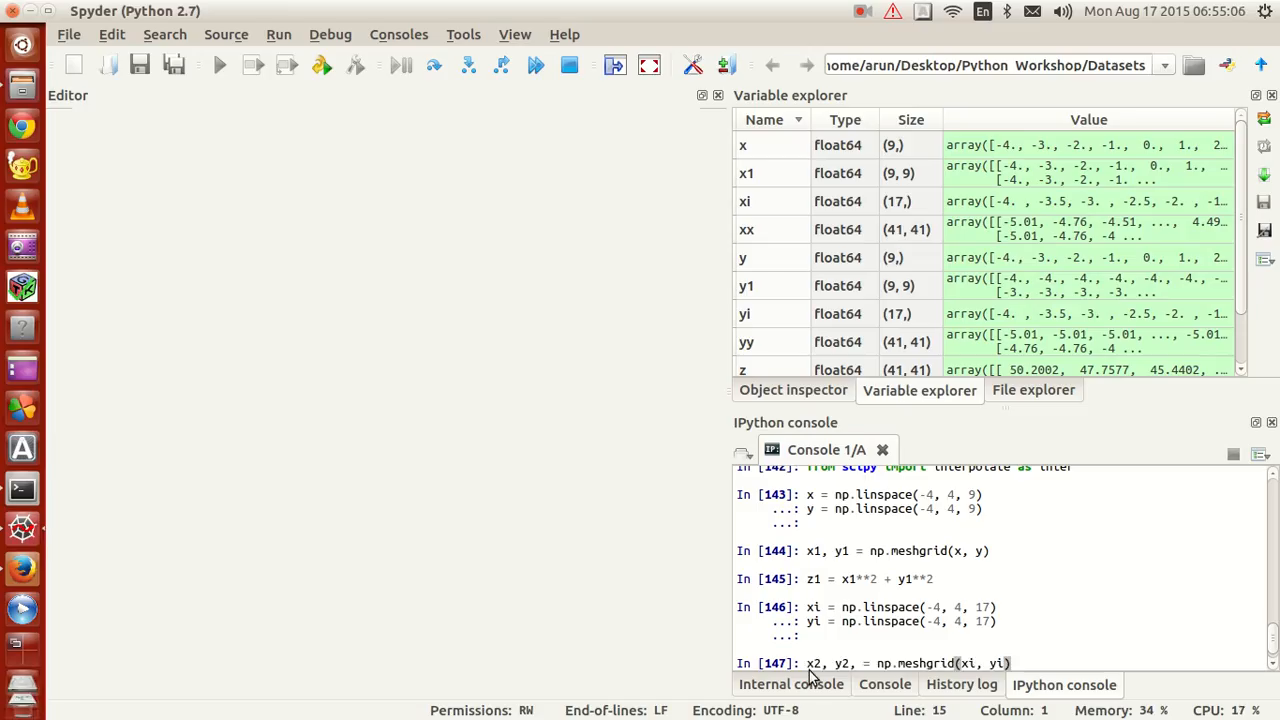
key(Return)
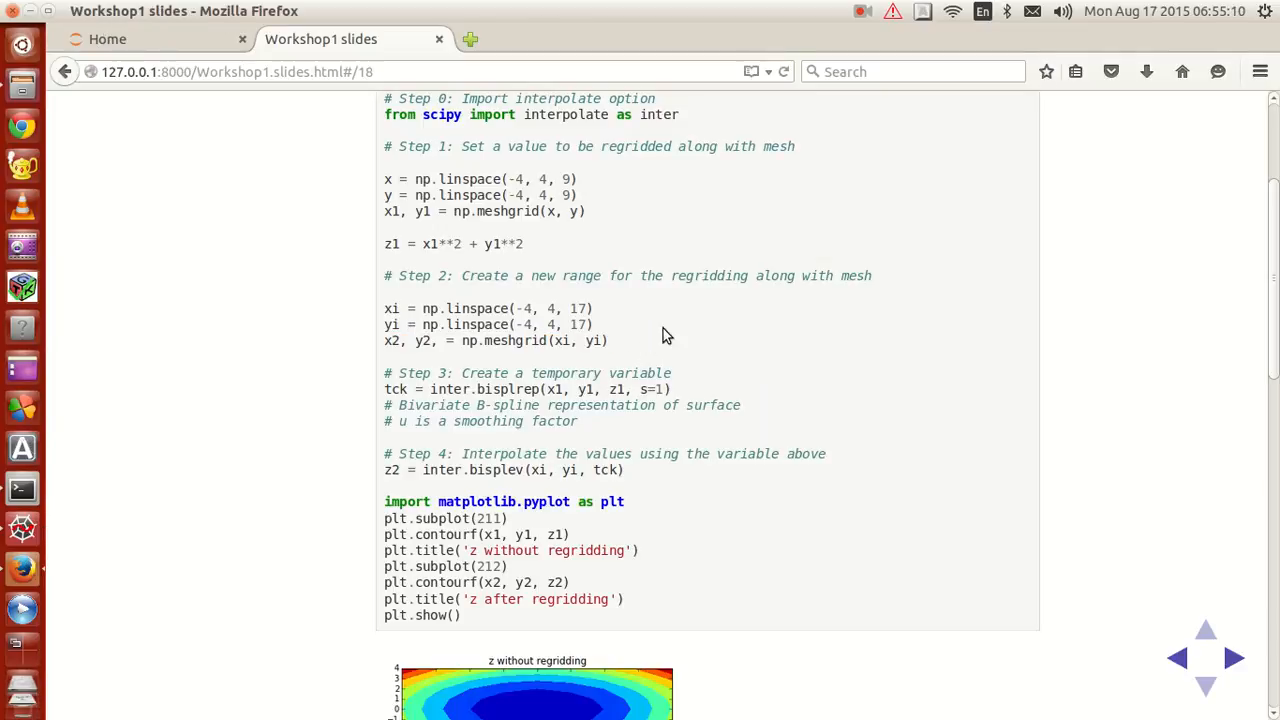
Run tck = inter.bisplrep(x1, y1, z1, s=1) and print tck's knots and coefficients.
scroll(down, 3)
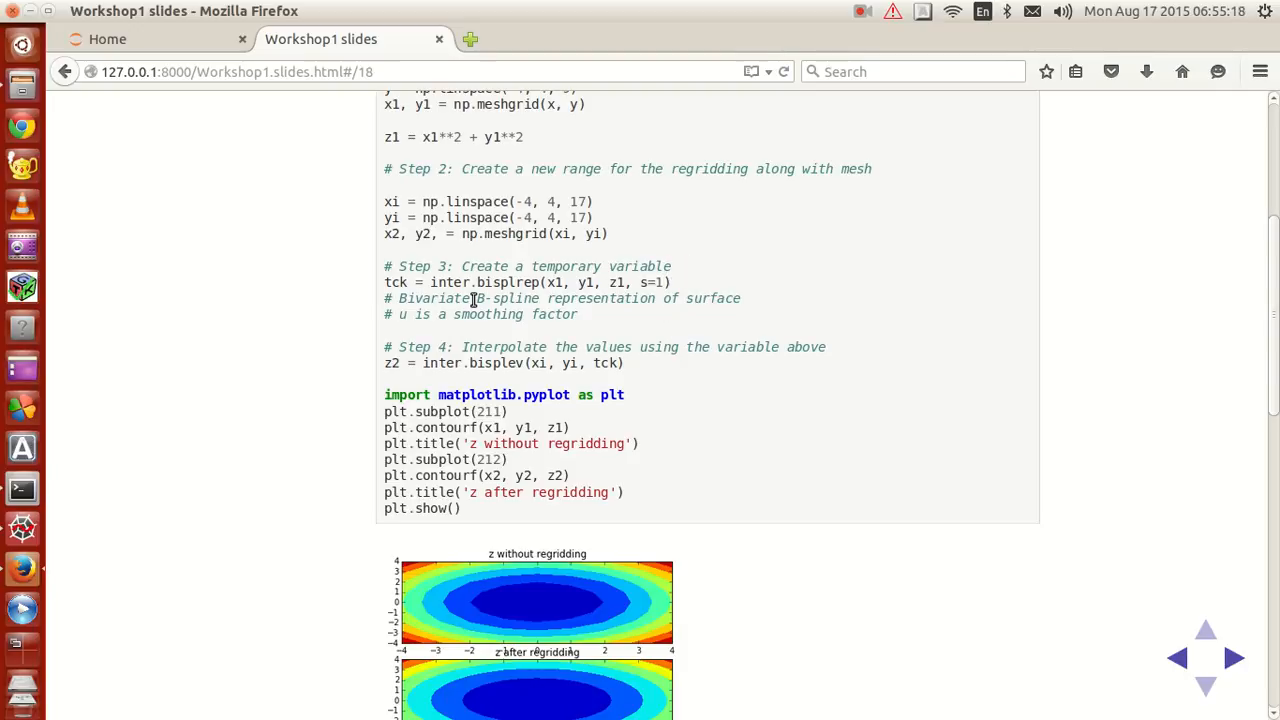
mouse_move(582, 298)
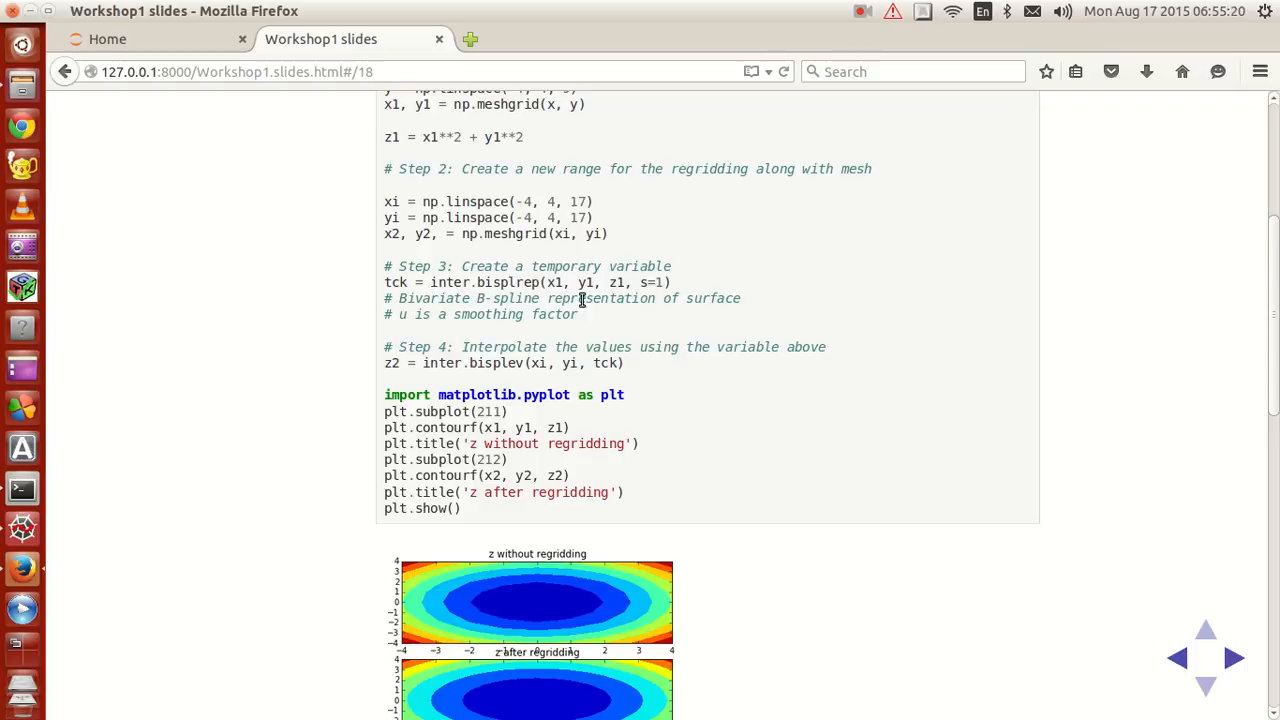
mouse_move(750, 304)
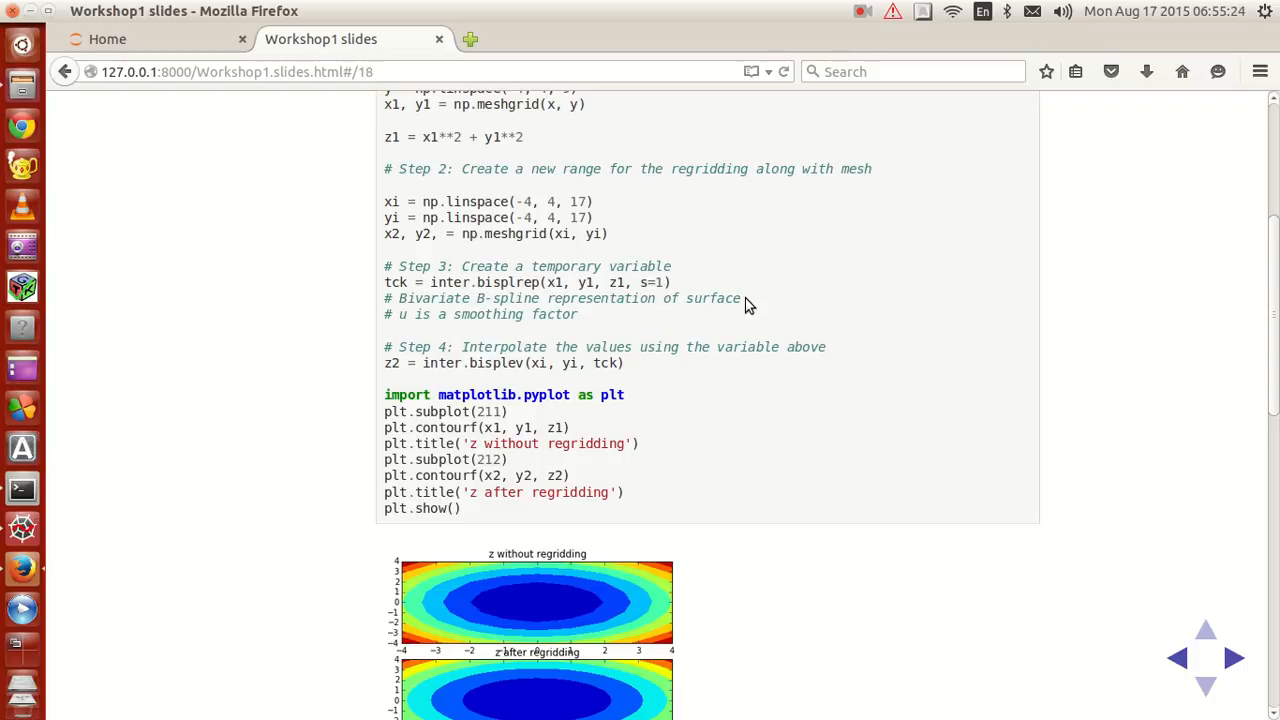
mouse_move(398, 308)
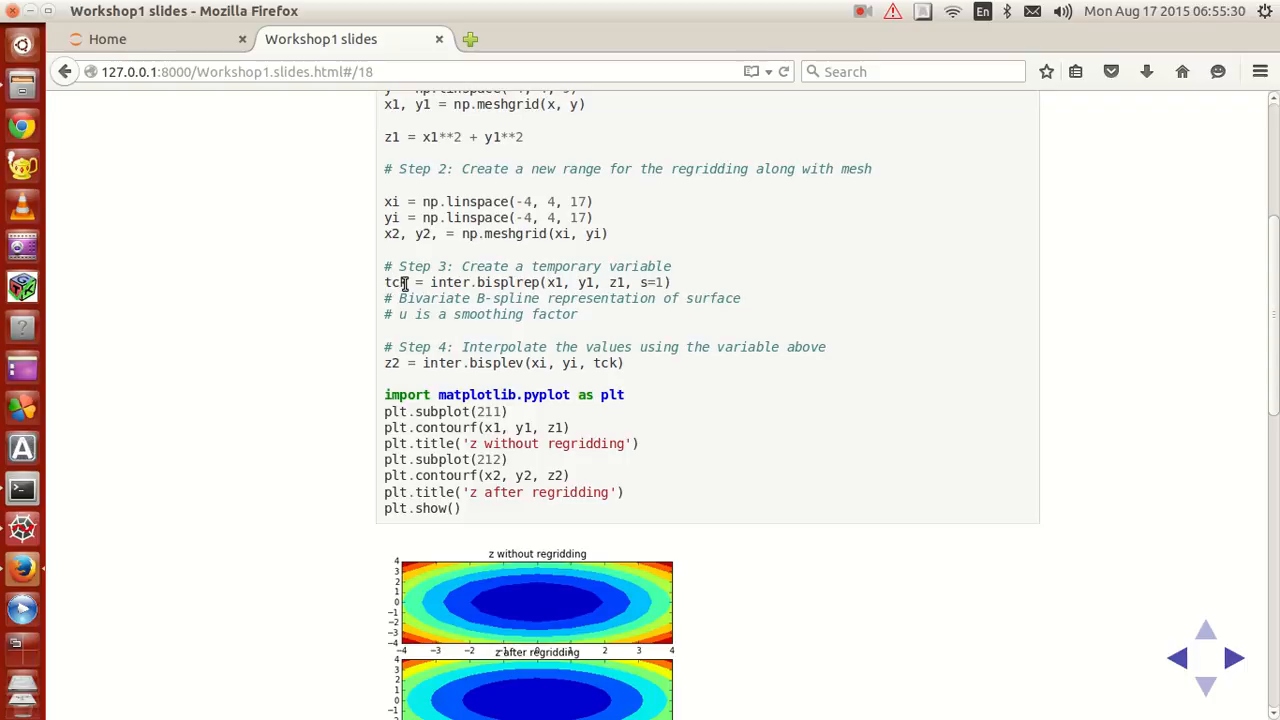
mouse_move(808, 288)
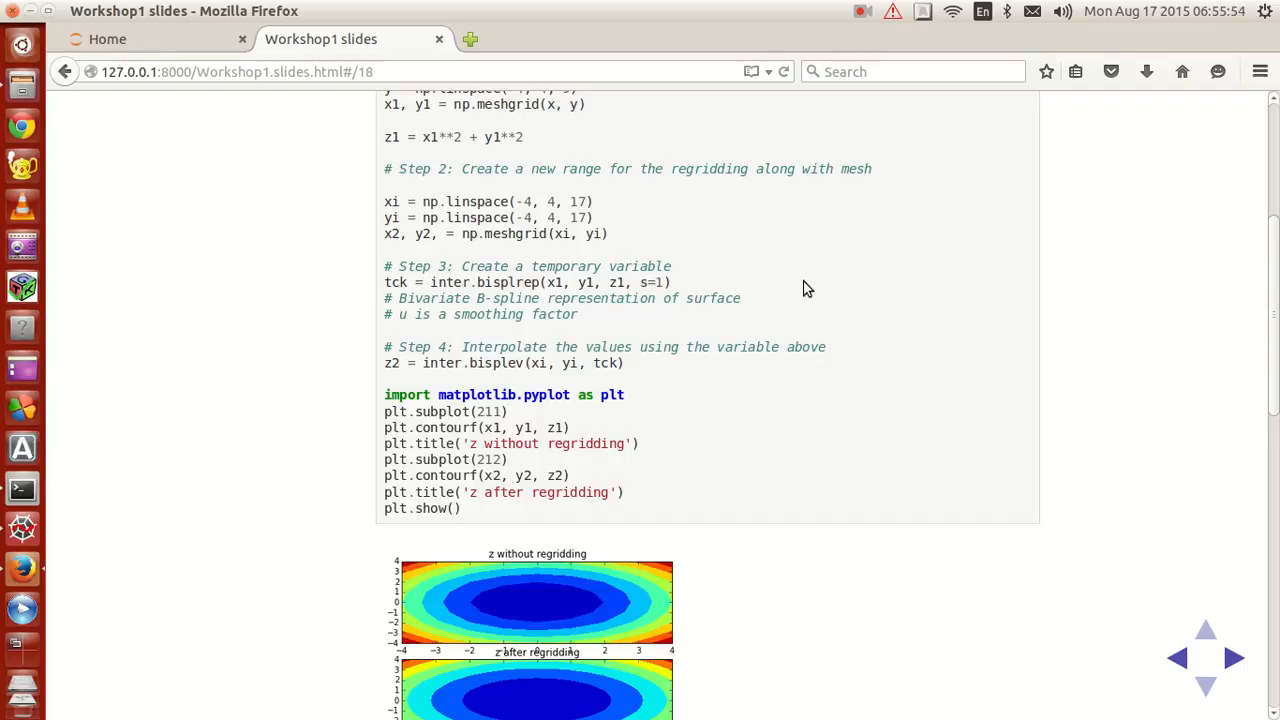
mouse_move(792, 284)
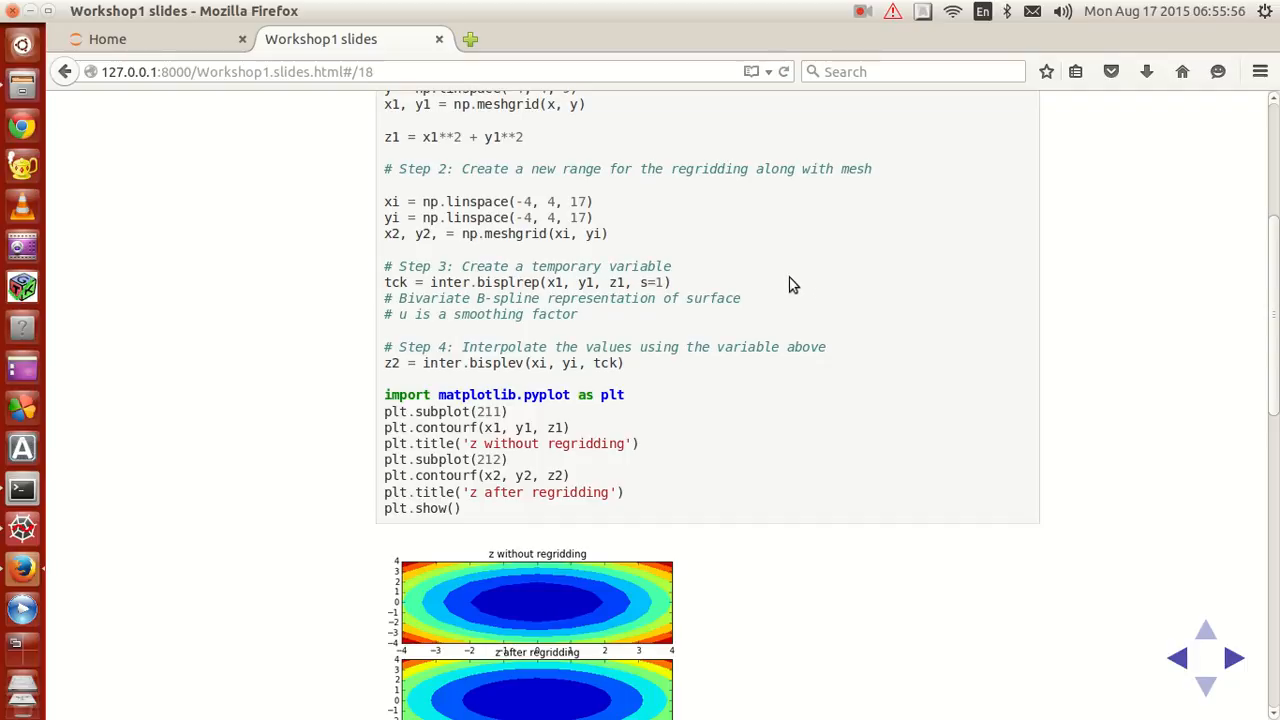
mouse_move(480, 318)
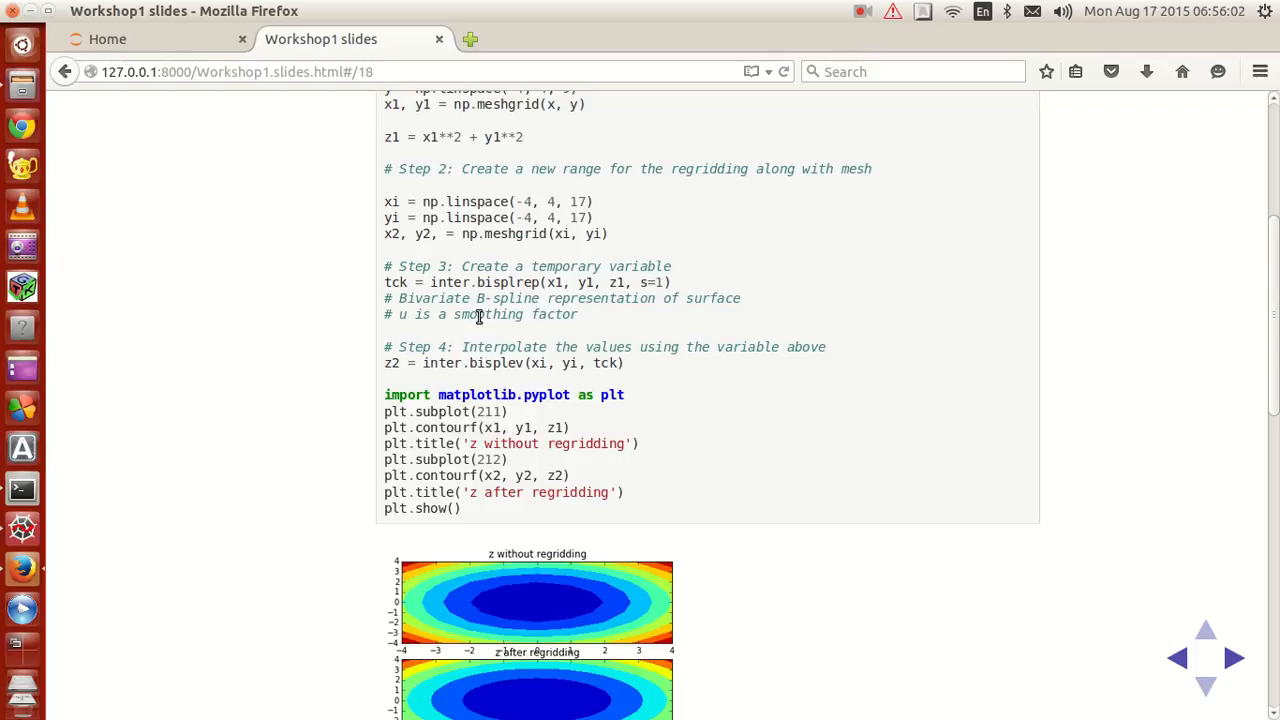
mouse_move(704, 288)
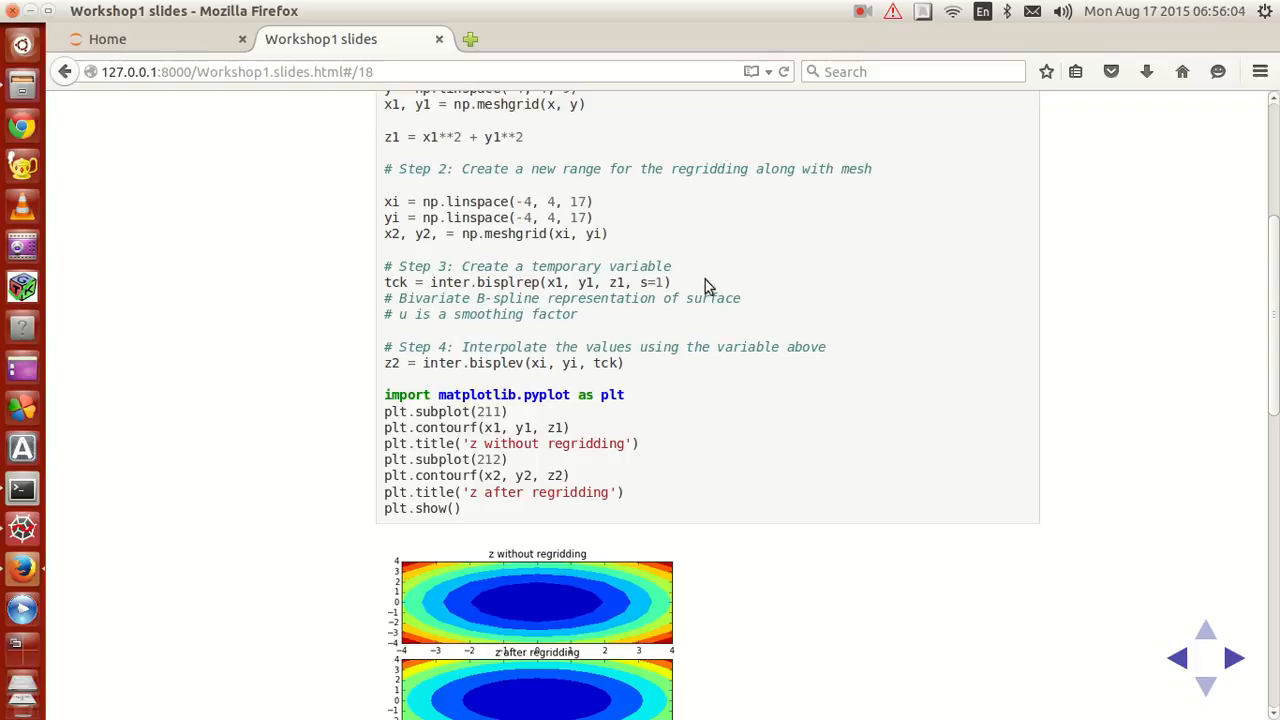
mouse_move(424, 302)
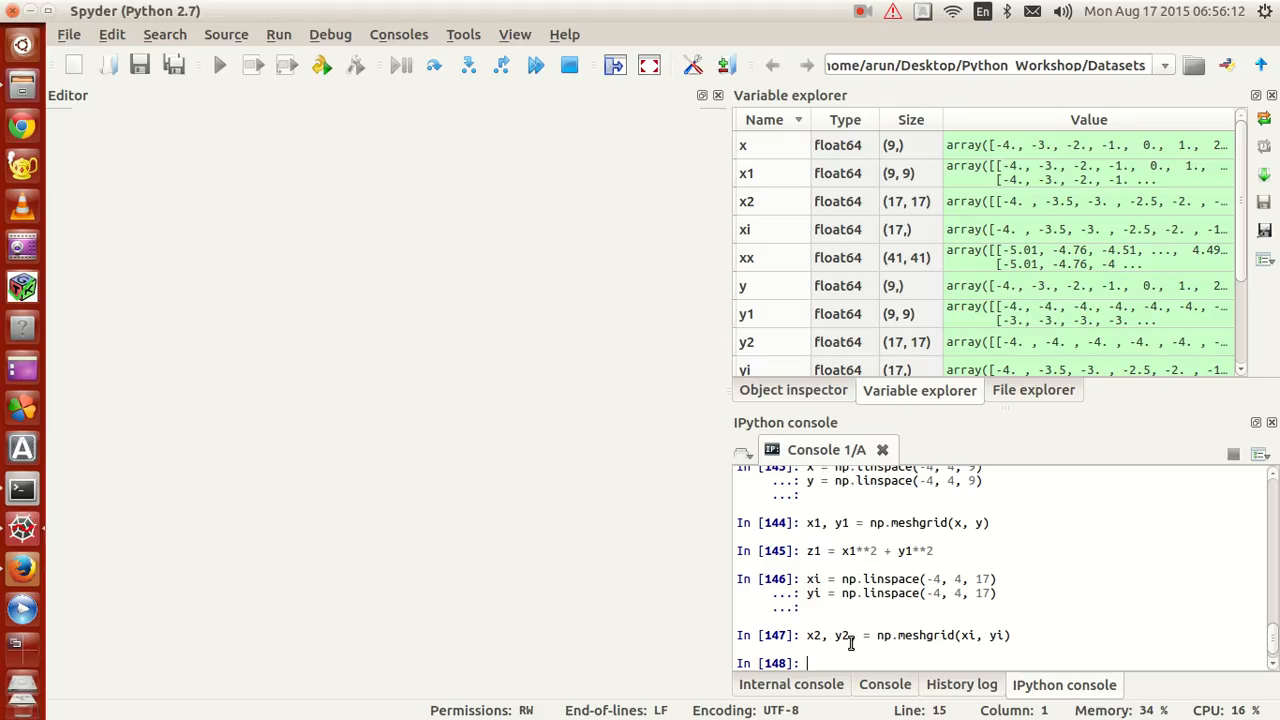
key(Return)
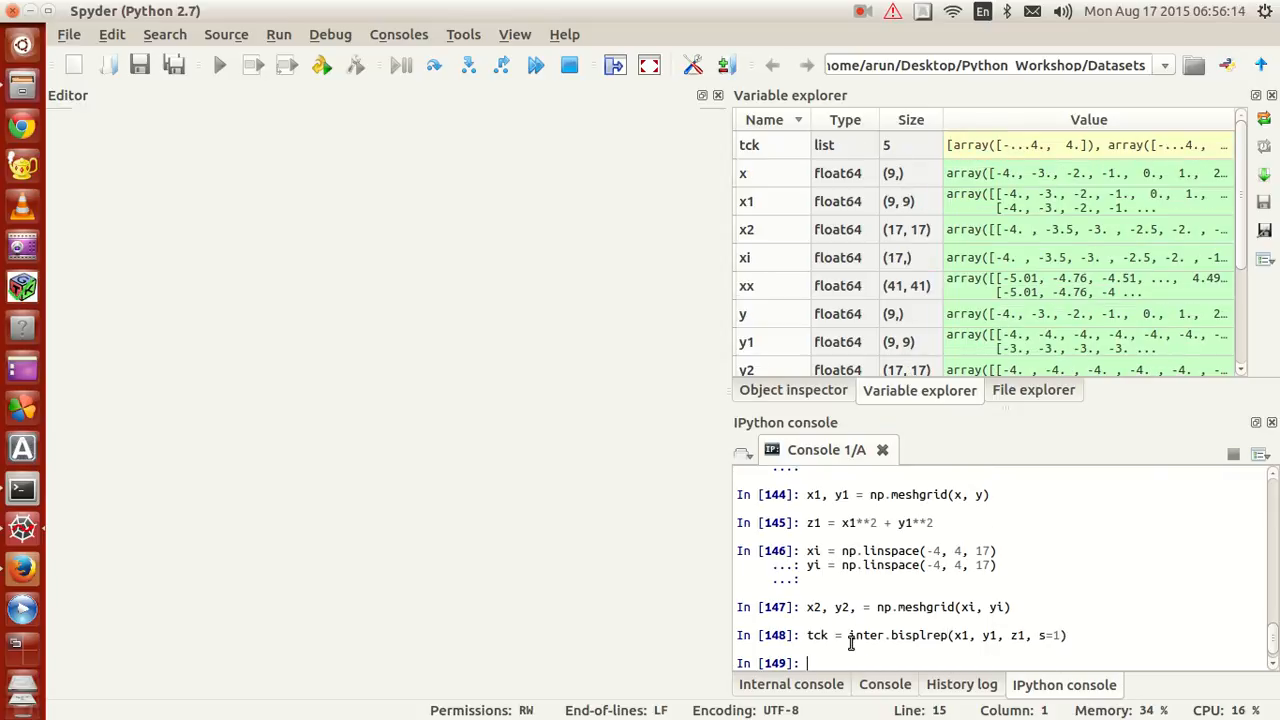
text(p)
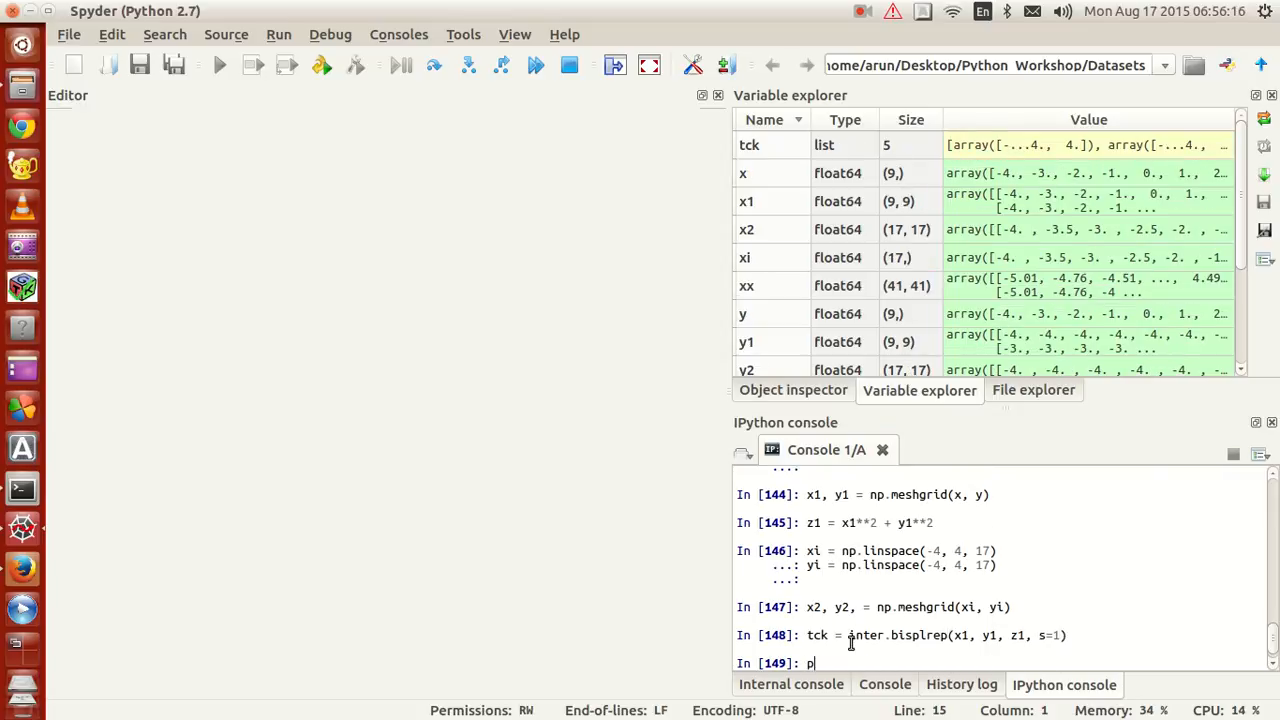
text(ck)
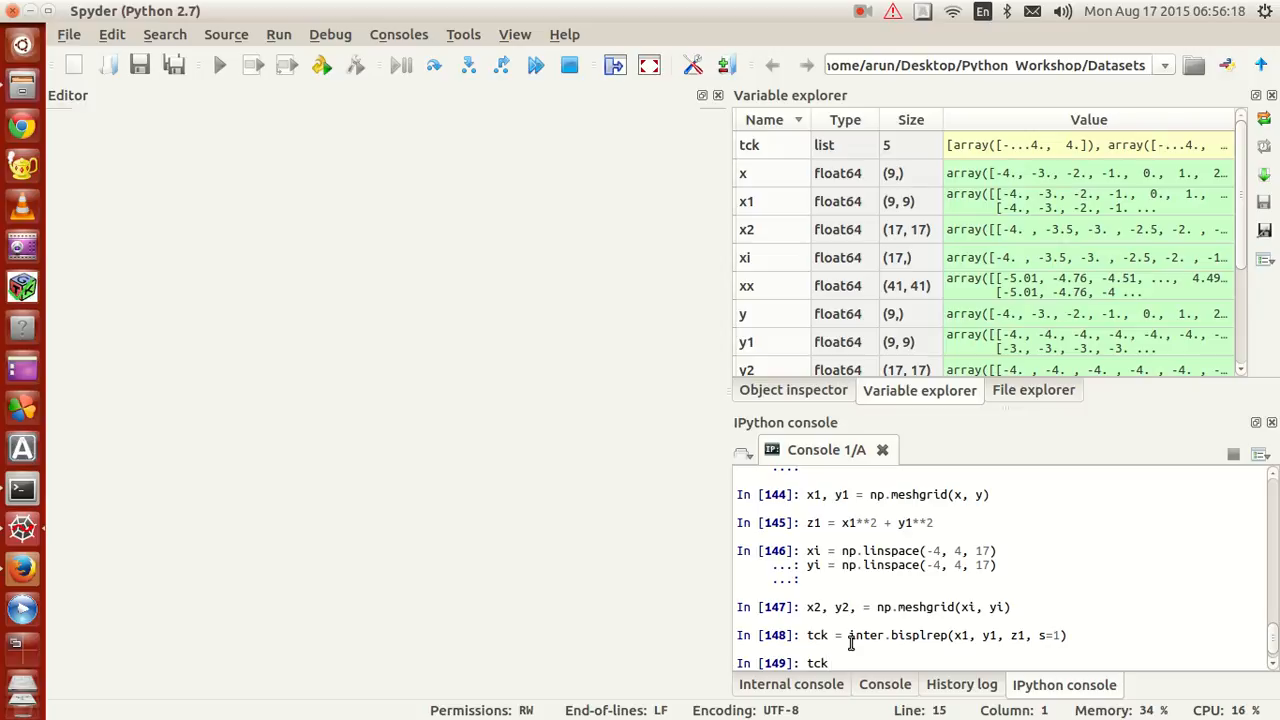
key(Return)
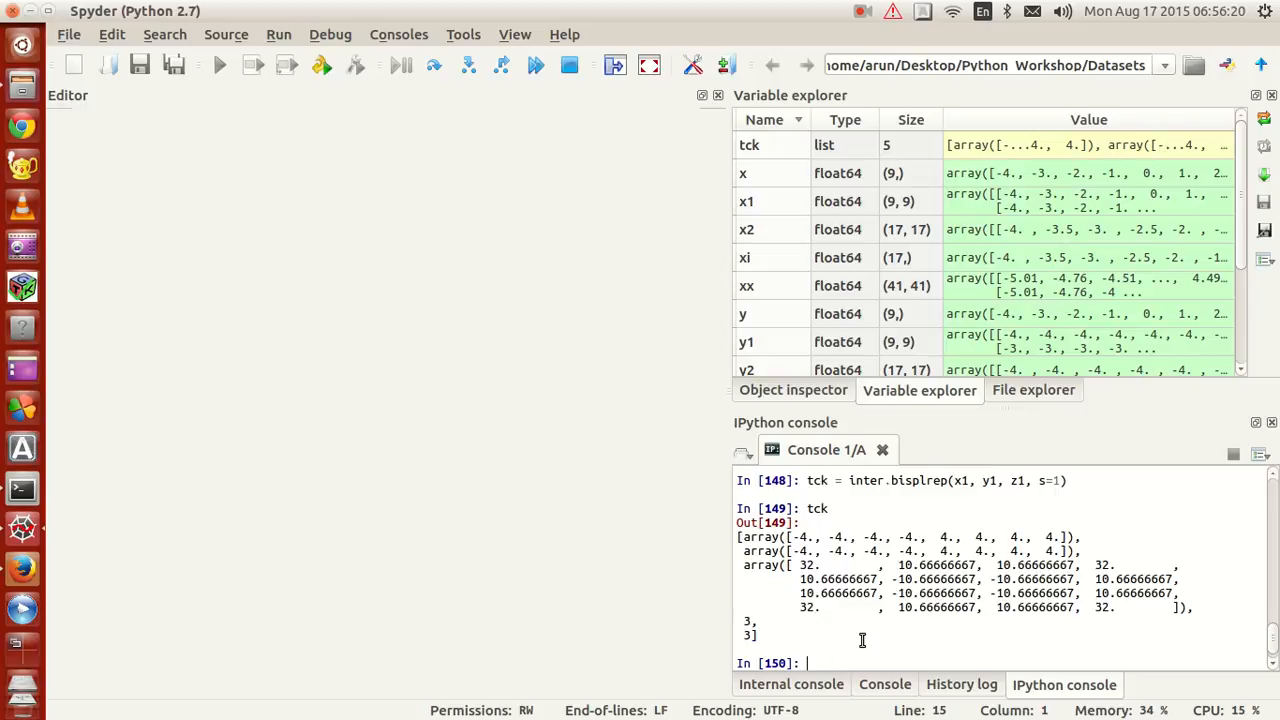
double_click(748, 144)
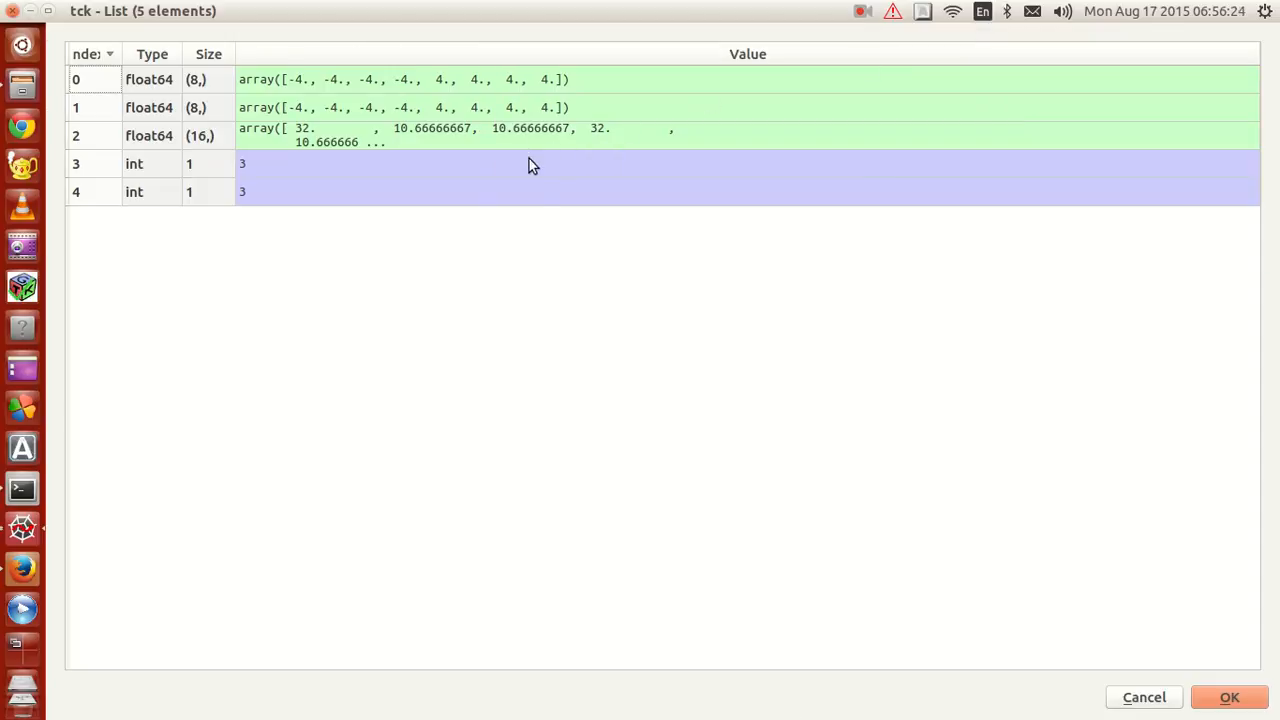
mouse_move(160, 138)
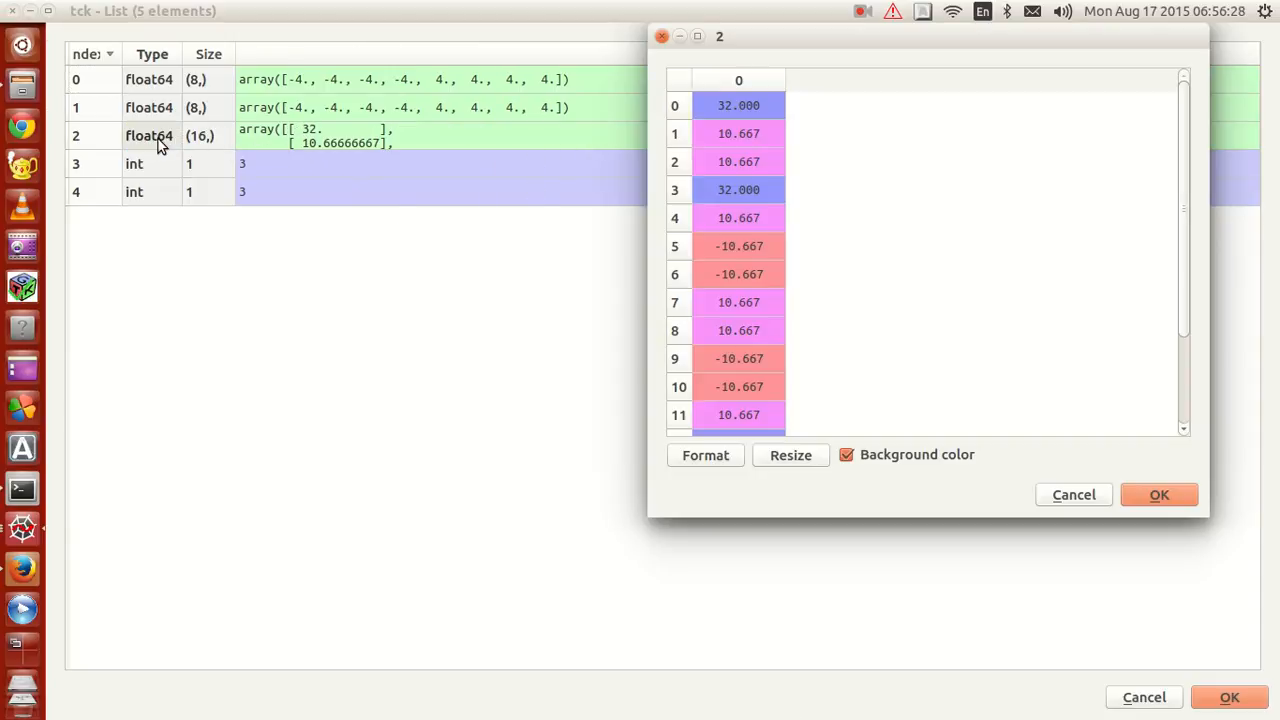
mouse_move(910, 204)
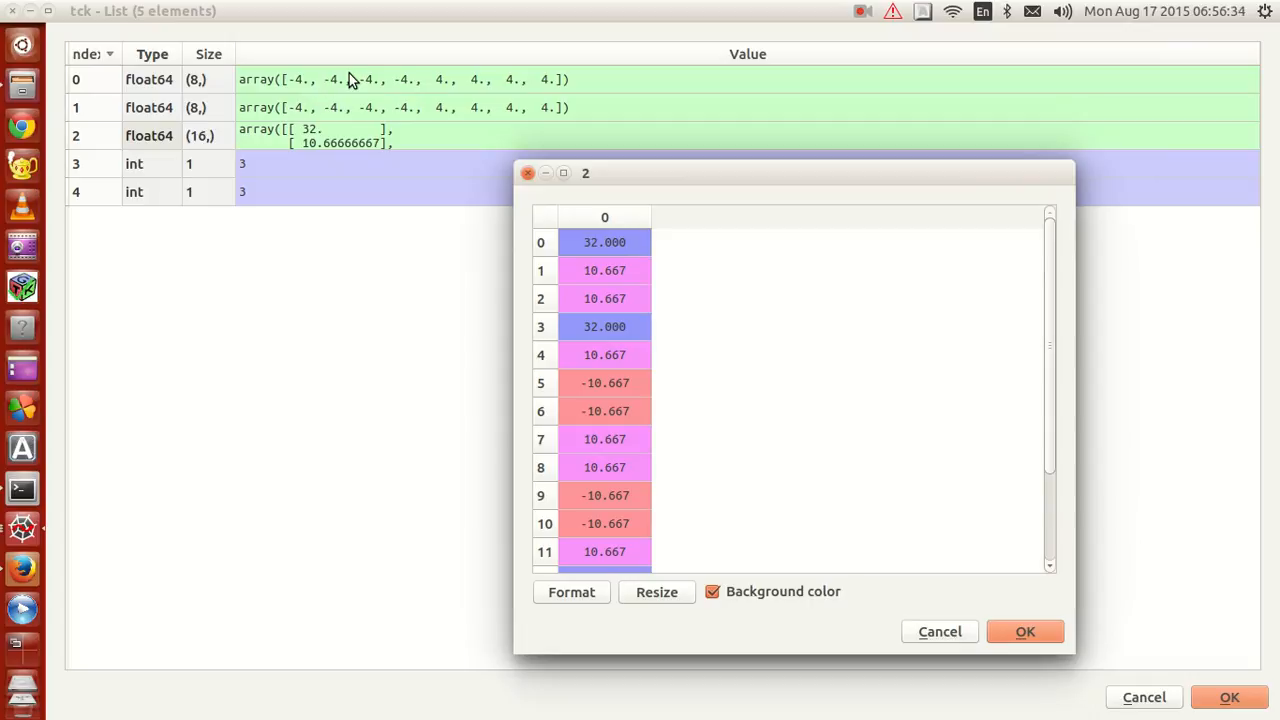
mouse_move(332, 80)
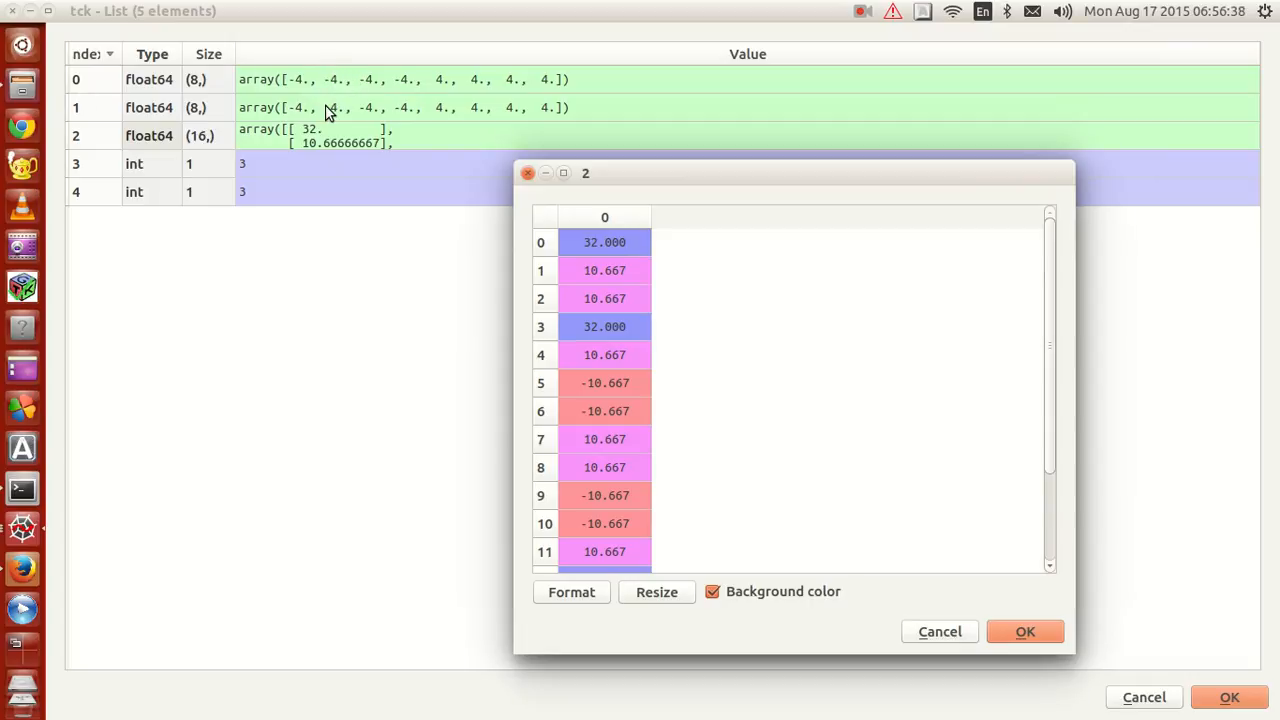
mouse_move(340, 140)
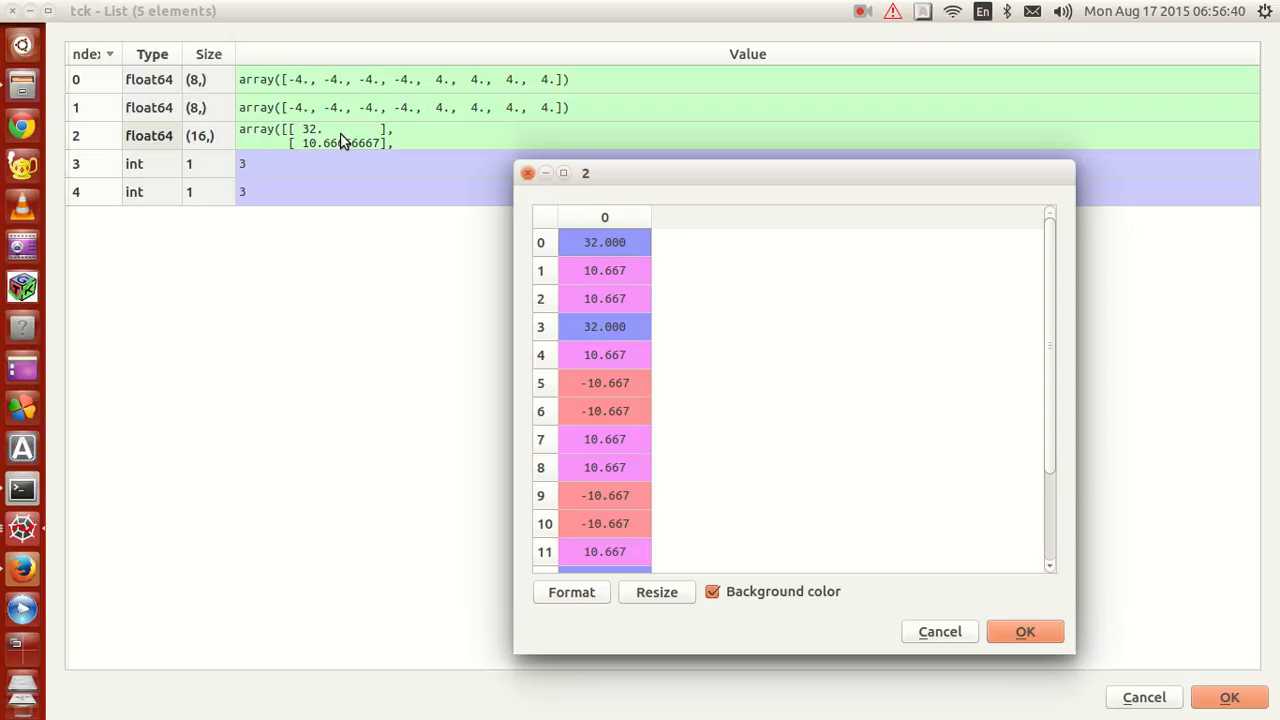
mouse_move(680, 344)
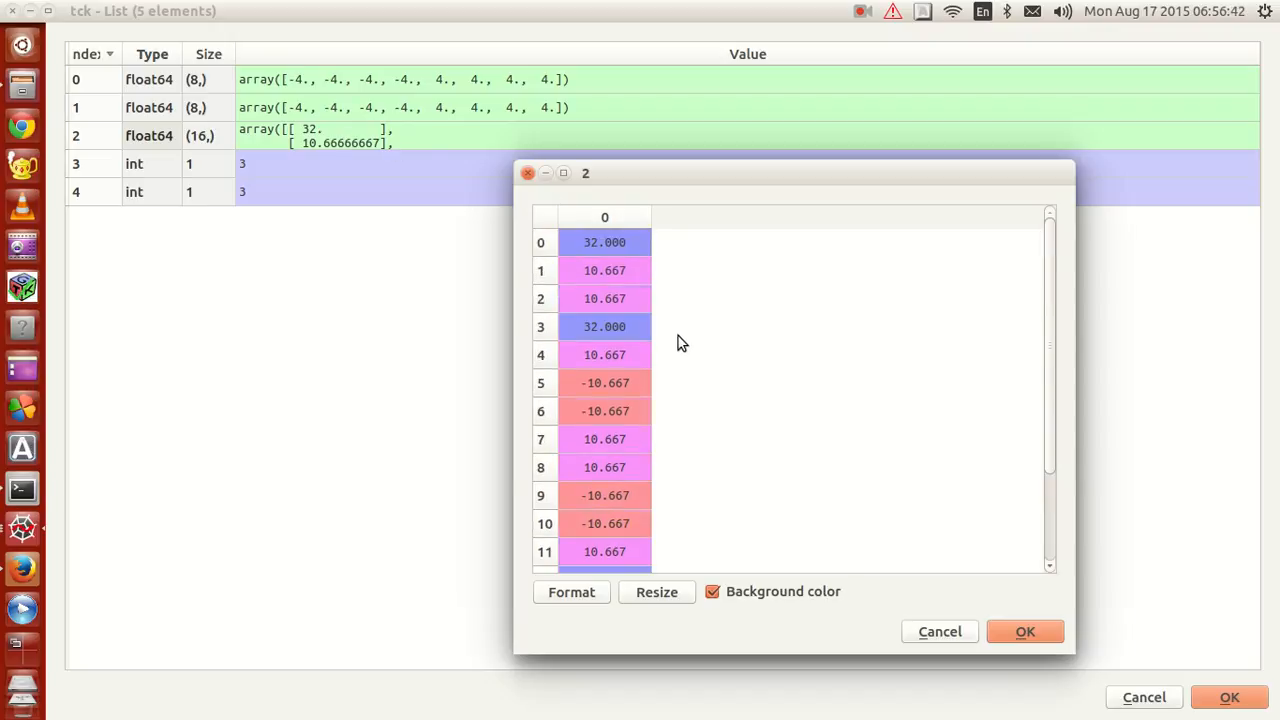
scroll(down, 3)
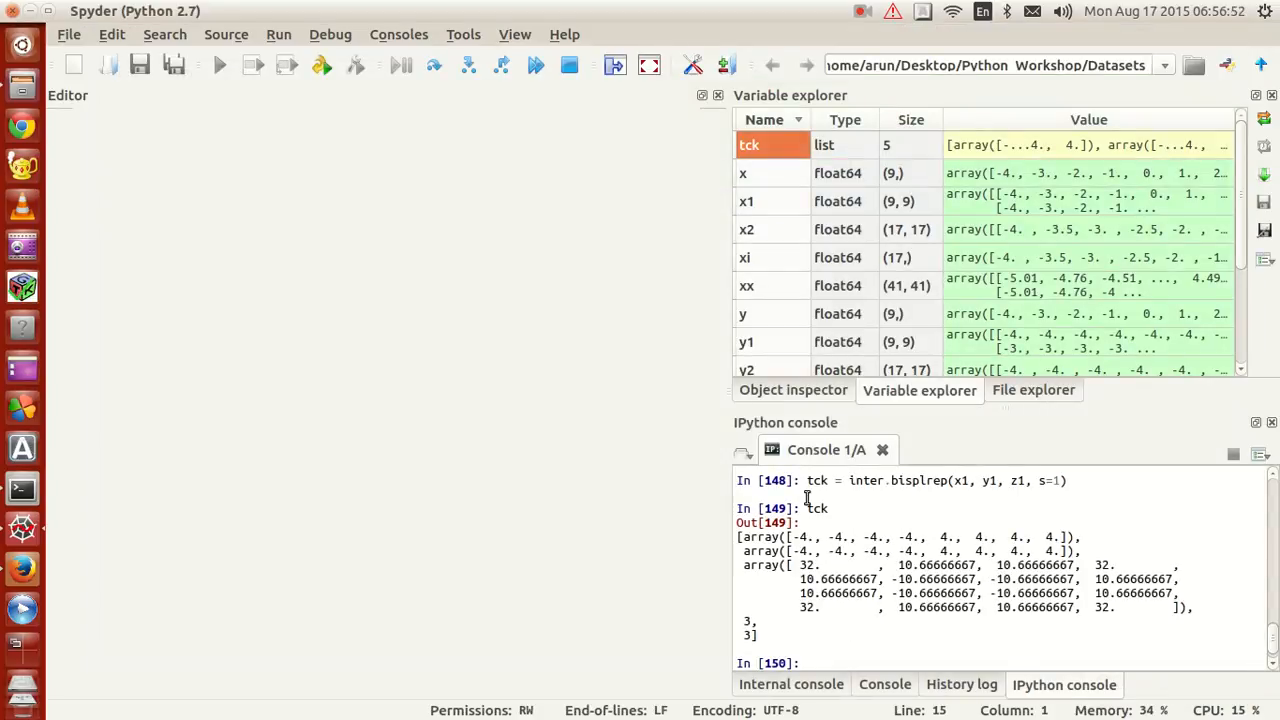
mouse_move(874, 220)
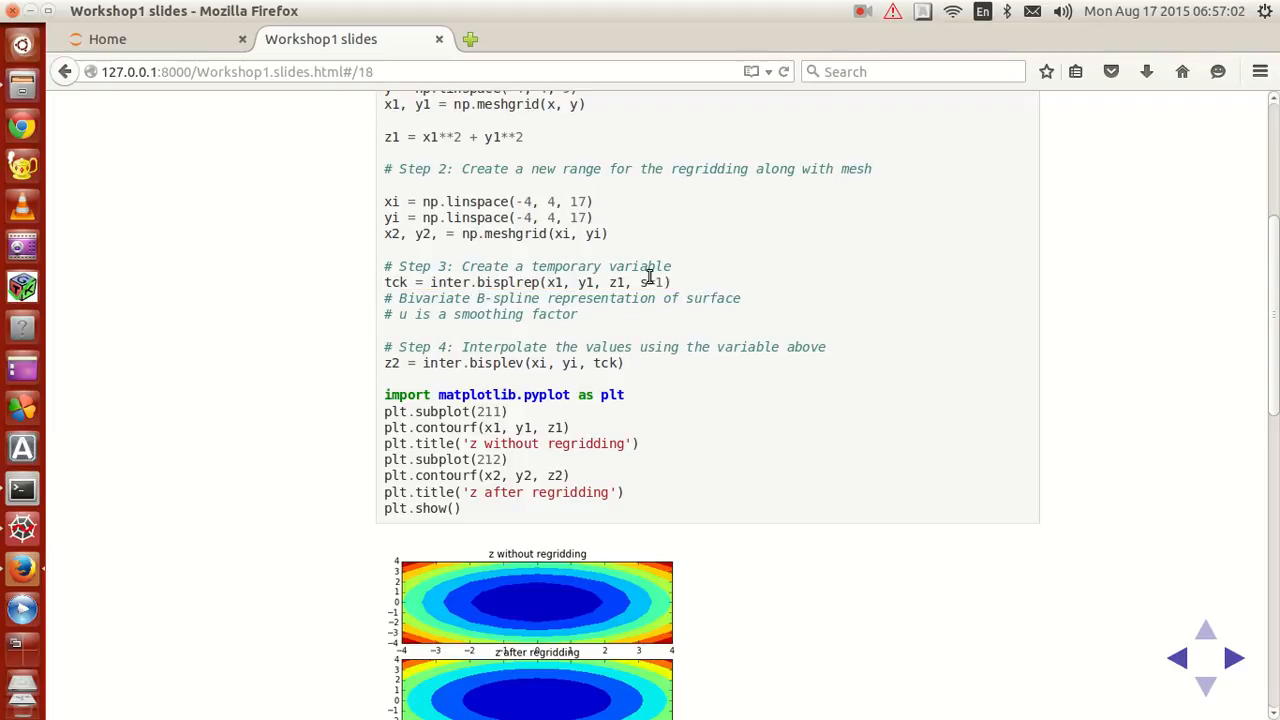
mouse_move(584, 336)
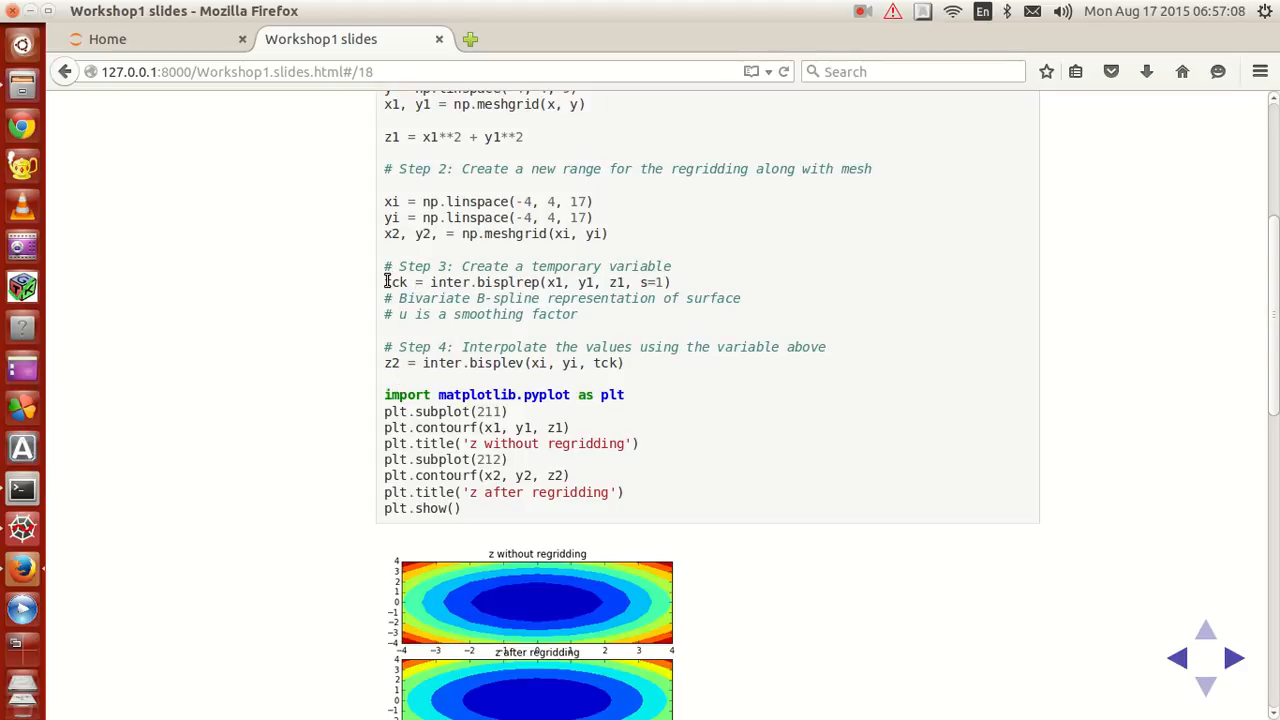
Highlight the tck variable name in the Step 4 bisplev line on the slide.
double_click(394, 282)
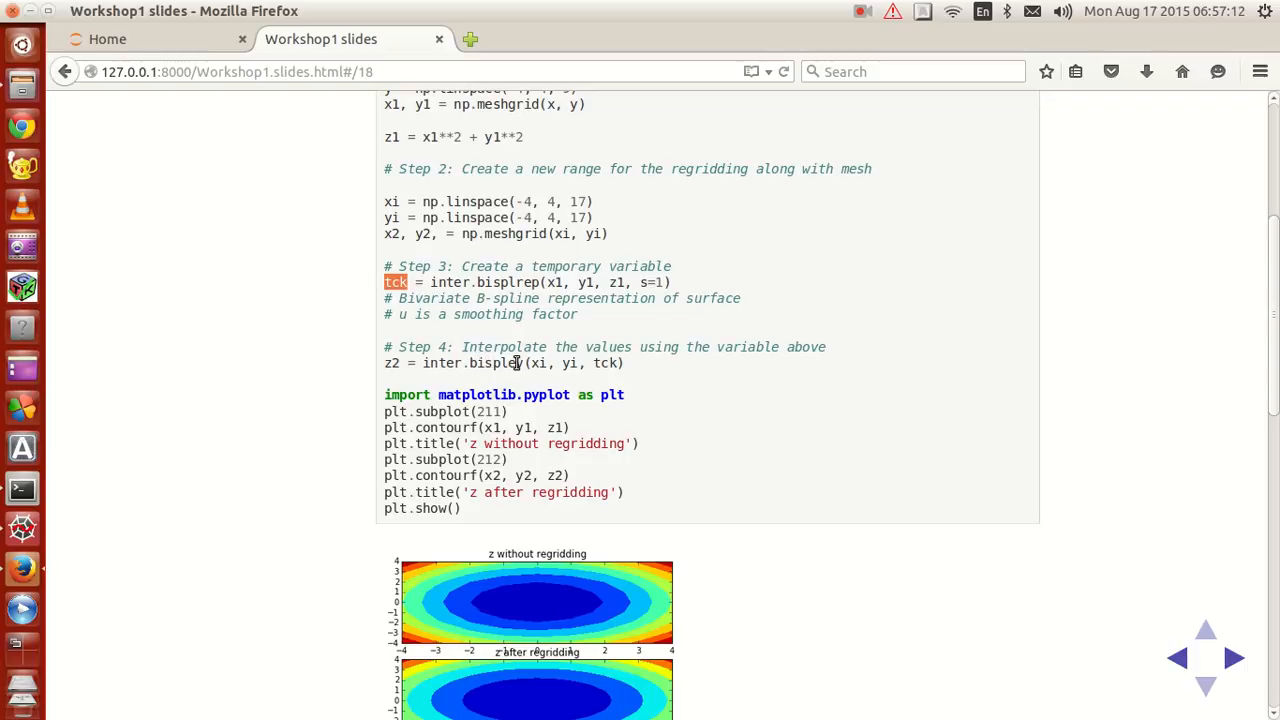
mouse_move(516, 282)
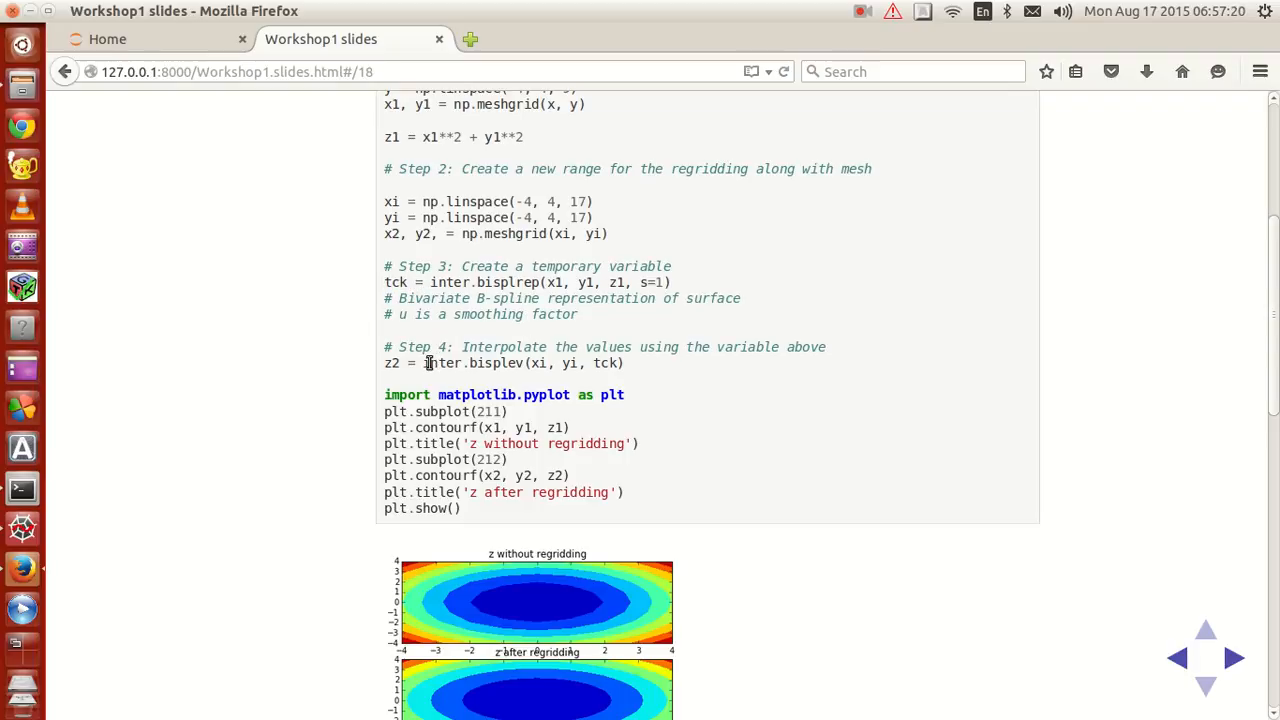
mouse_move(670, 368)
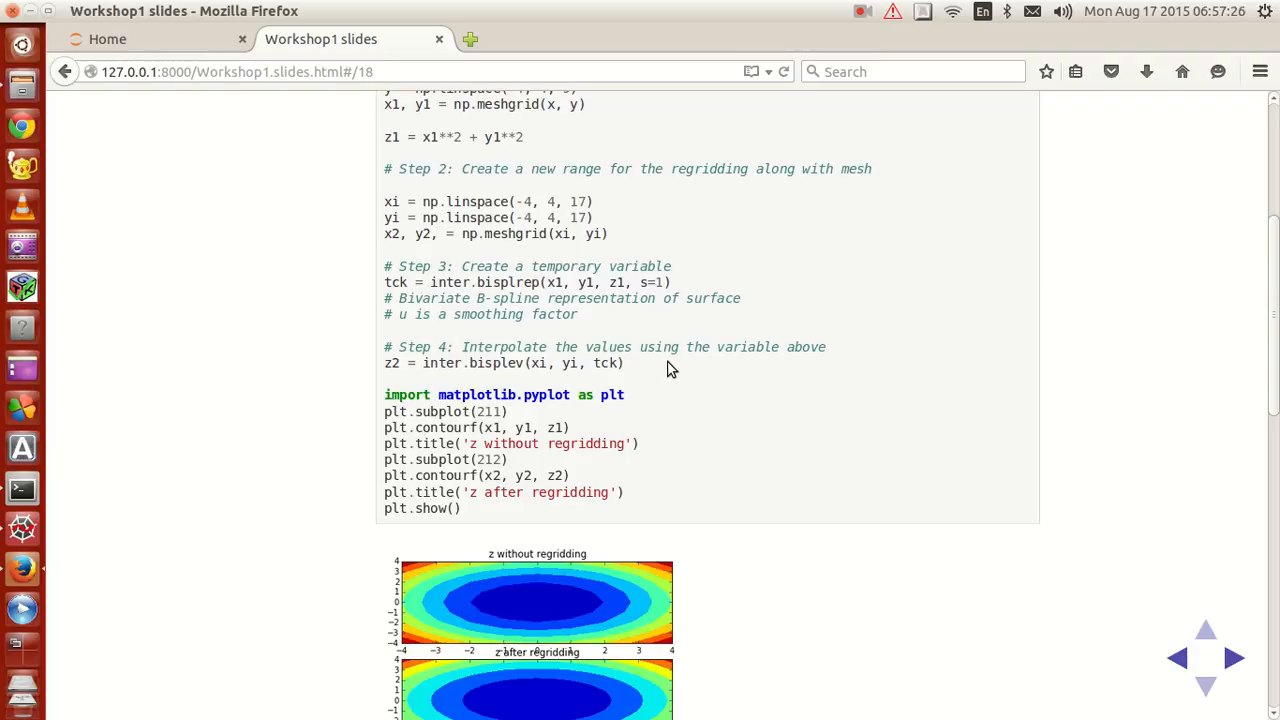
mouse_move(572, 308)
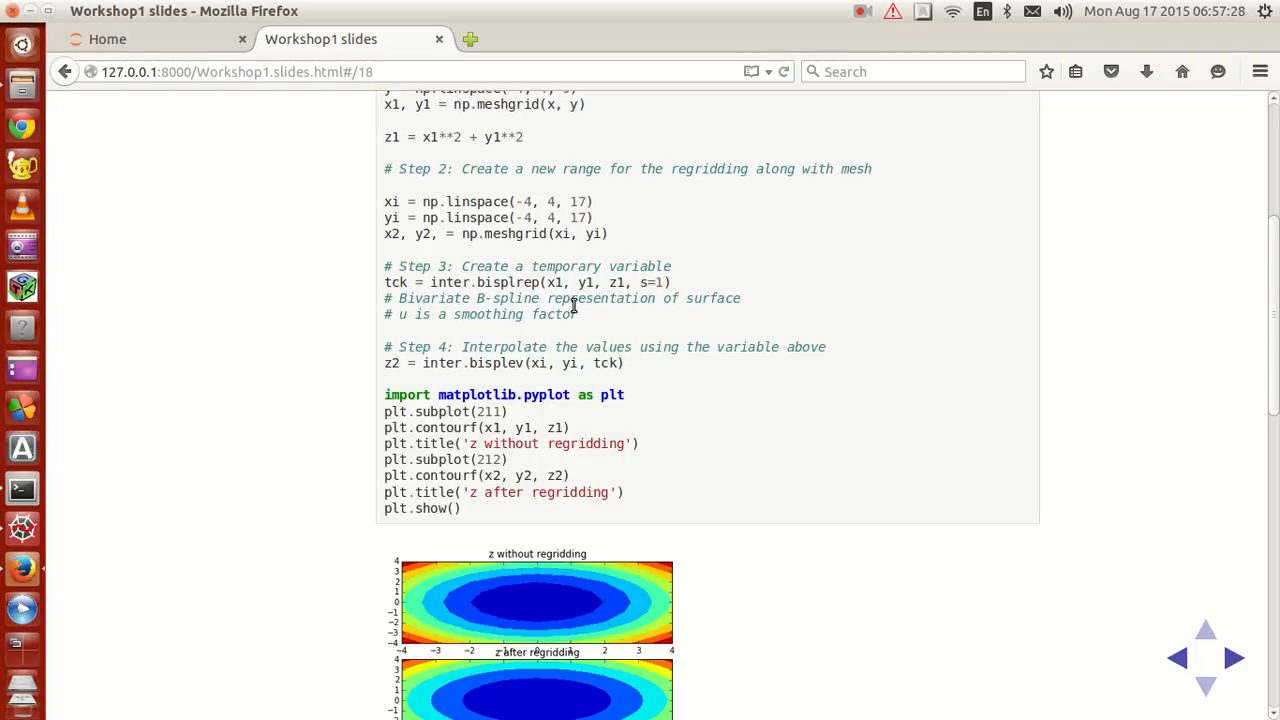
mouse_move(680, 320)
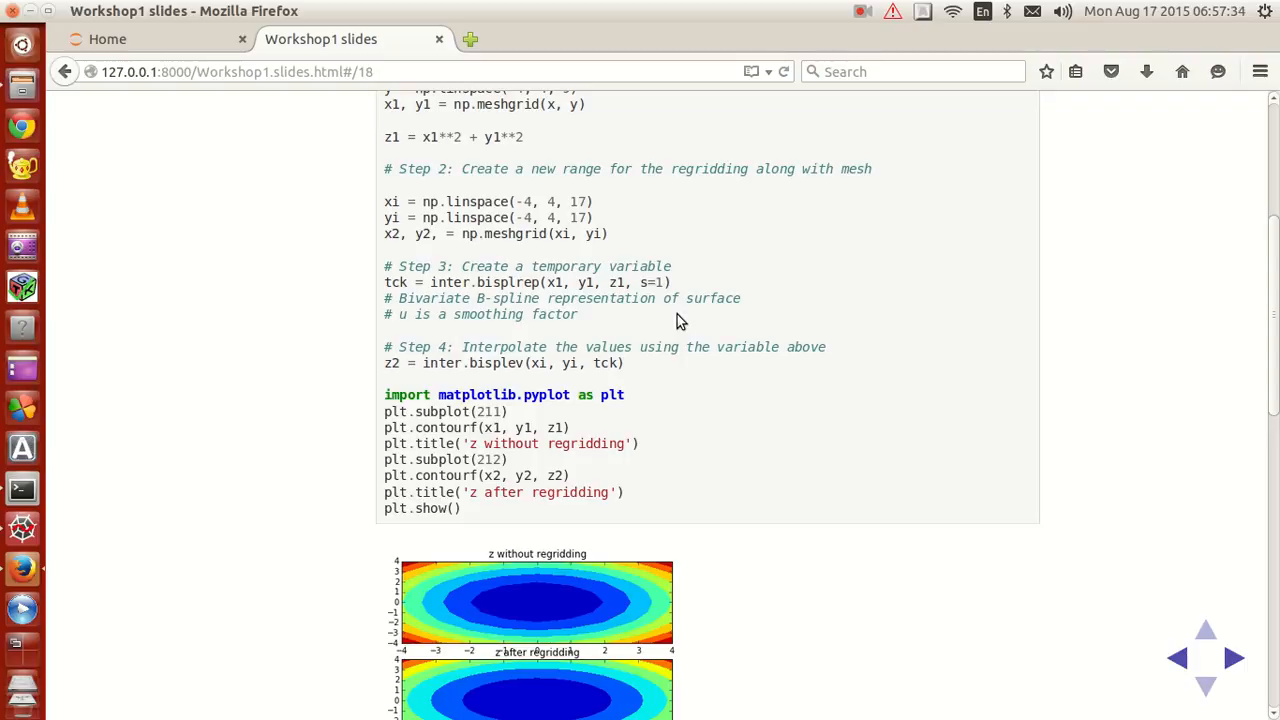
mouse_move(500, 380)
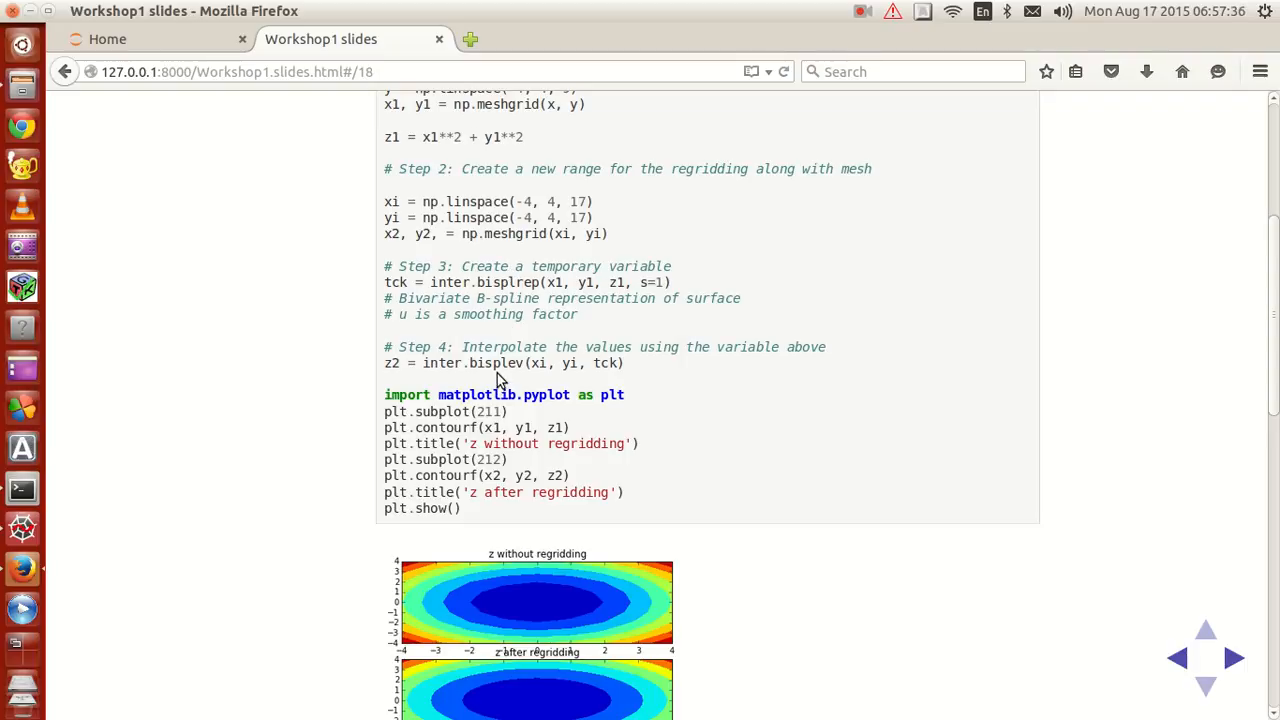
mouse_move(548, 364)
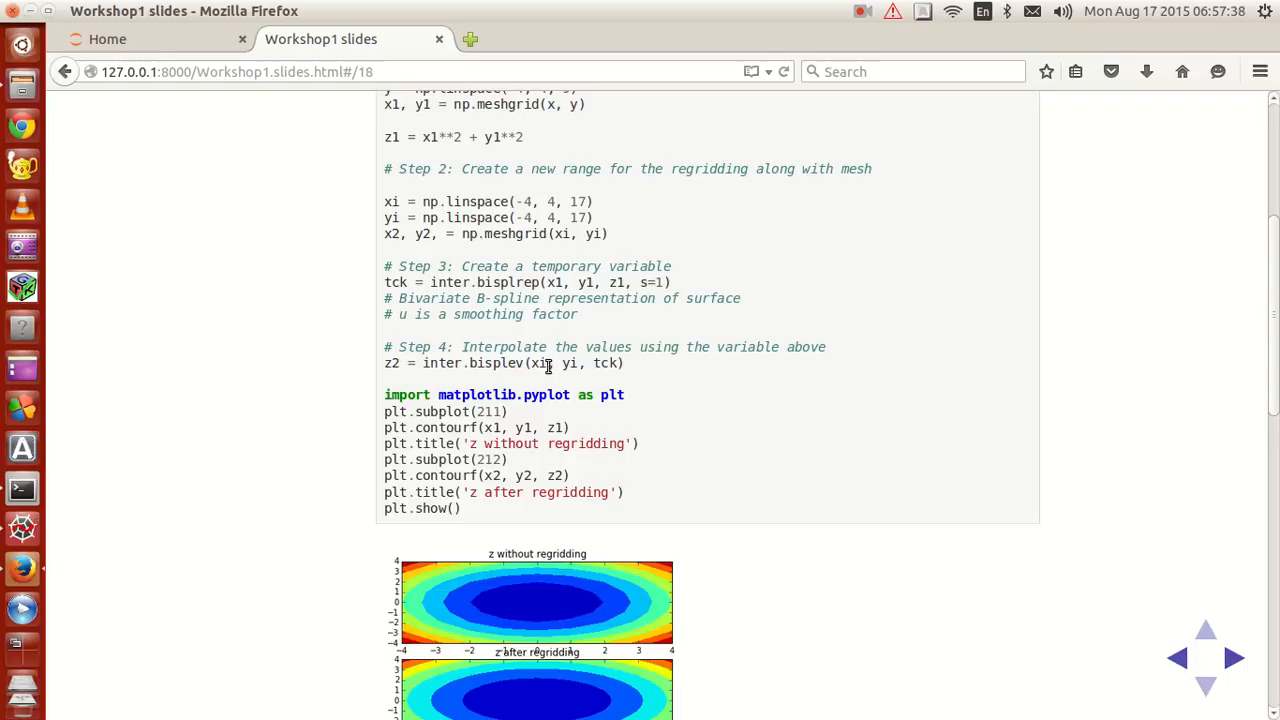
mouse_move(412, 288)
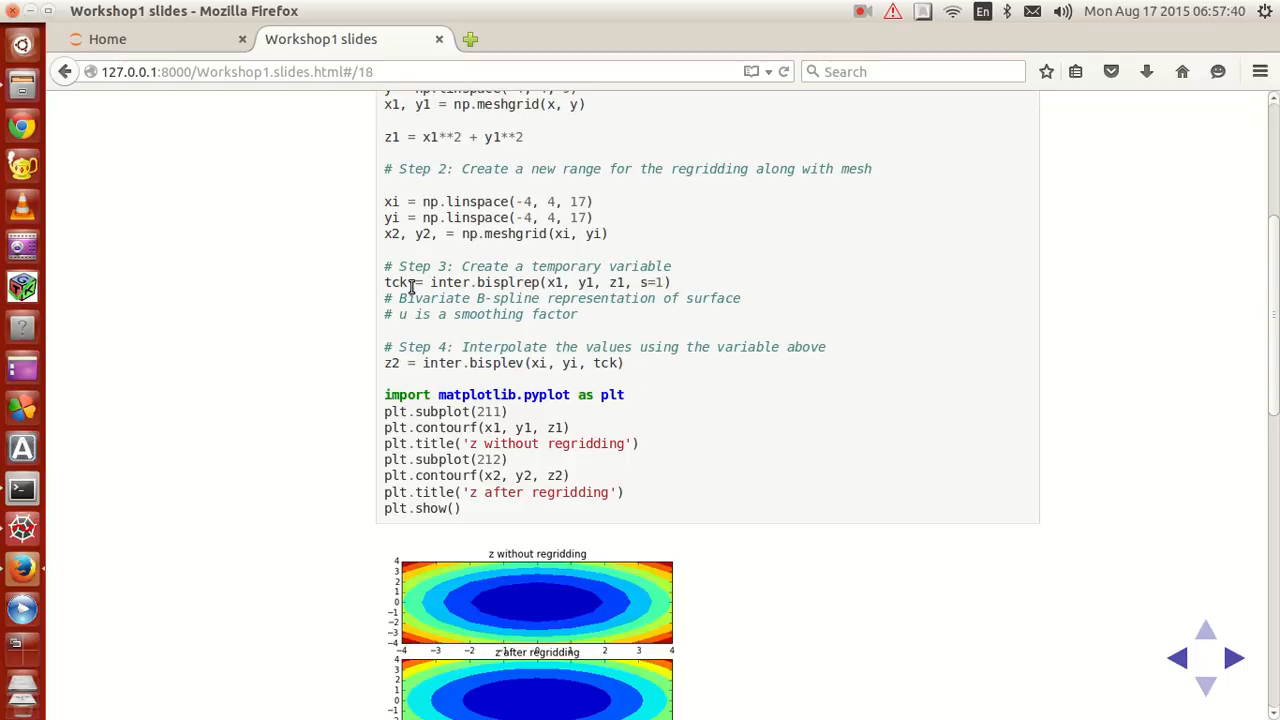
mouse_move(476, 364)
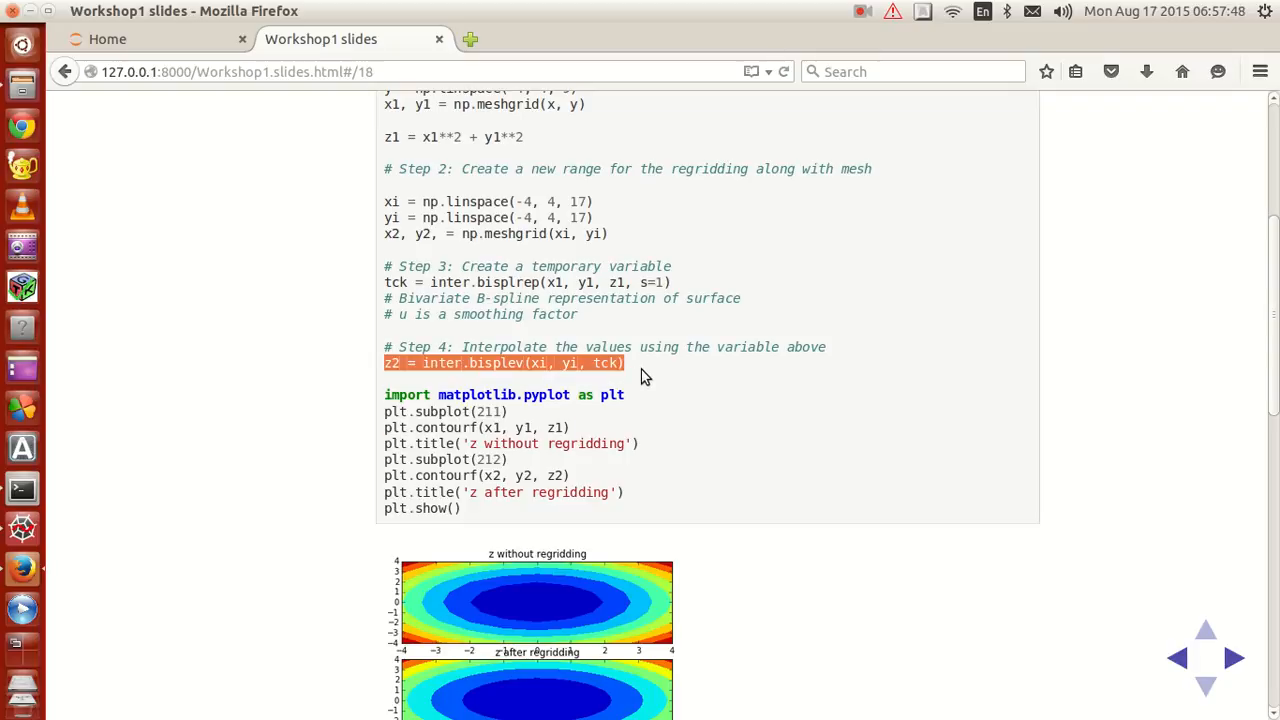
mouse_move(552, 276)
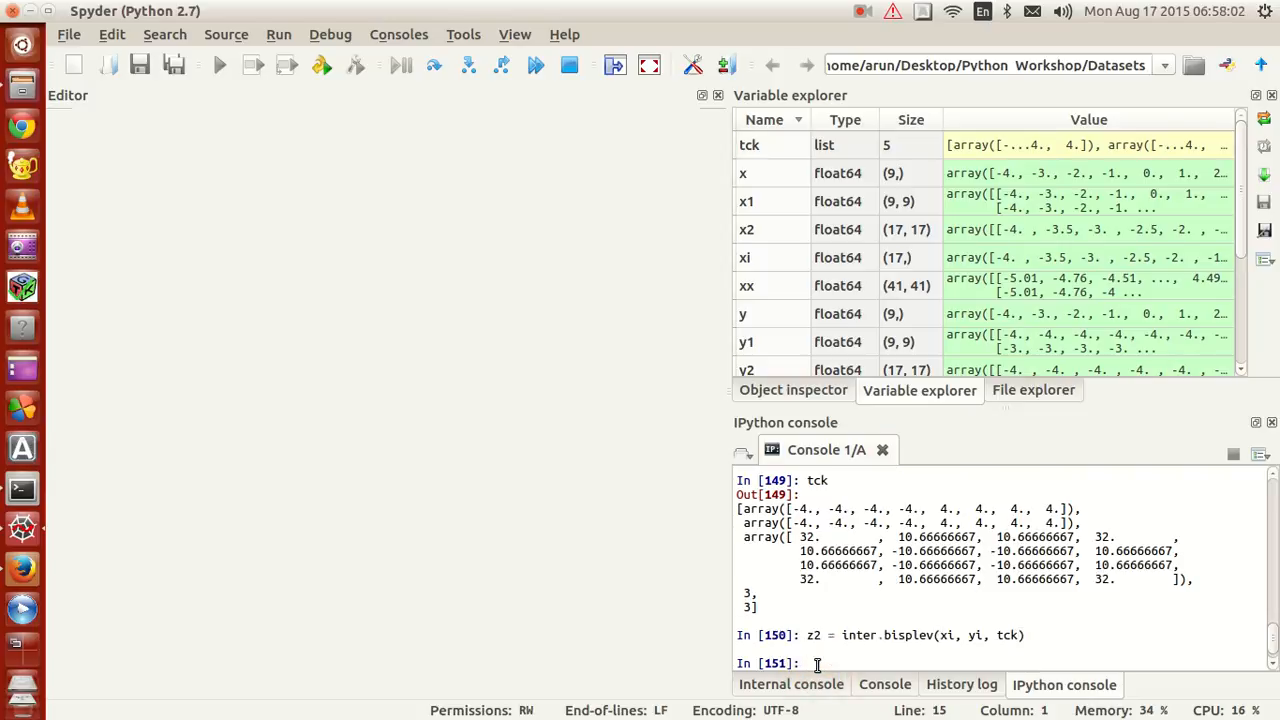
Scroll the Variable explorer to locate the 17×17 z2 array.
scroll(down, 3)
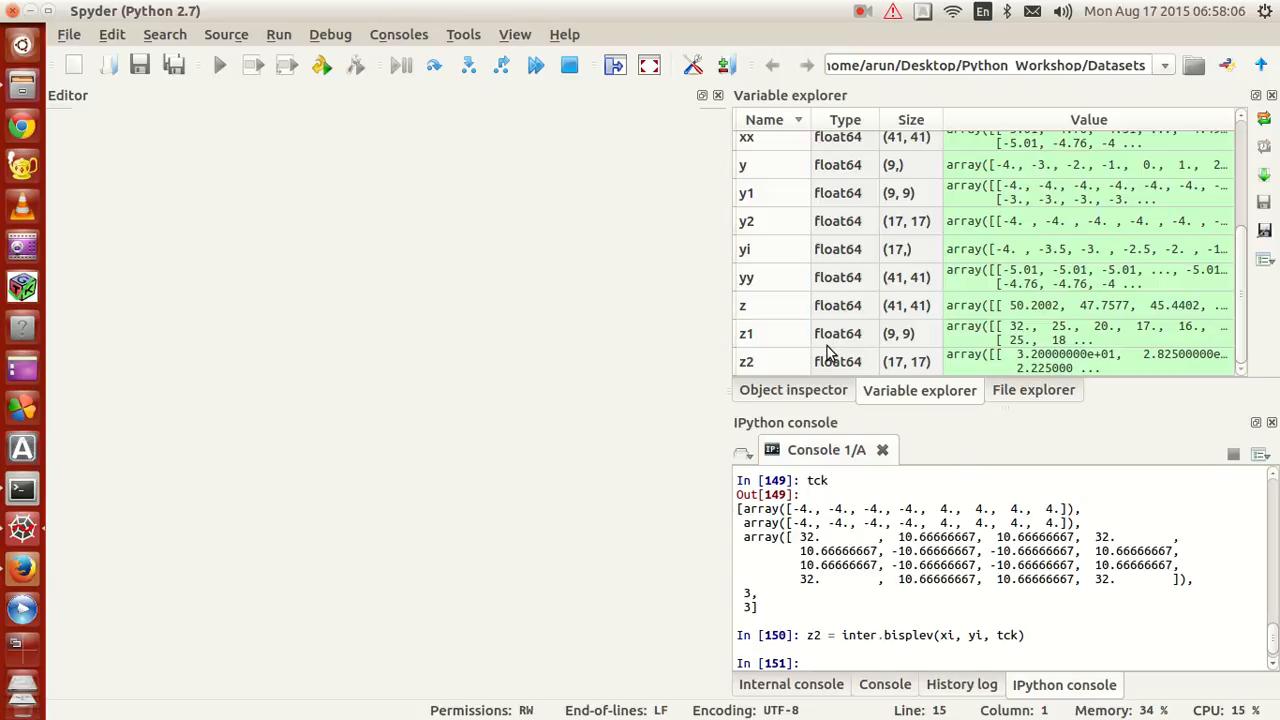
mouse_move(624, 430)
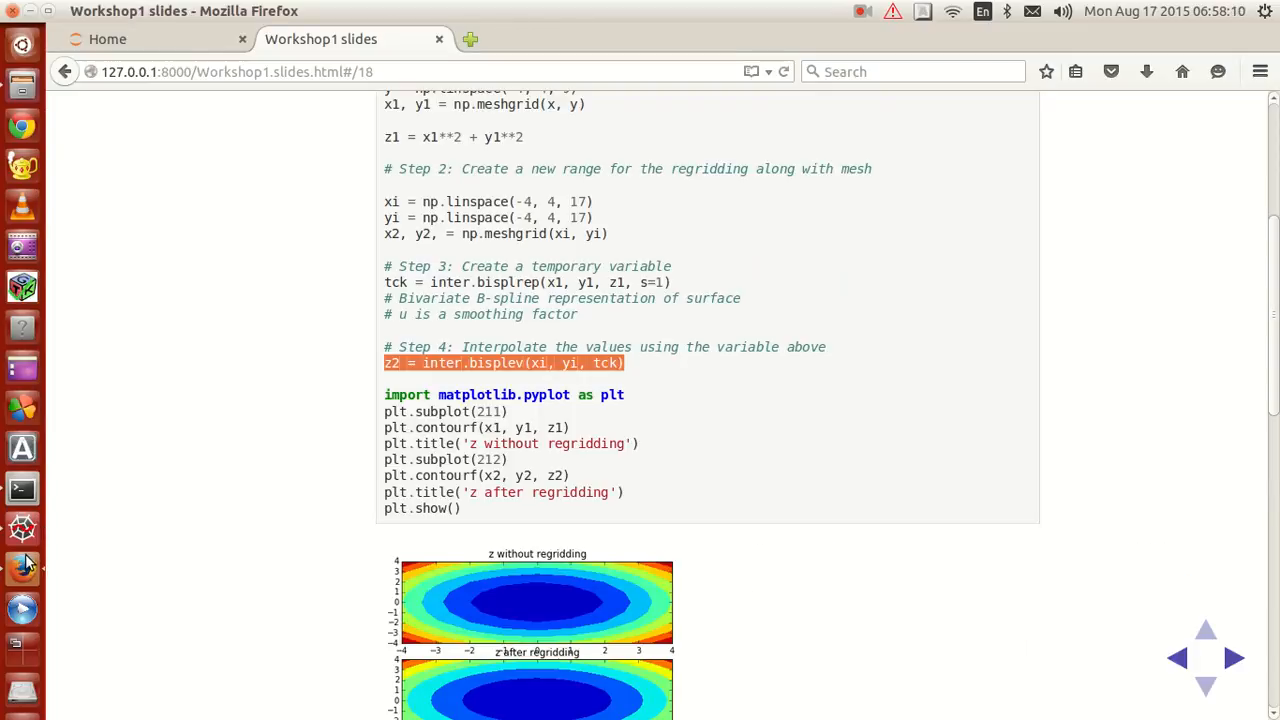
Select the plt.subplot through plt.show() block drawing the two contourf subplots for copying.
click(256, 460)
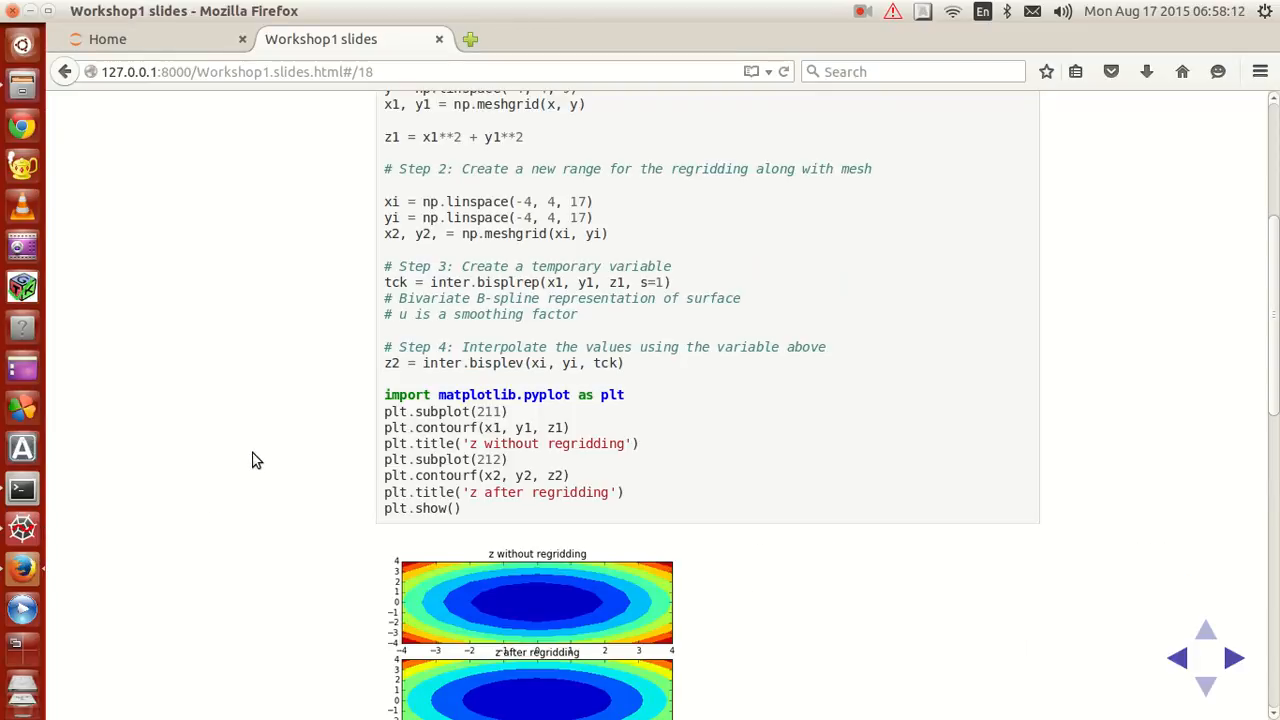
scroll(up, 3)
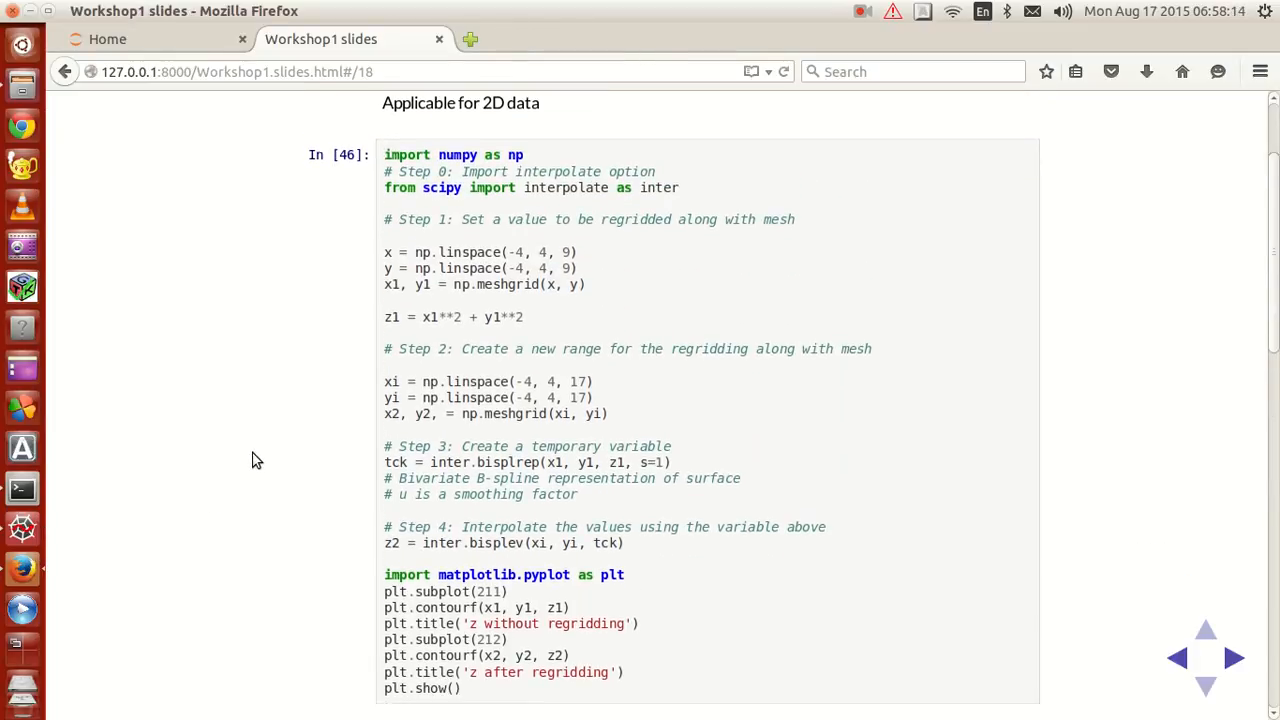
scroll(down, 3)
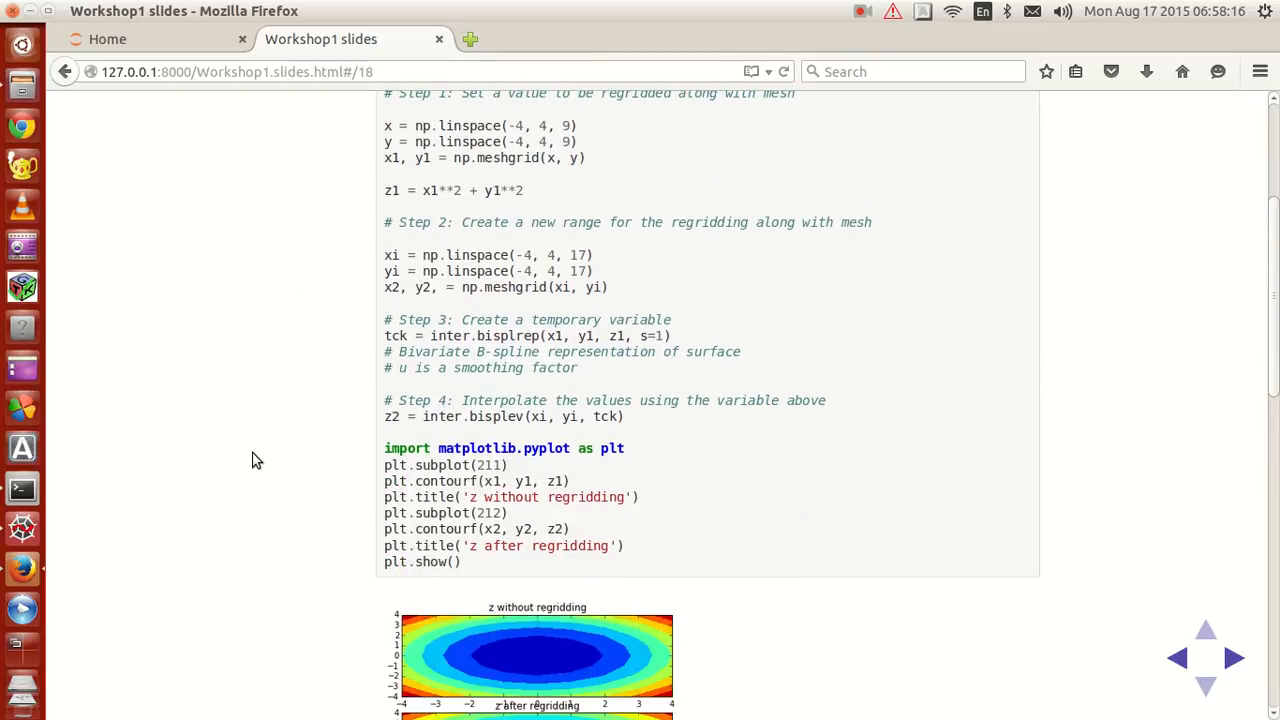
scroll(up, 3)
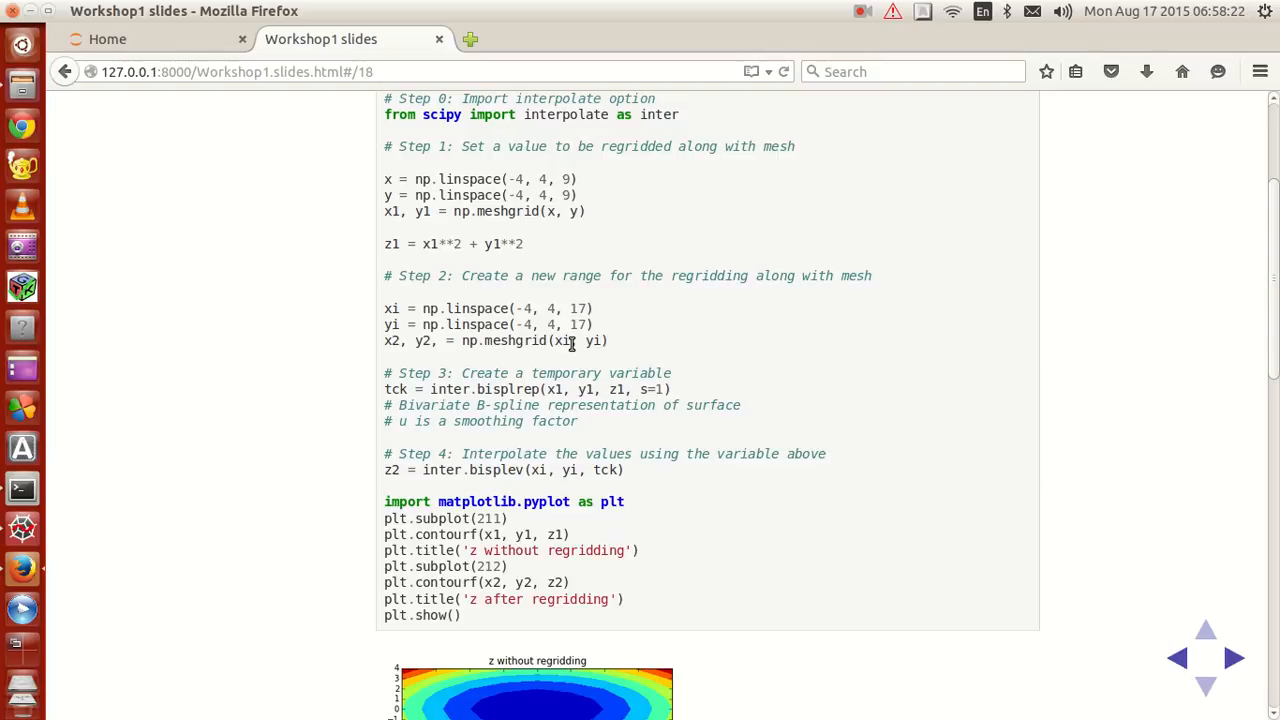
scroll(down, 3)
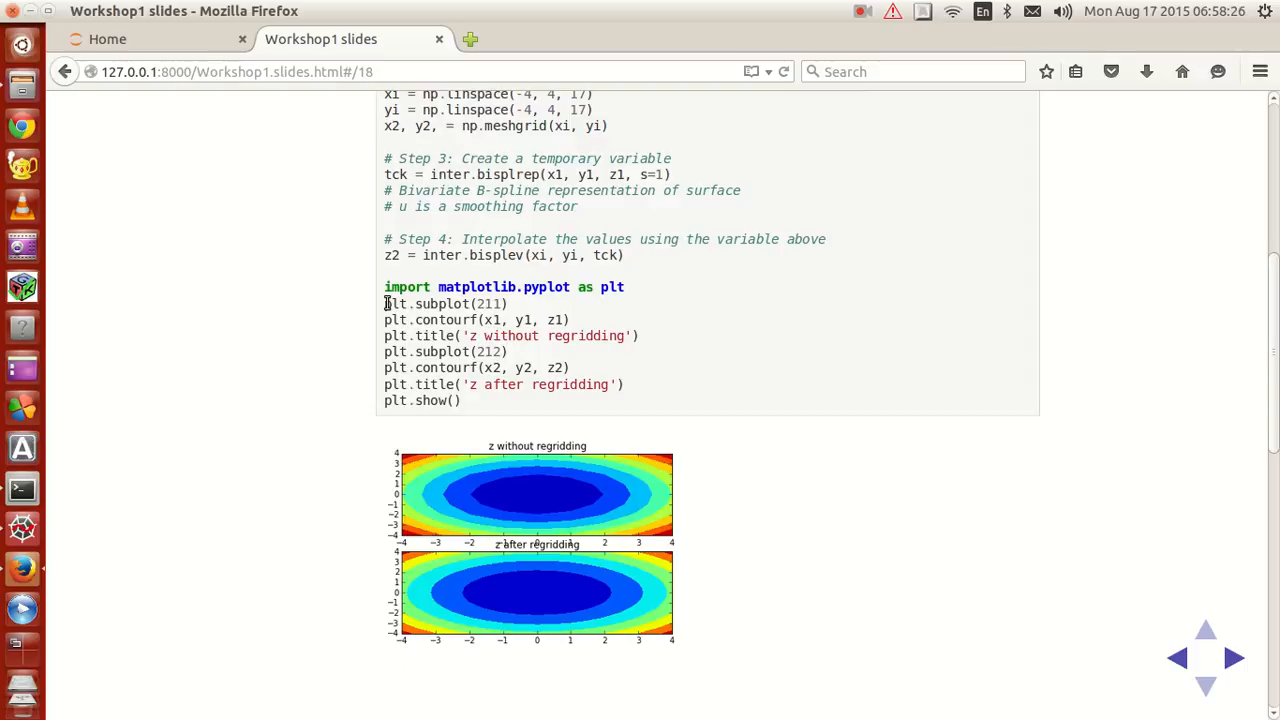
drag(384, 304, 462, 400)
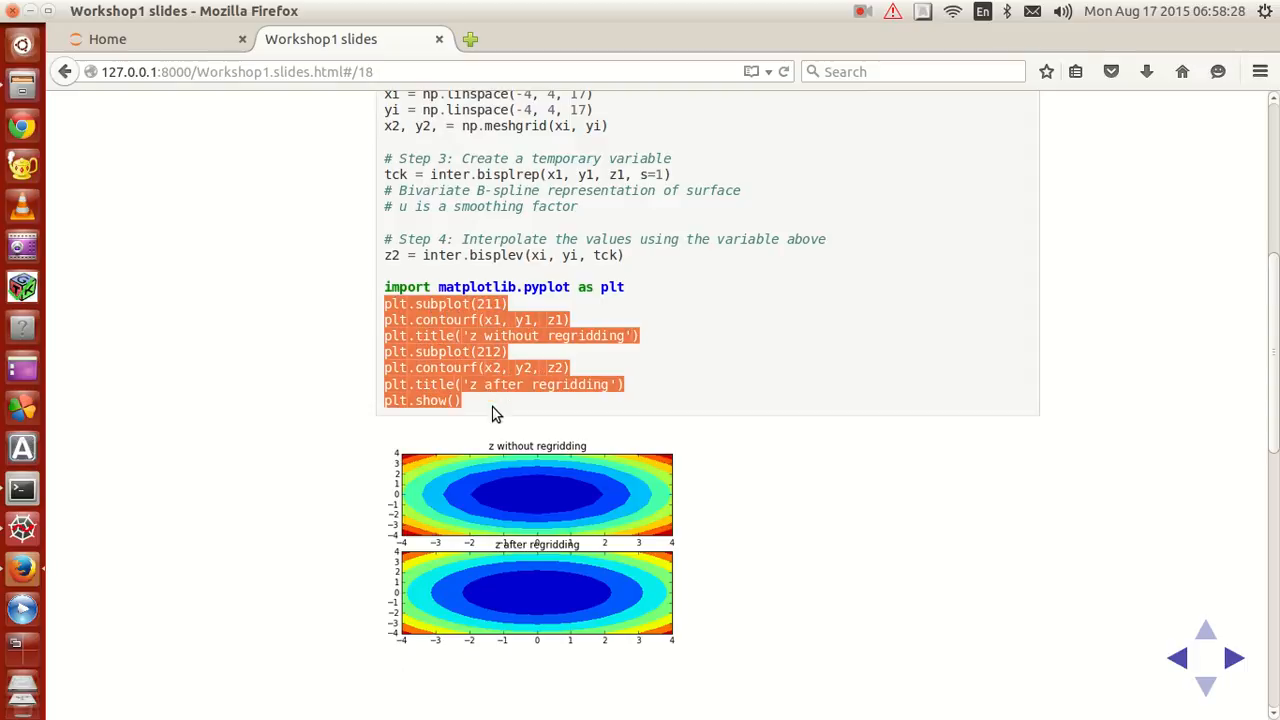
click(590, 368)
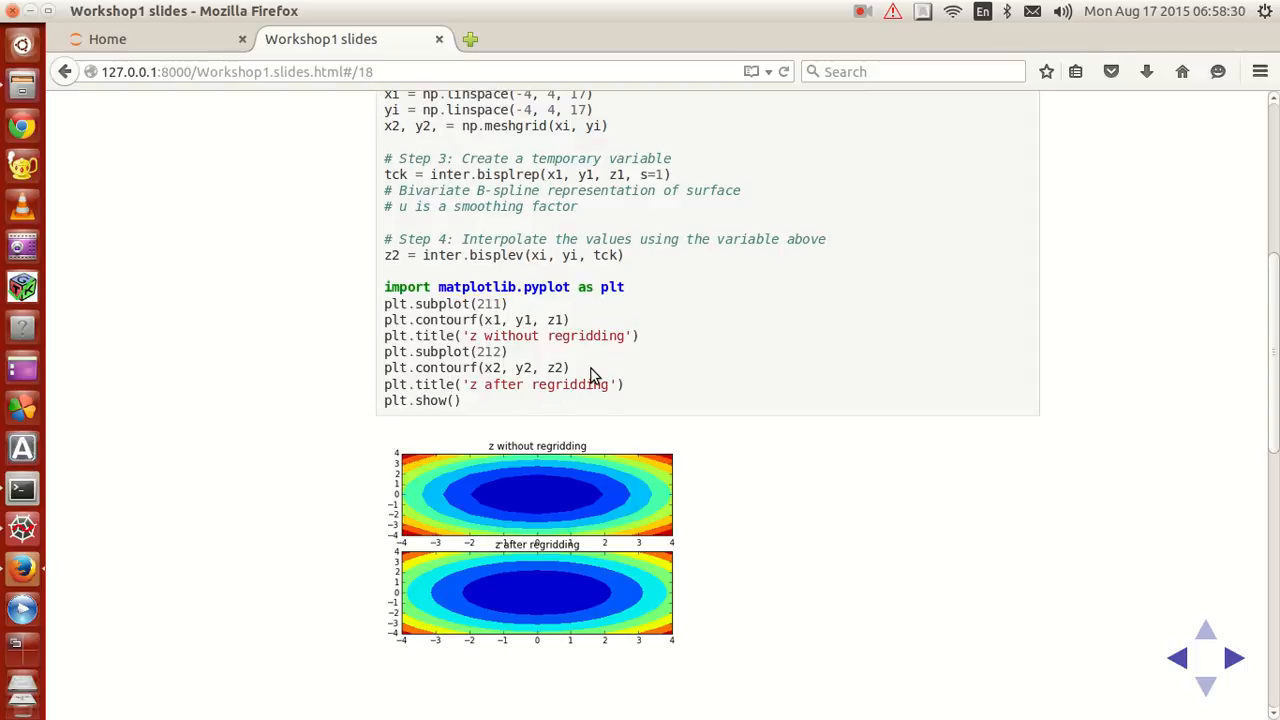
mouse_move(484, 304)
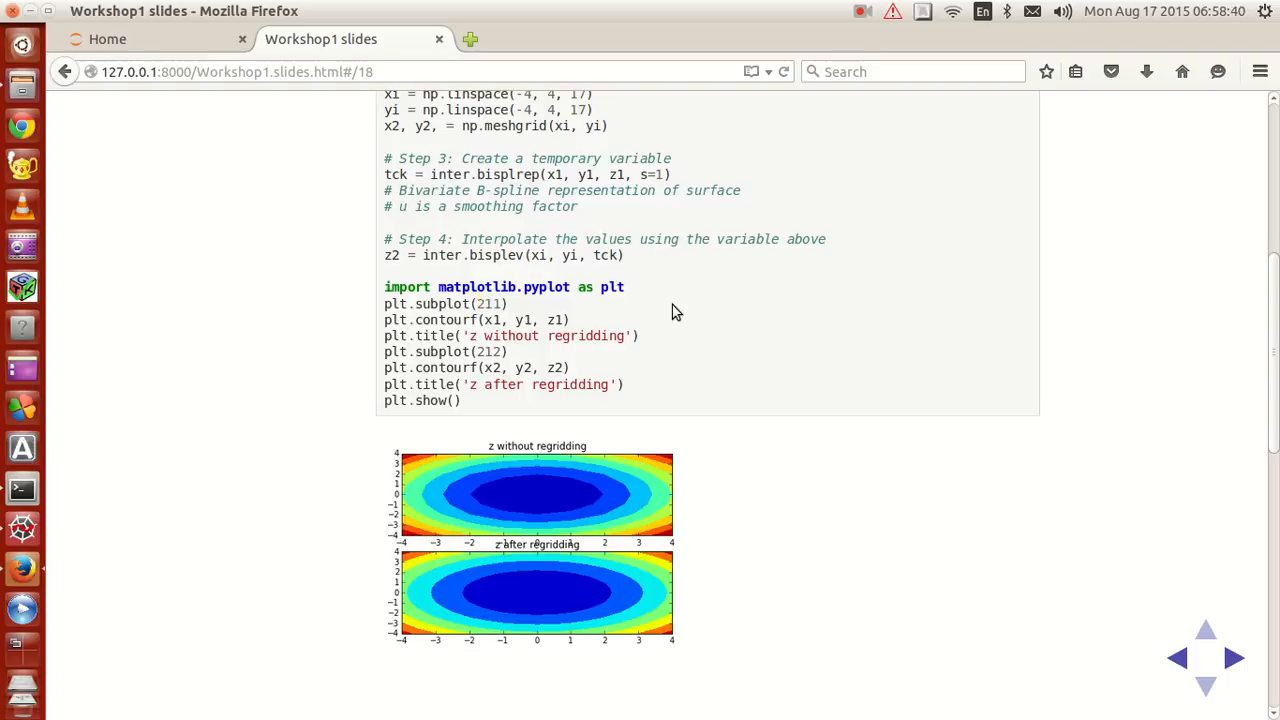
mouse_move(432, 328)
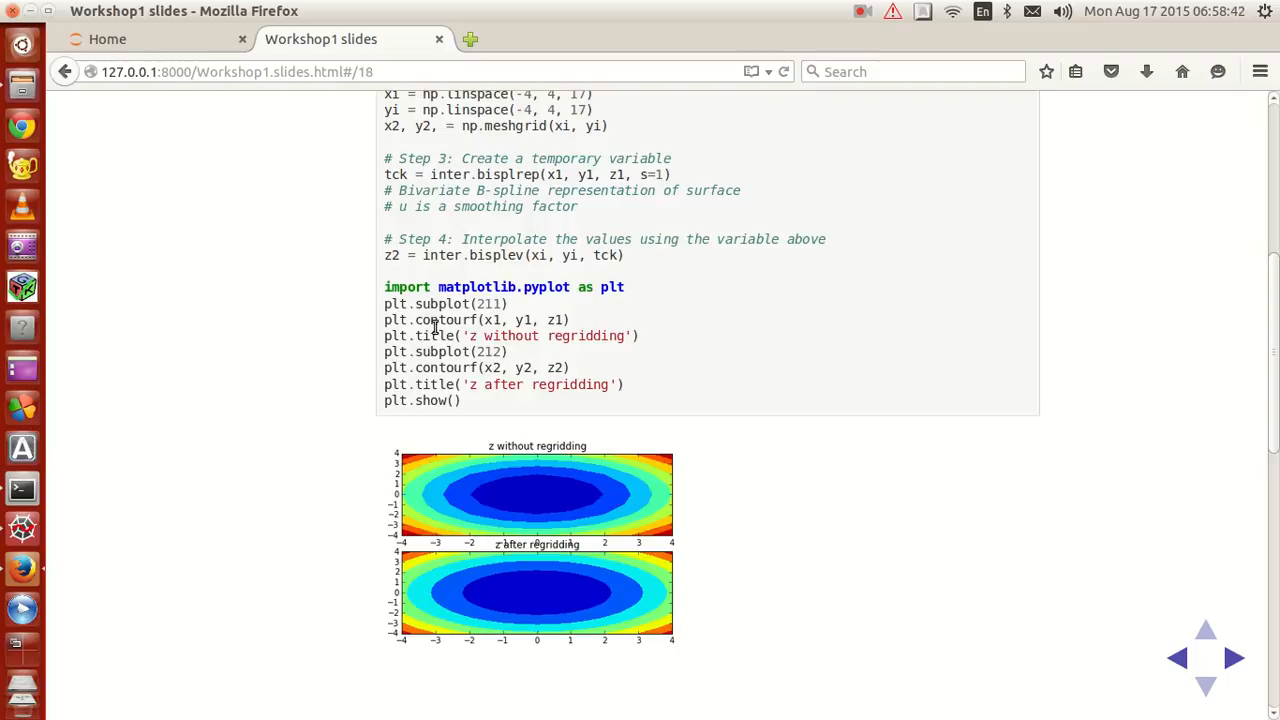
mouse_move(708, 300)
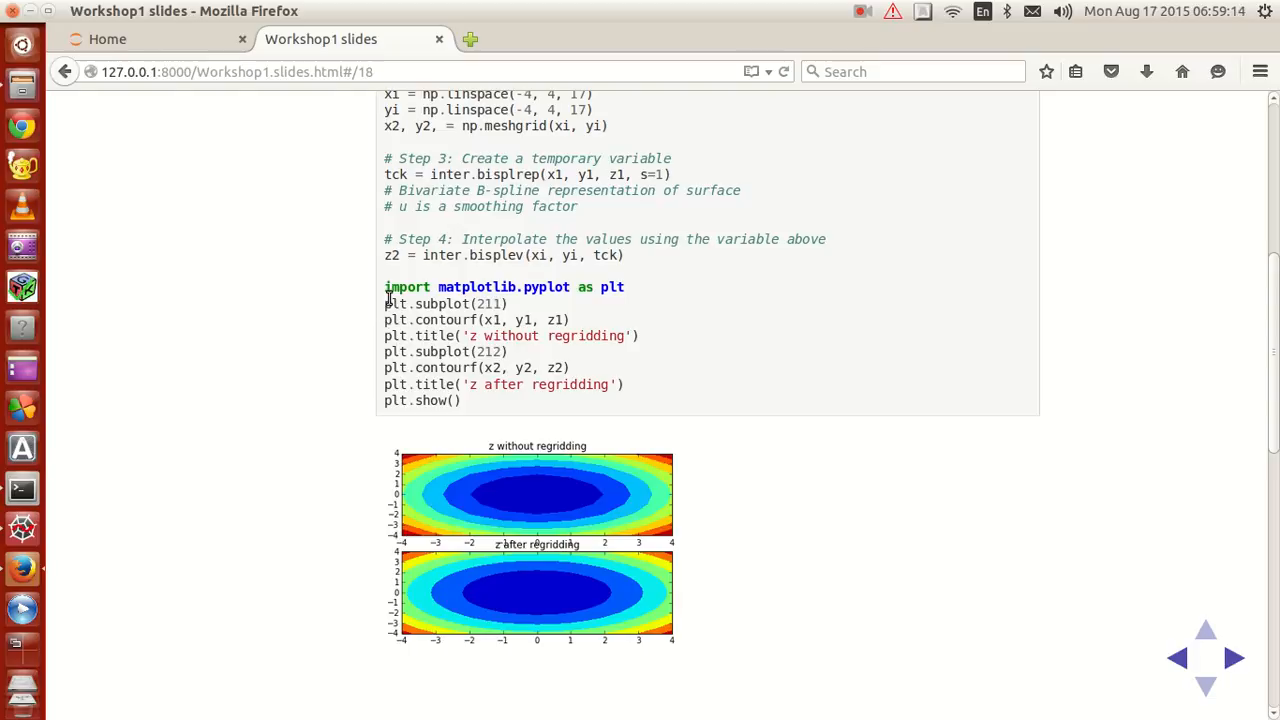
drag(384, 304, 460, 400)
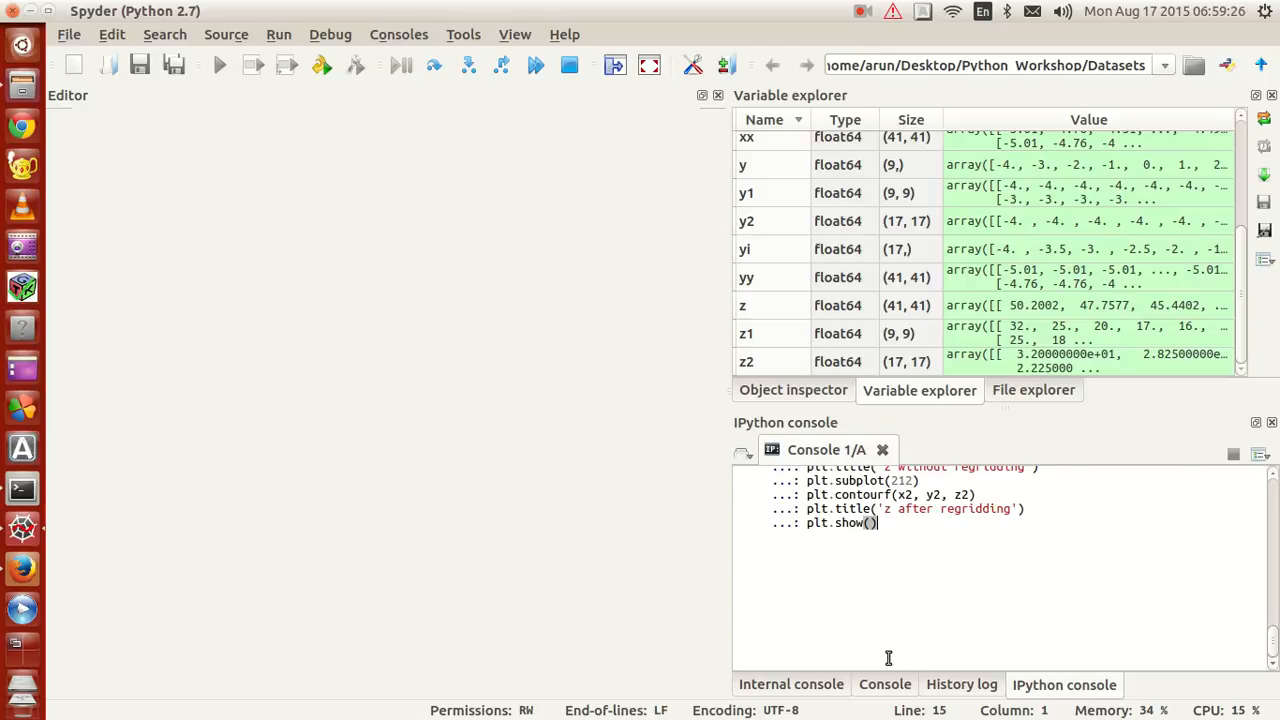
Run the plotting code to display the z without and after regridding contour figure.
key(Return)
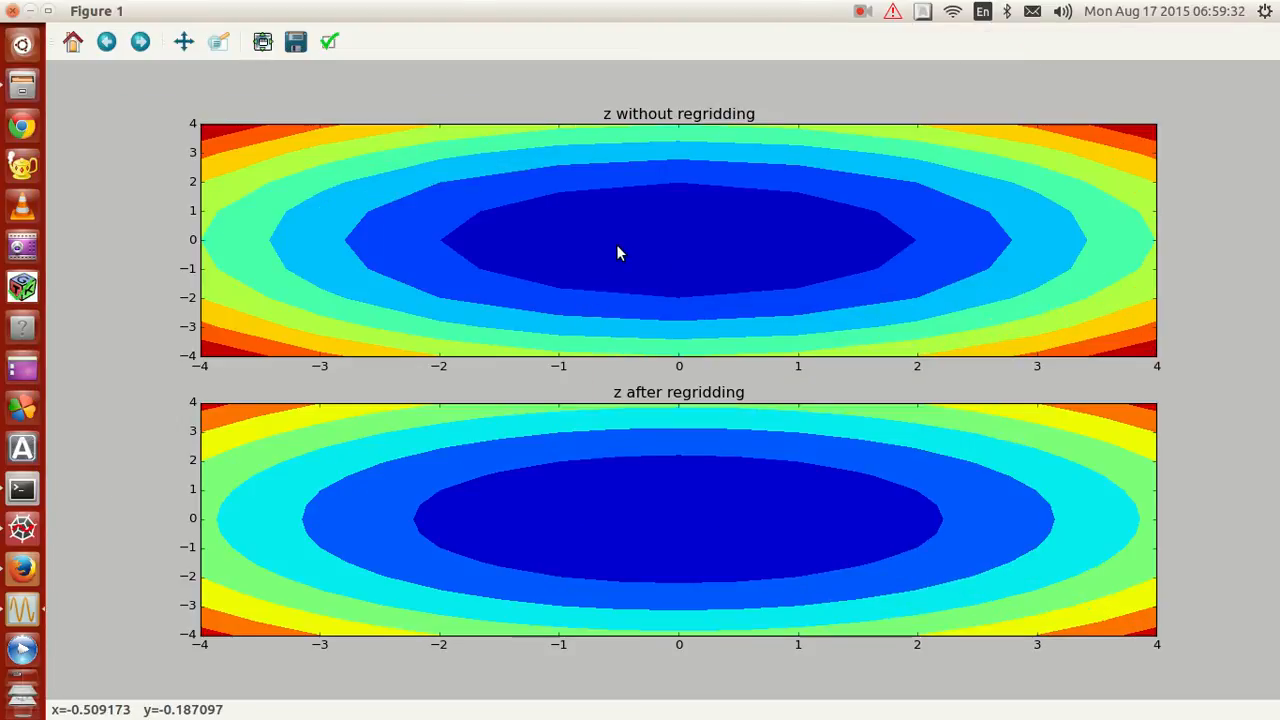
mouse_move(576, 536)
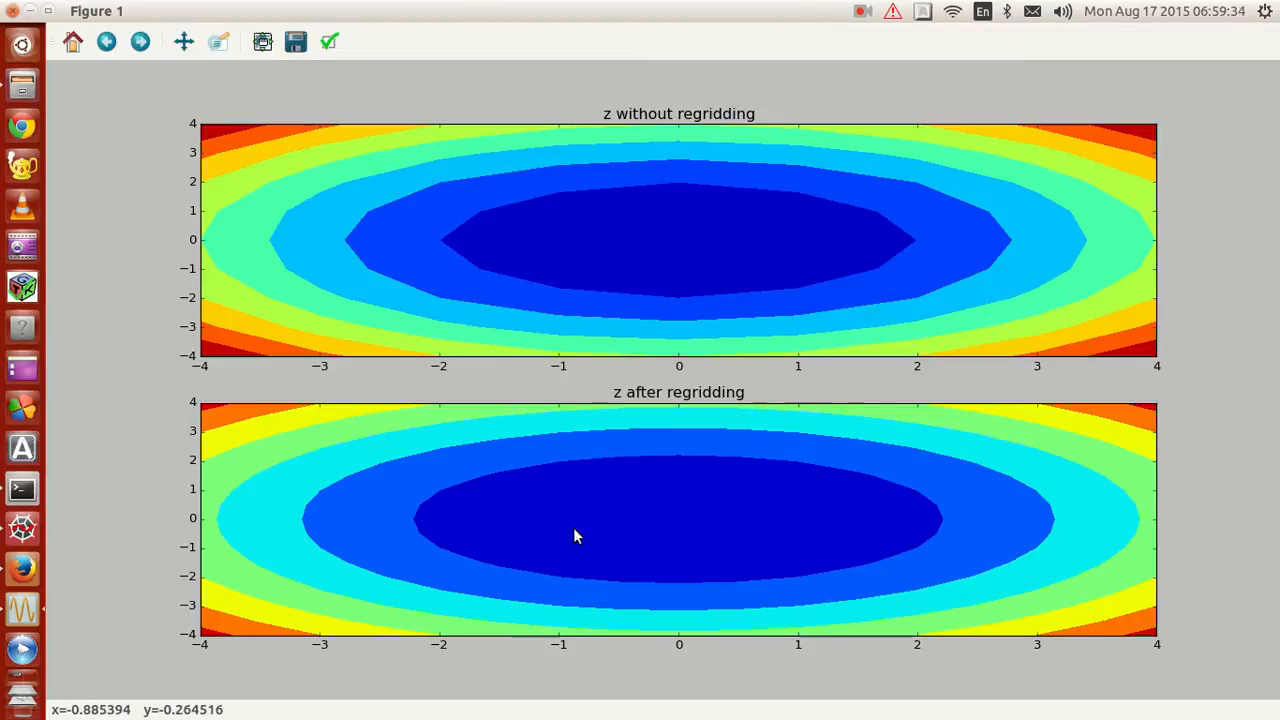
mouse_move(478, 220)
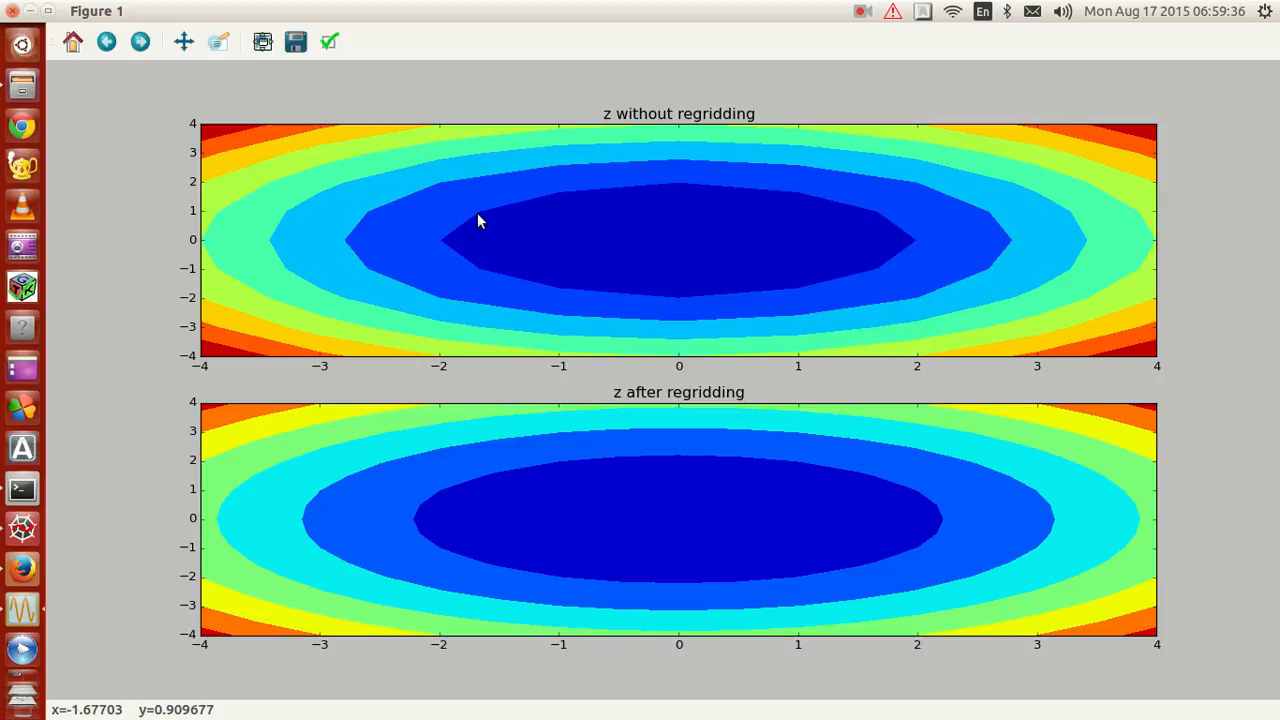
mouse_move(940, 244)
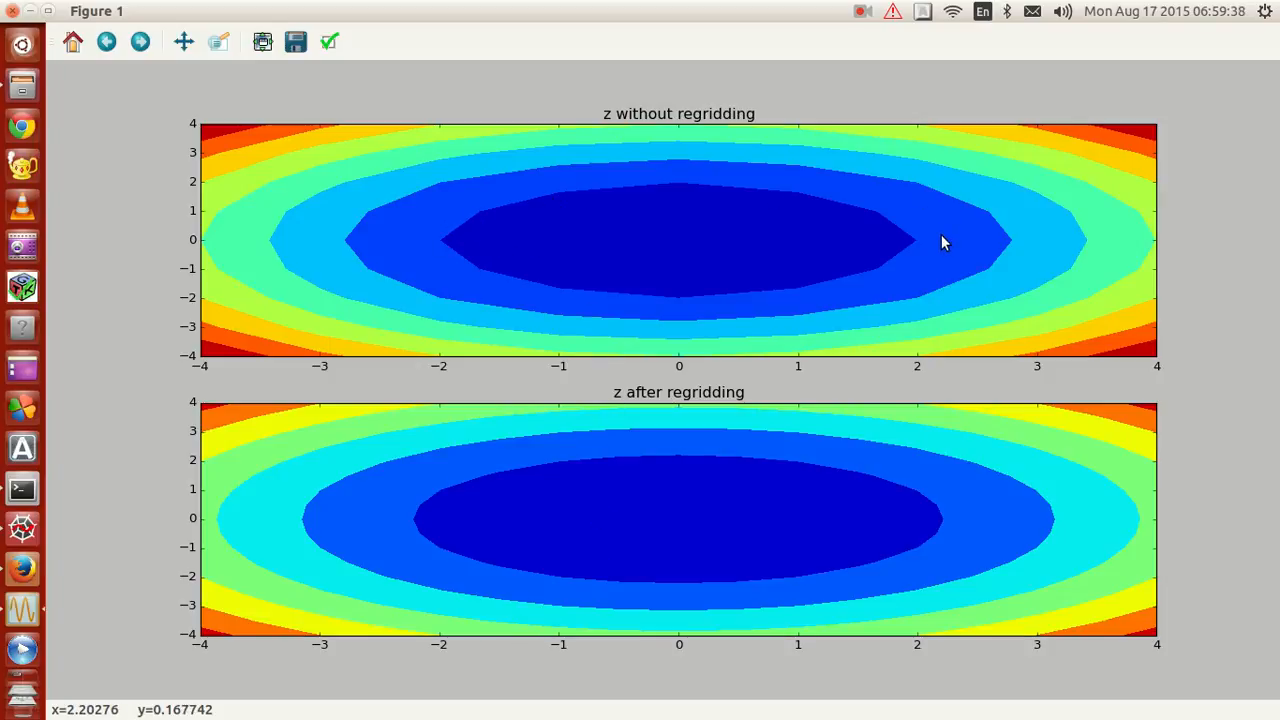
mouse_move(436, 536)
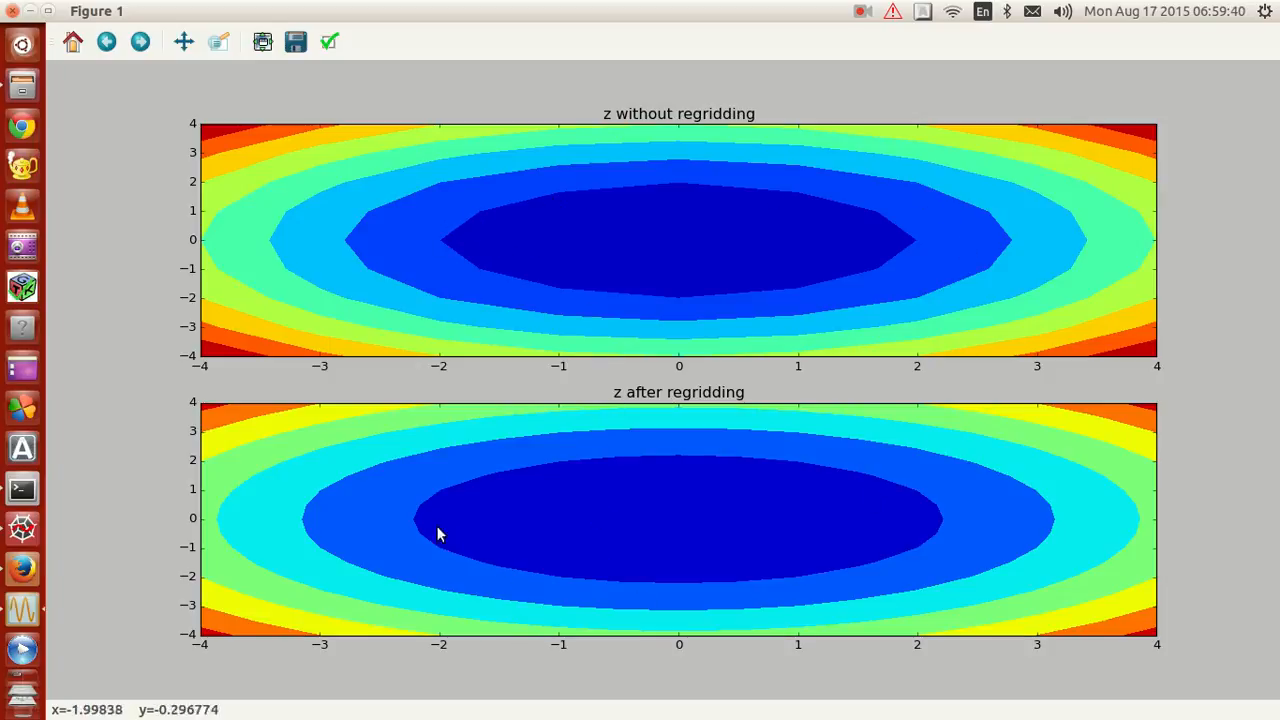
mouse_move(700, 500)
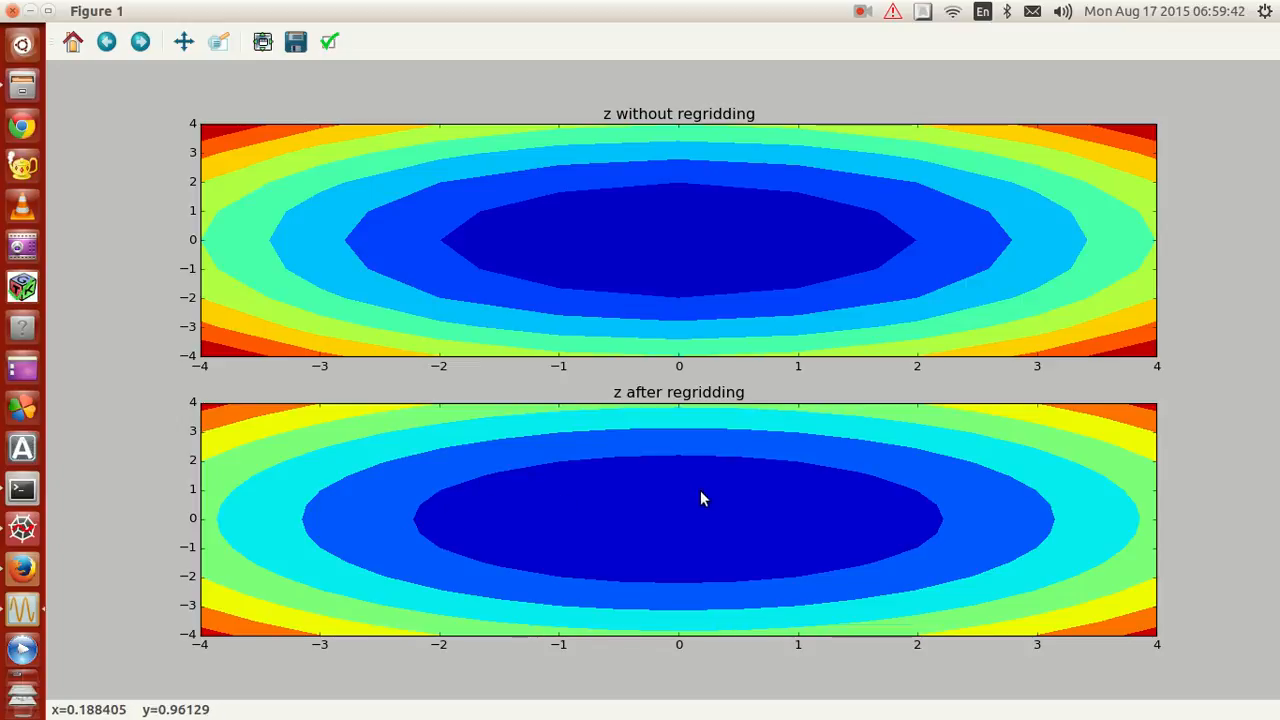
mouse_move(112, 94)
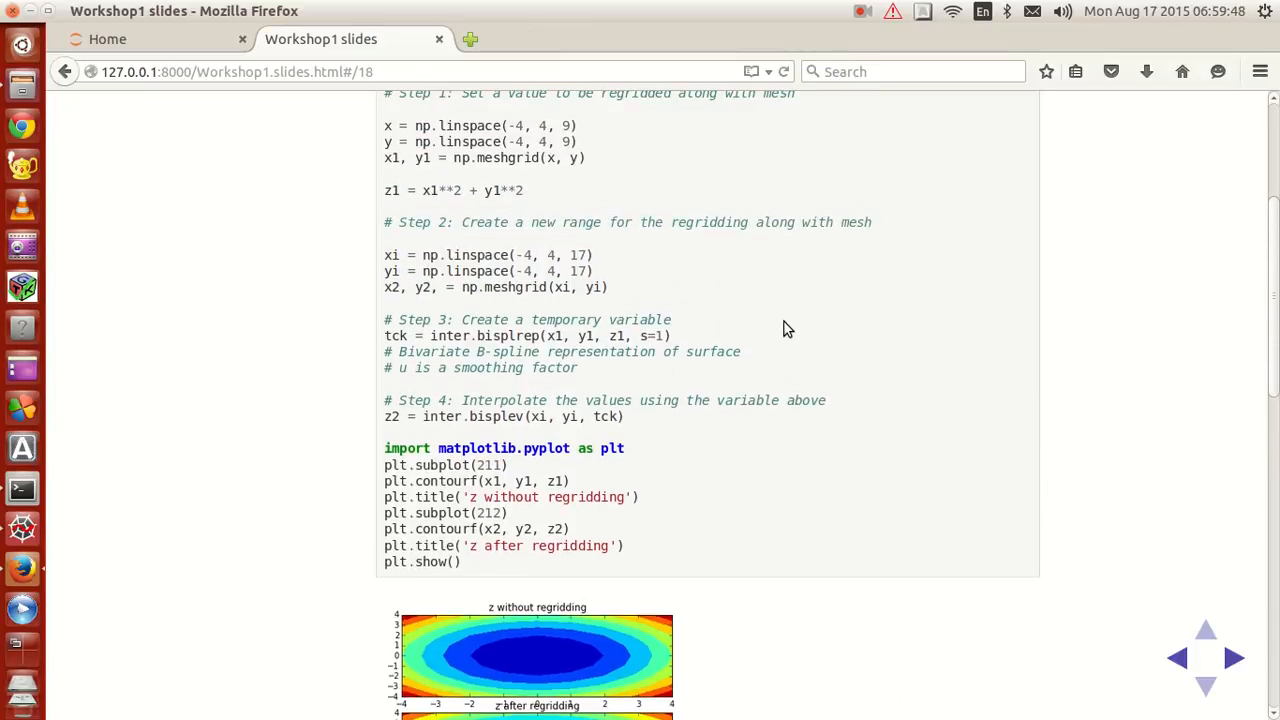
mouse_move(548, 264)
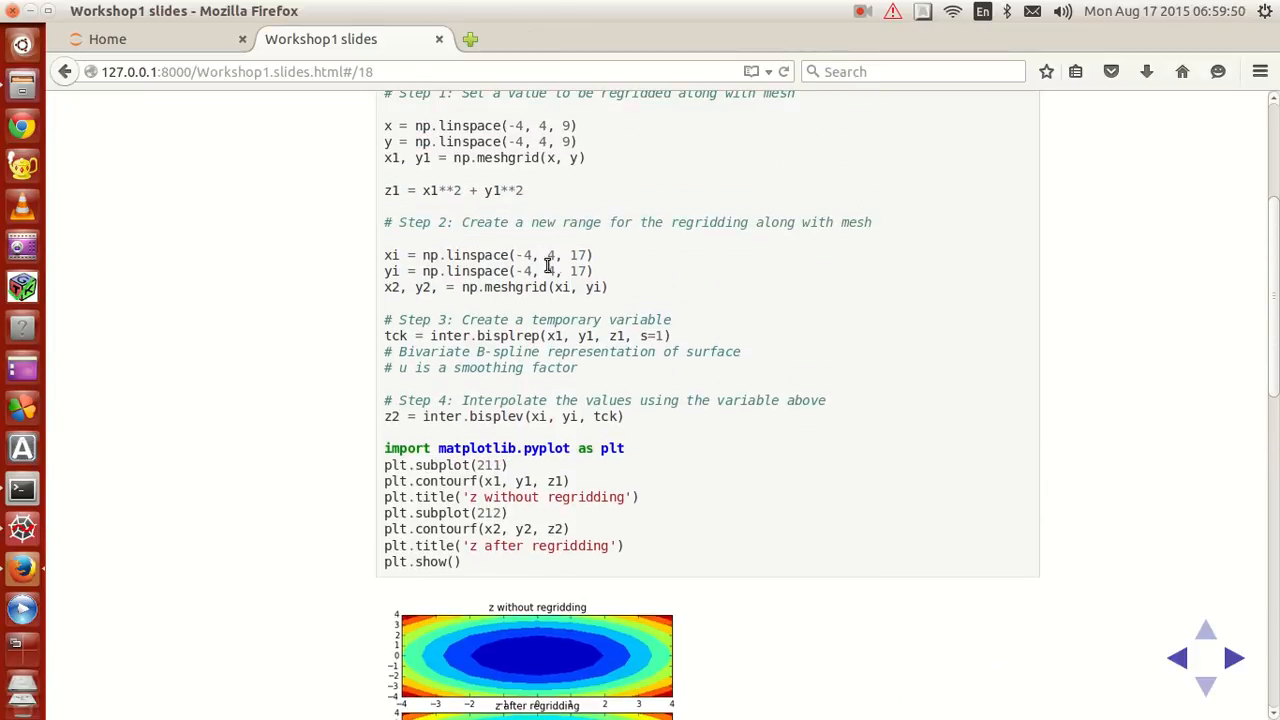
drag(384, 254, 592, 288)
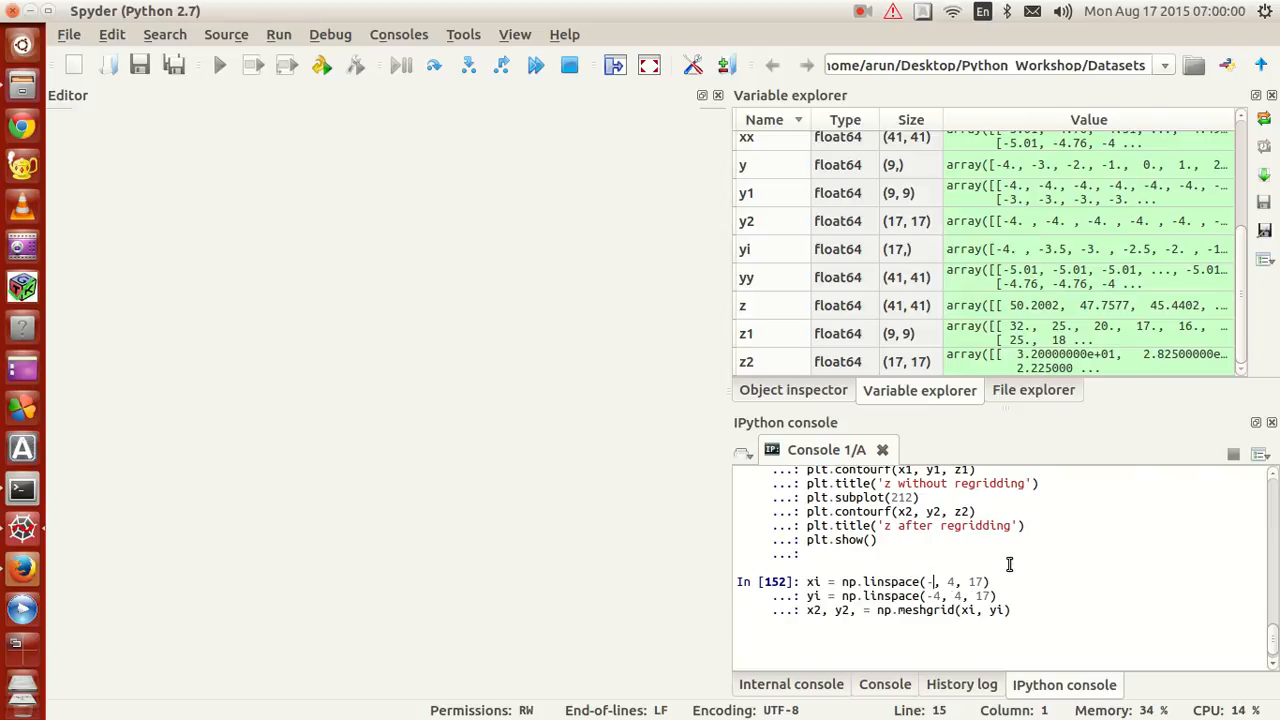
Redefine xi and yi as np.linspace(-5, 5, 21) and run the extended range.
text(5, 5)
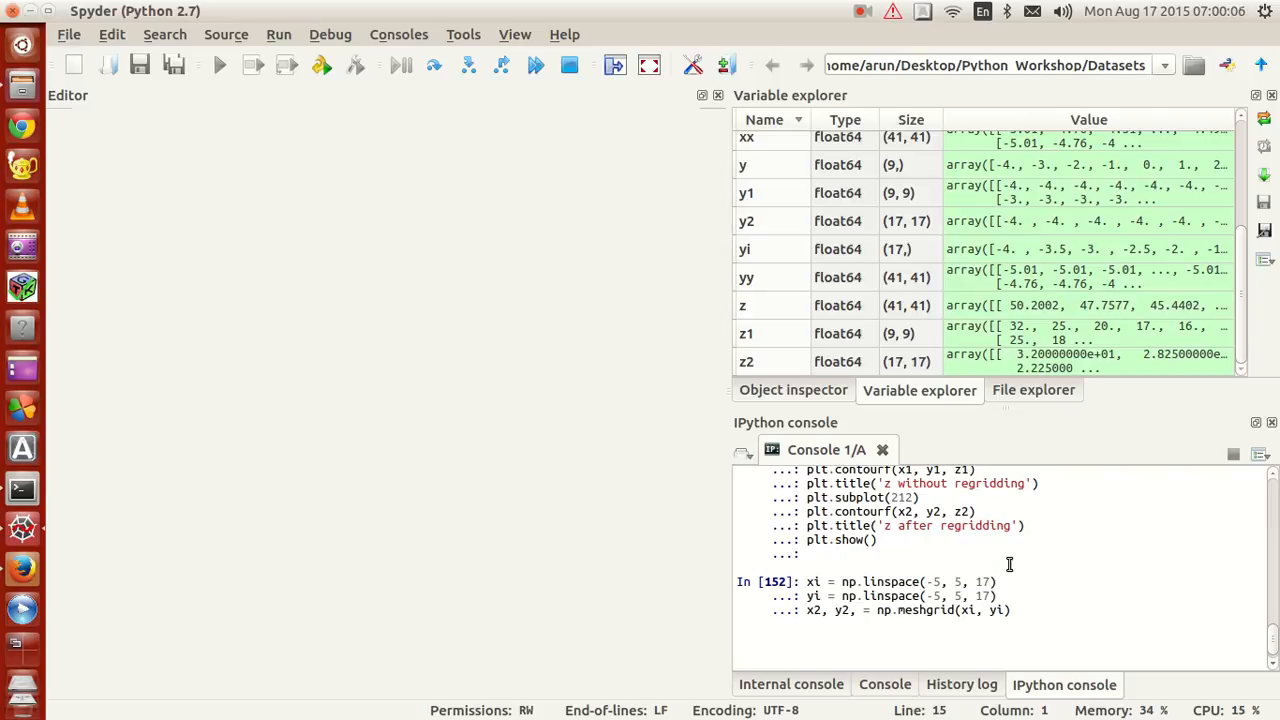
text(2)
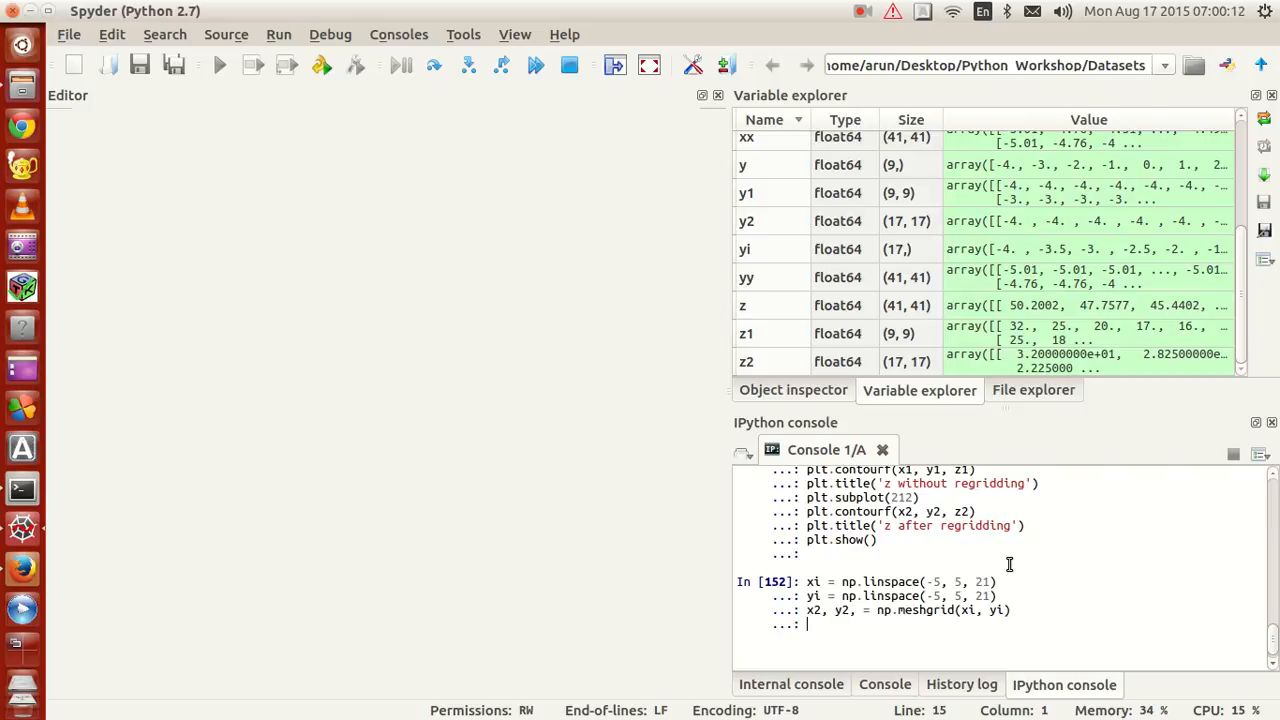
key(Return)
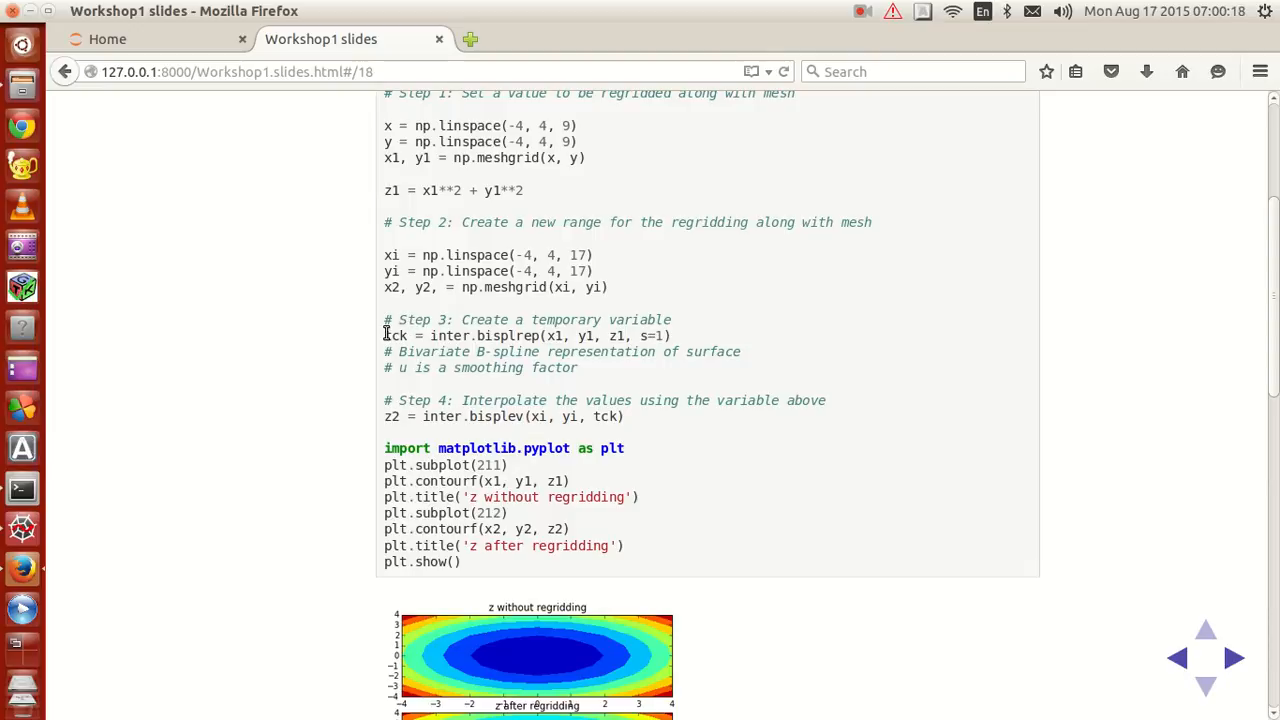
drag(384, 336, 660, 416)
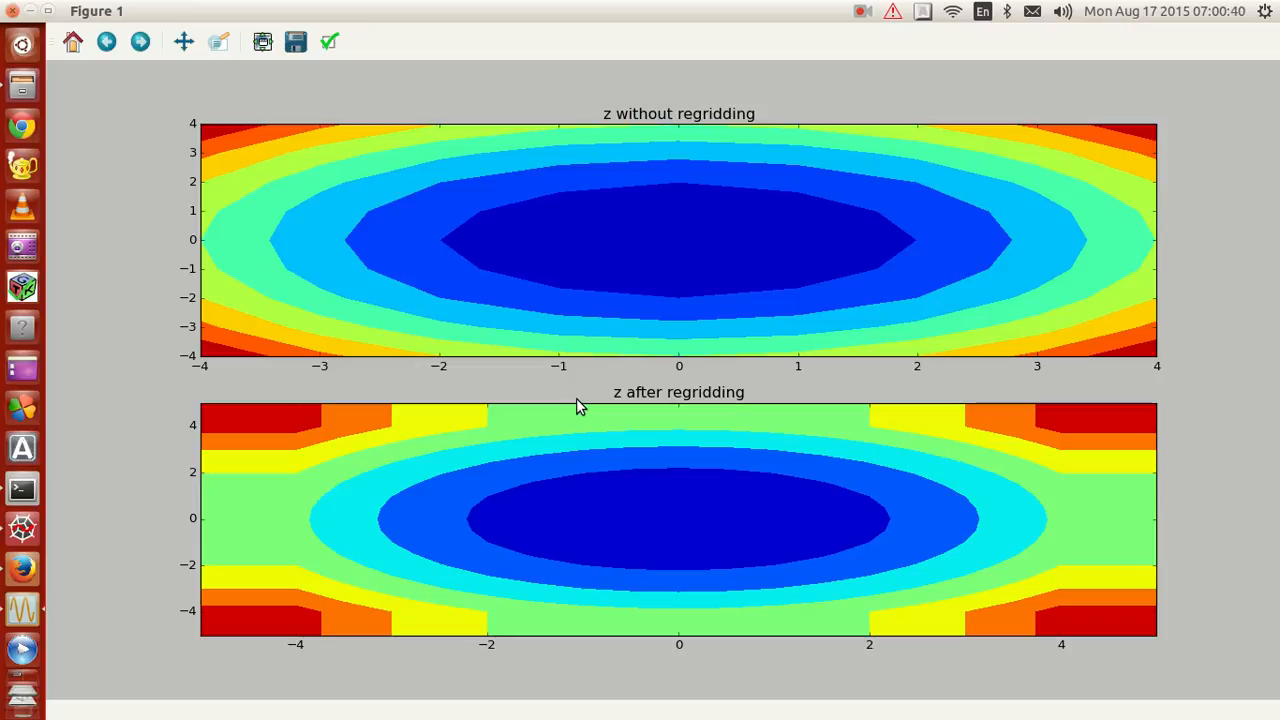
mouse_move(608, 362)
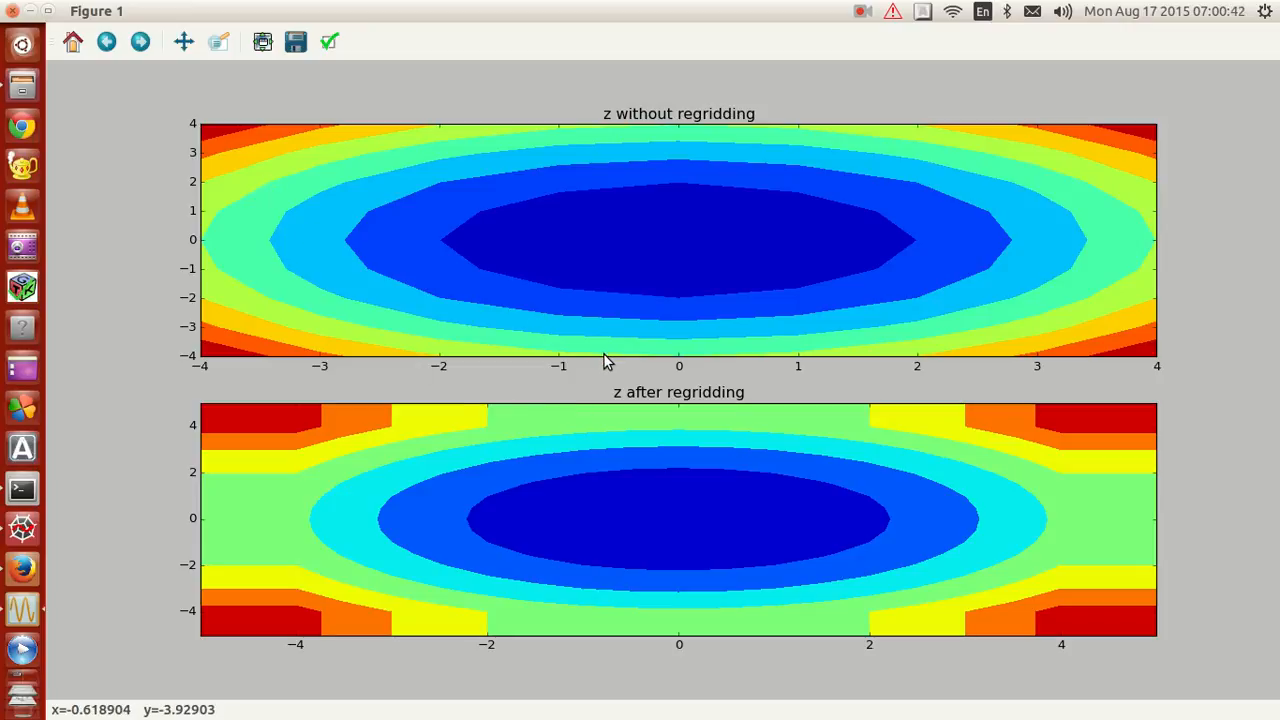
mouse_move(432, 436)
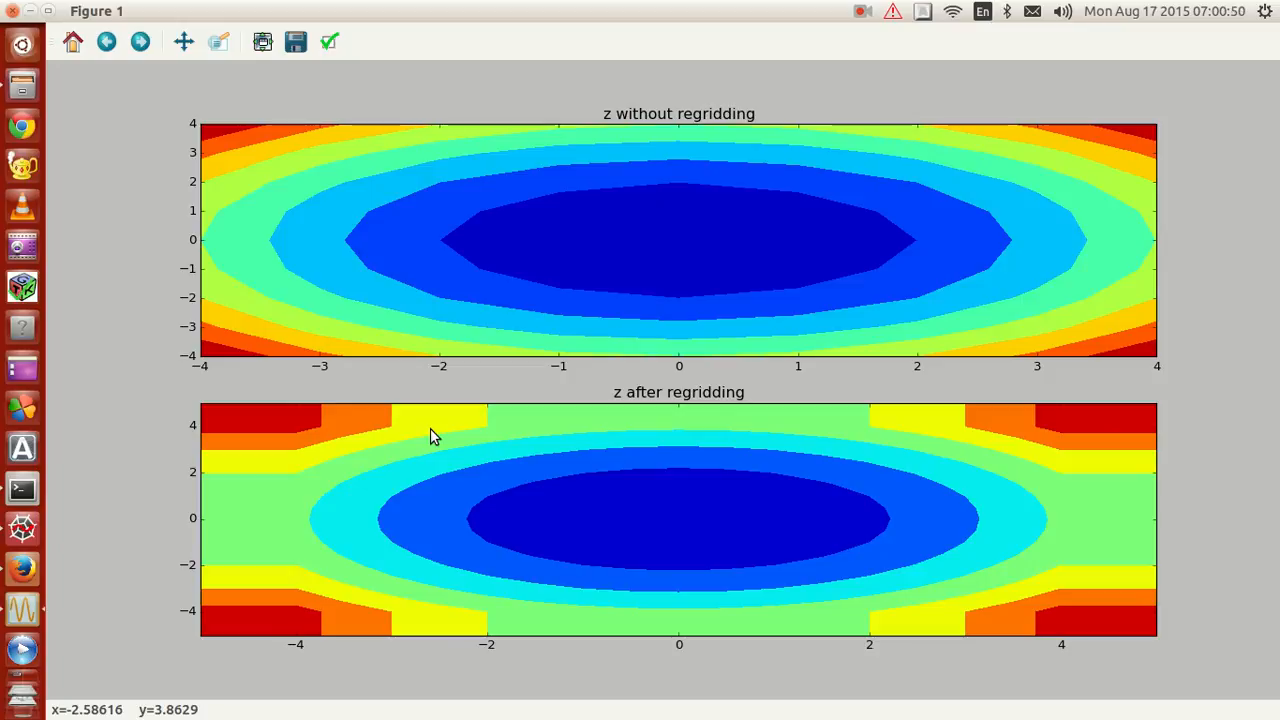
mouse_move(258, 516)
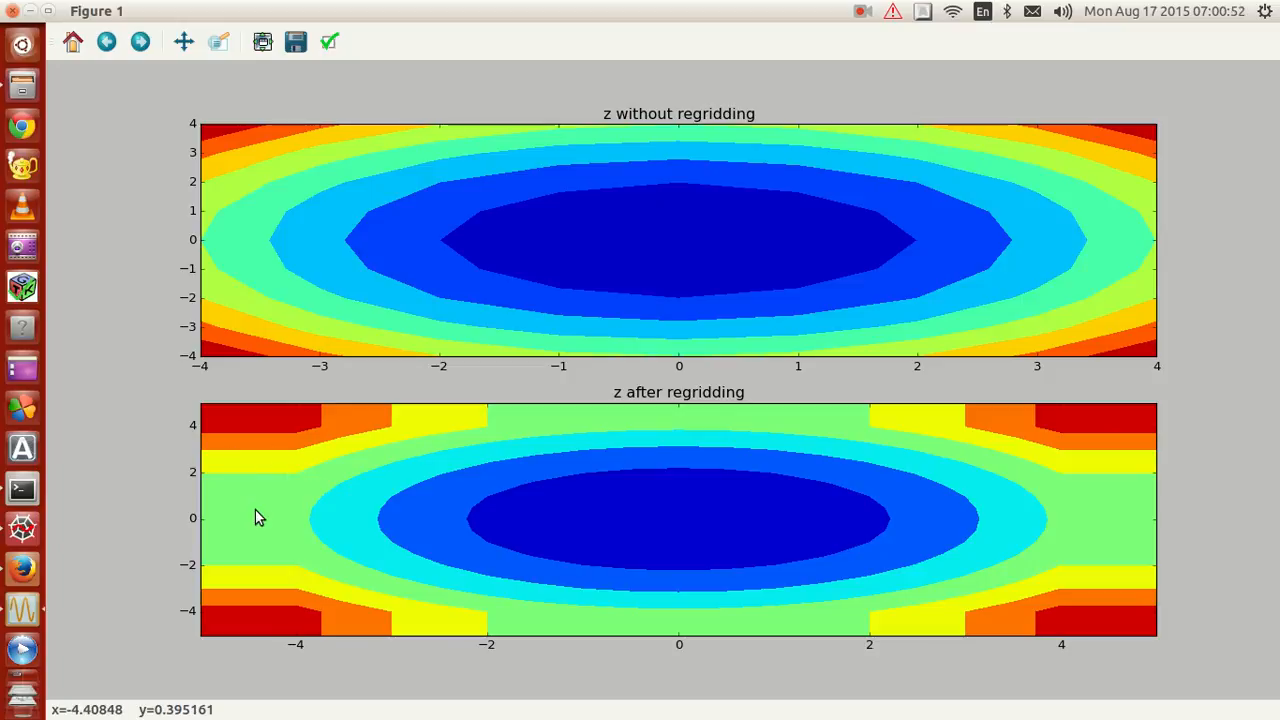
mouse_move(240, 504)
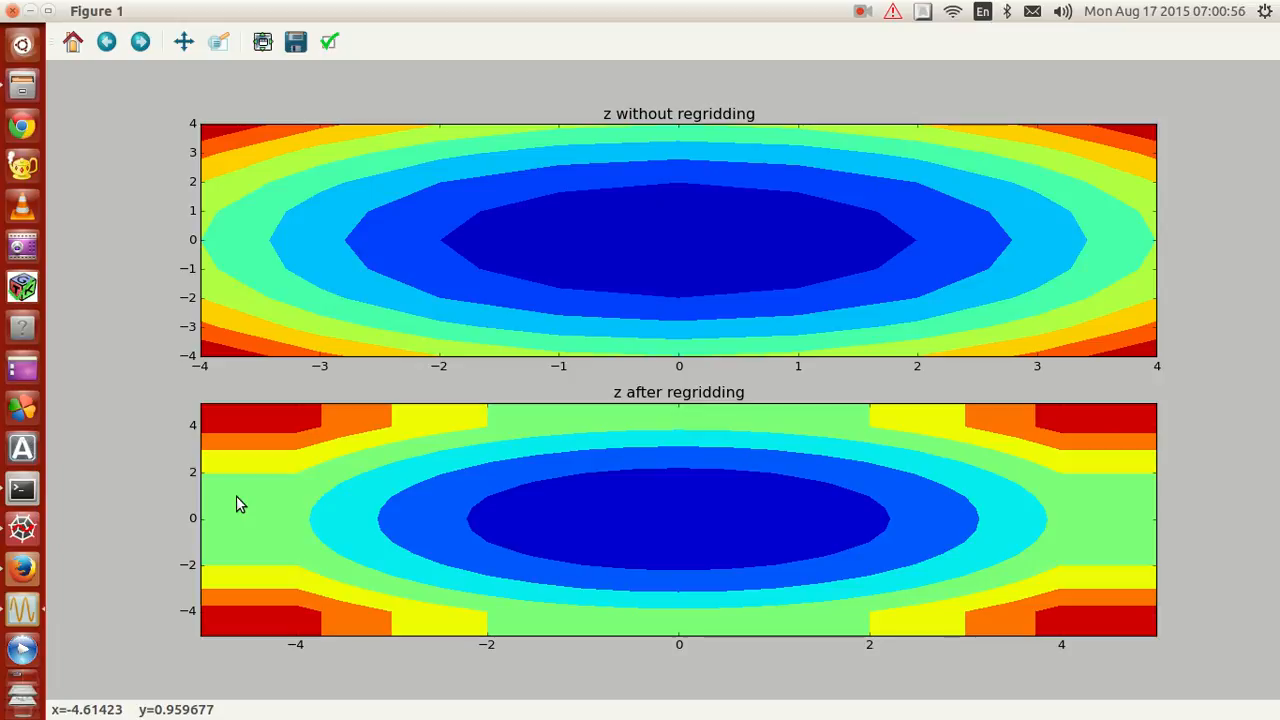
mouse_move(280, 432)
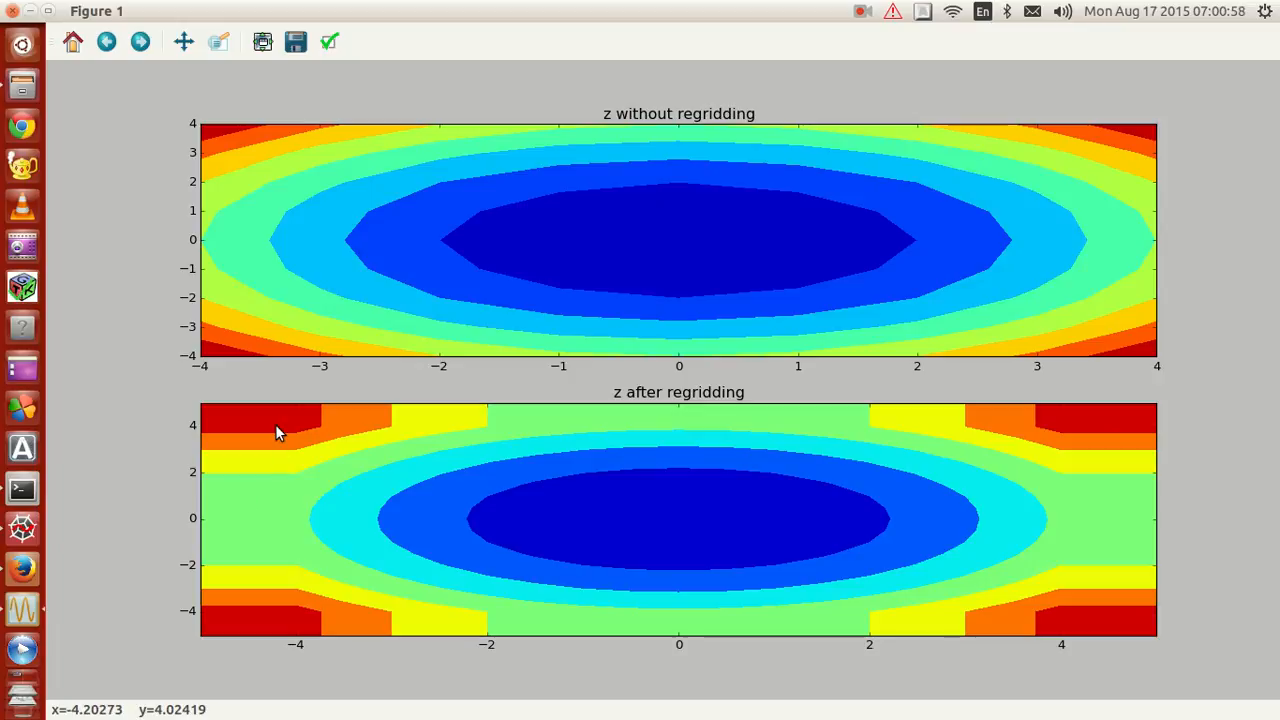
mouse_move(310, 512)
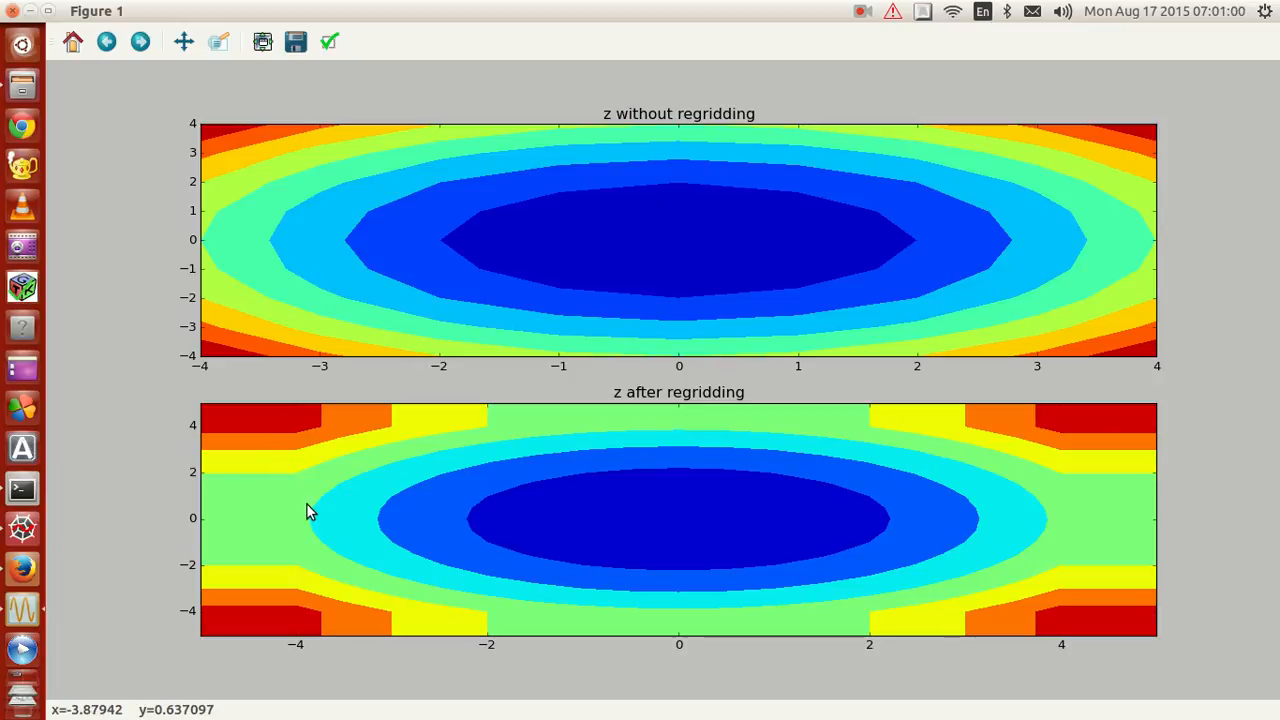
mouse_move(276, 512)
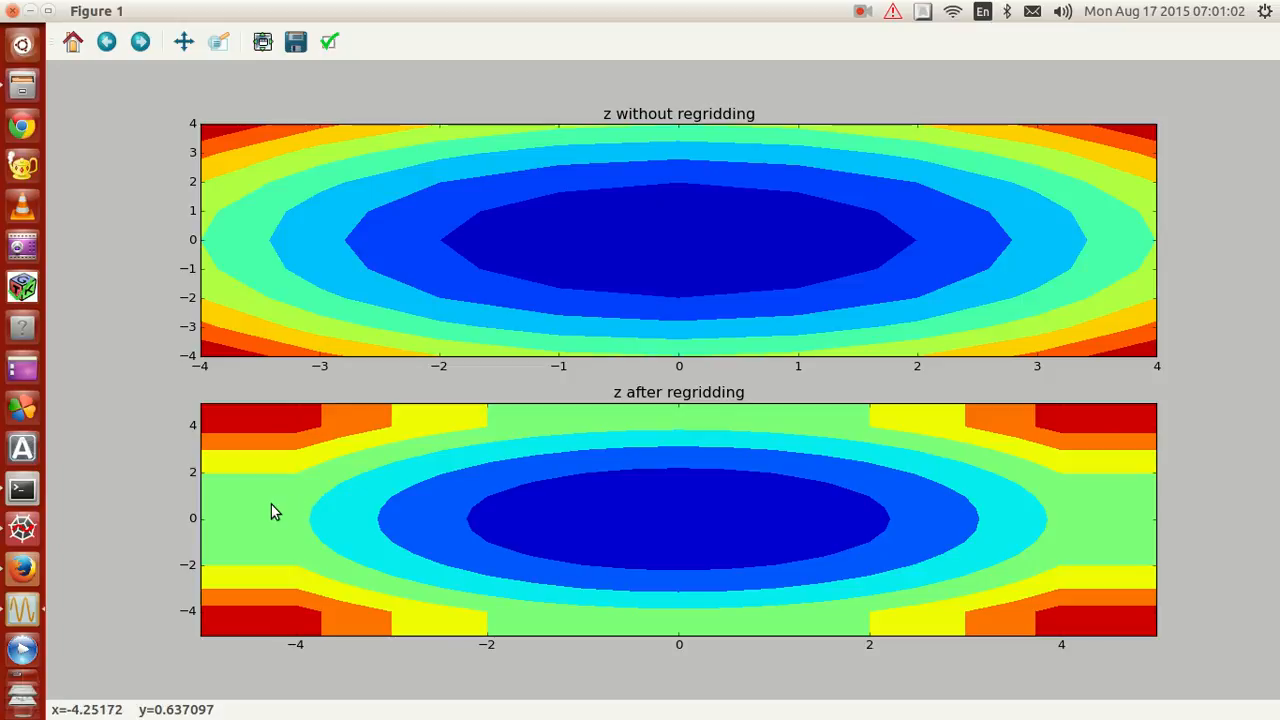
mouse_move(624, 448)
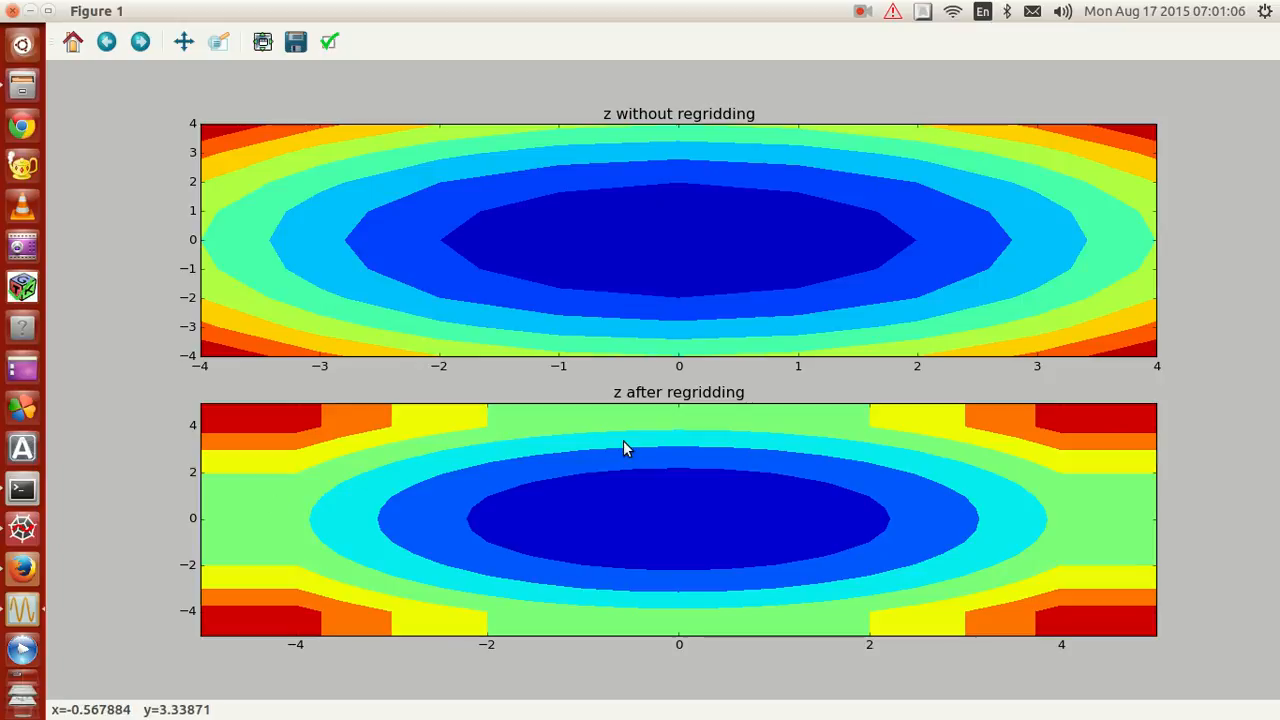
mouse_move(290, 478)
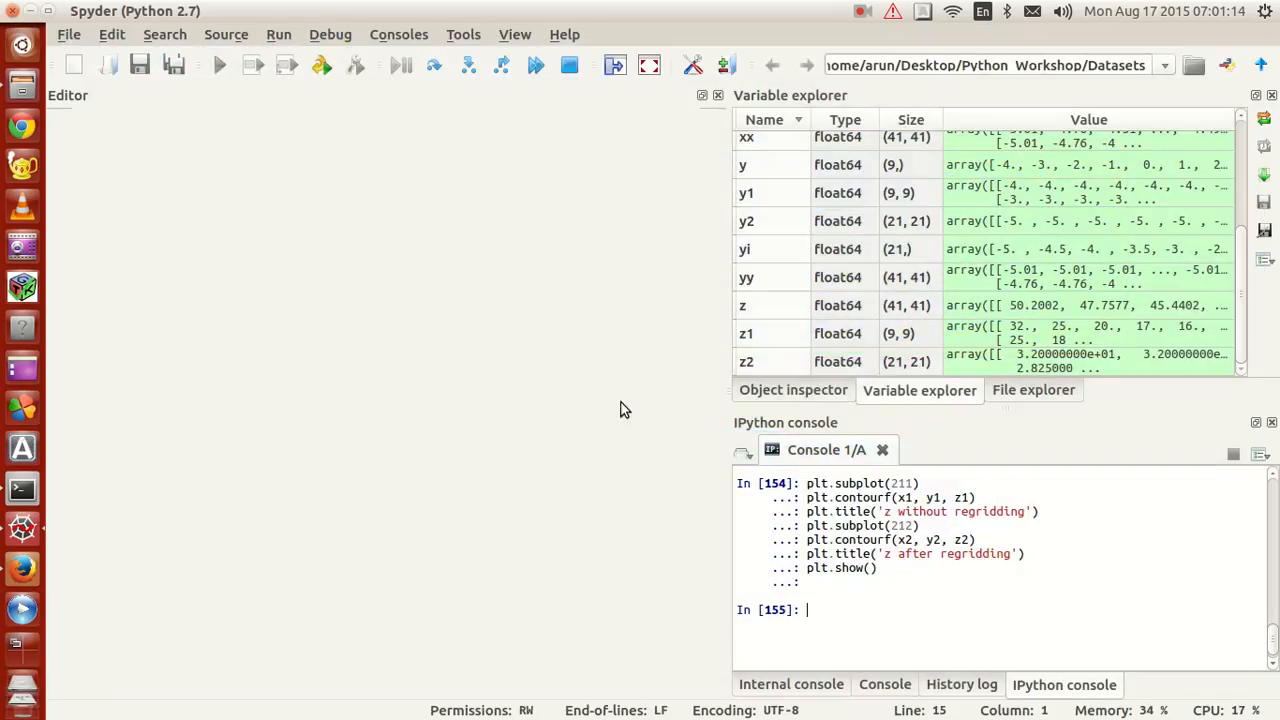
mouse_move(584, 496)
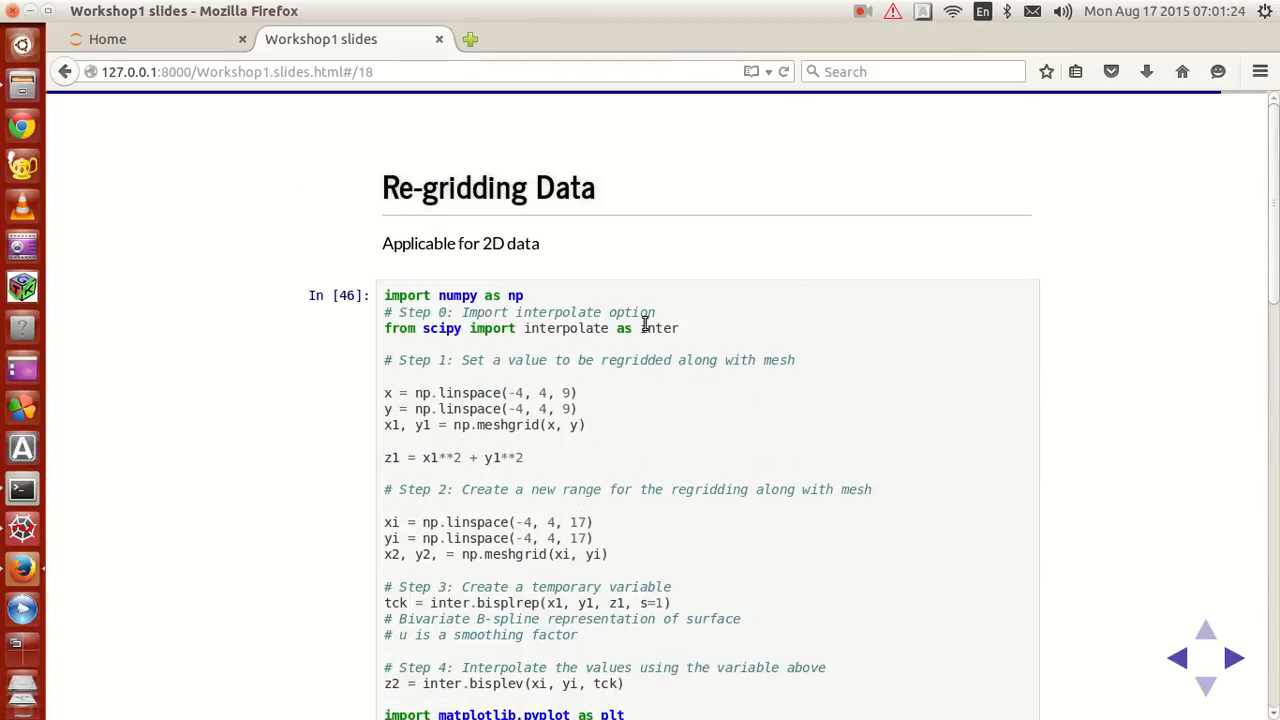
scroll(down, 3)
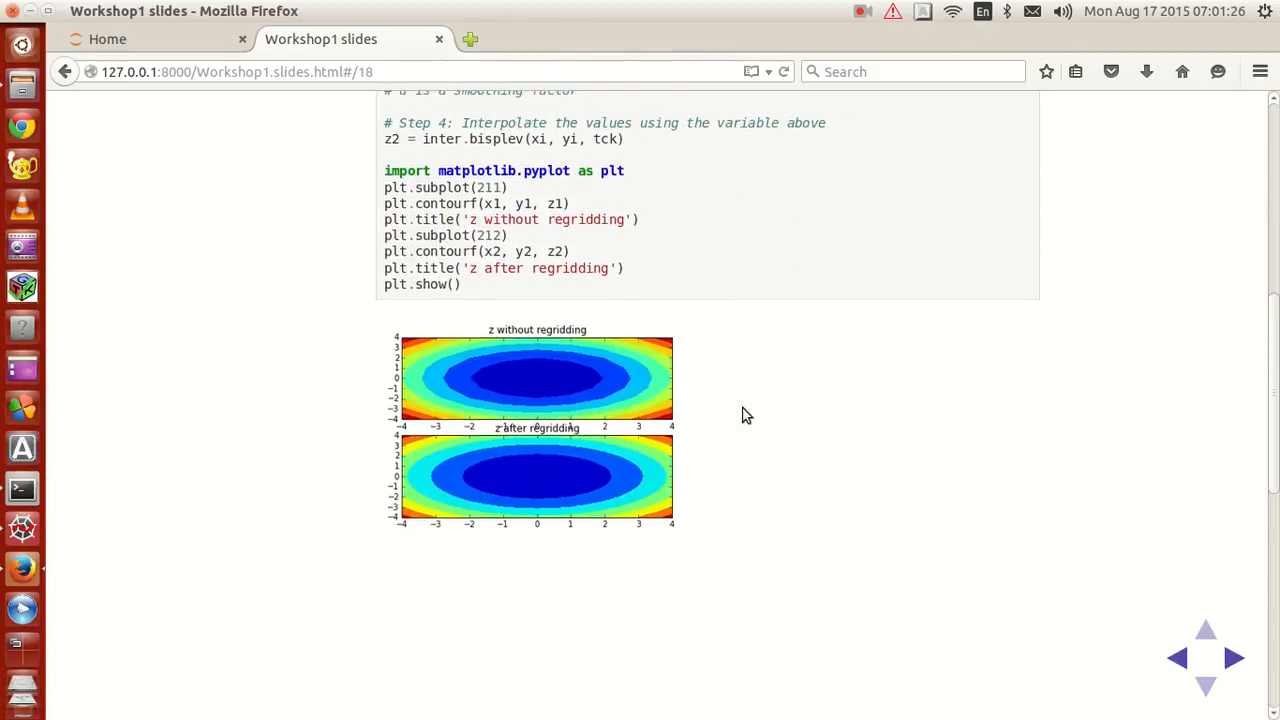
scroll(up, 3)
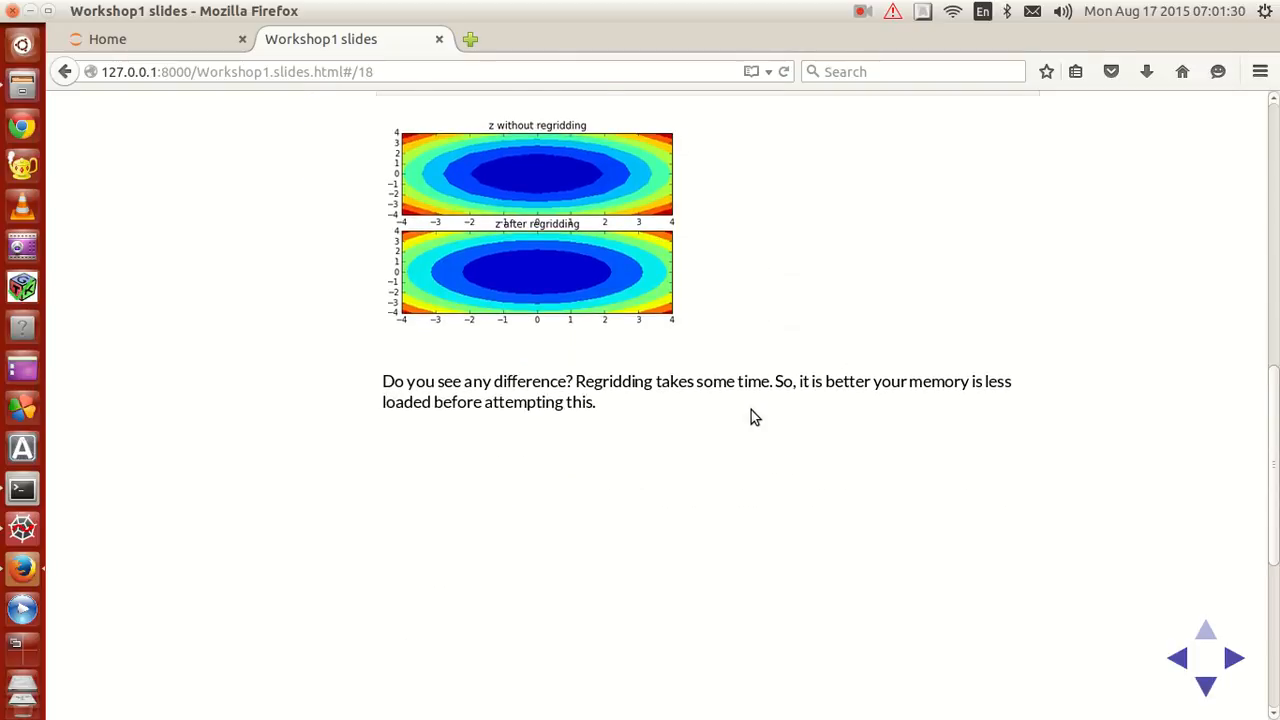
scroll(up, 3)
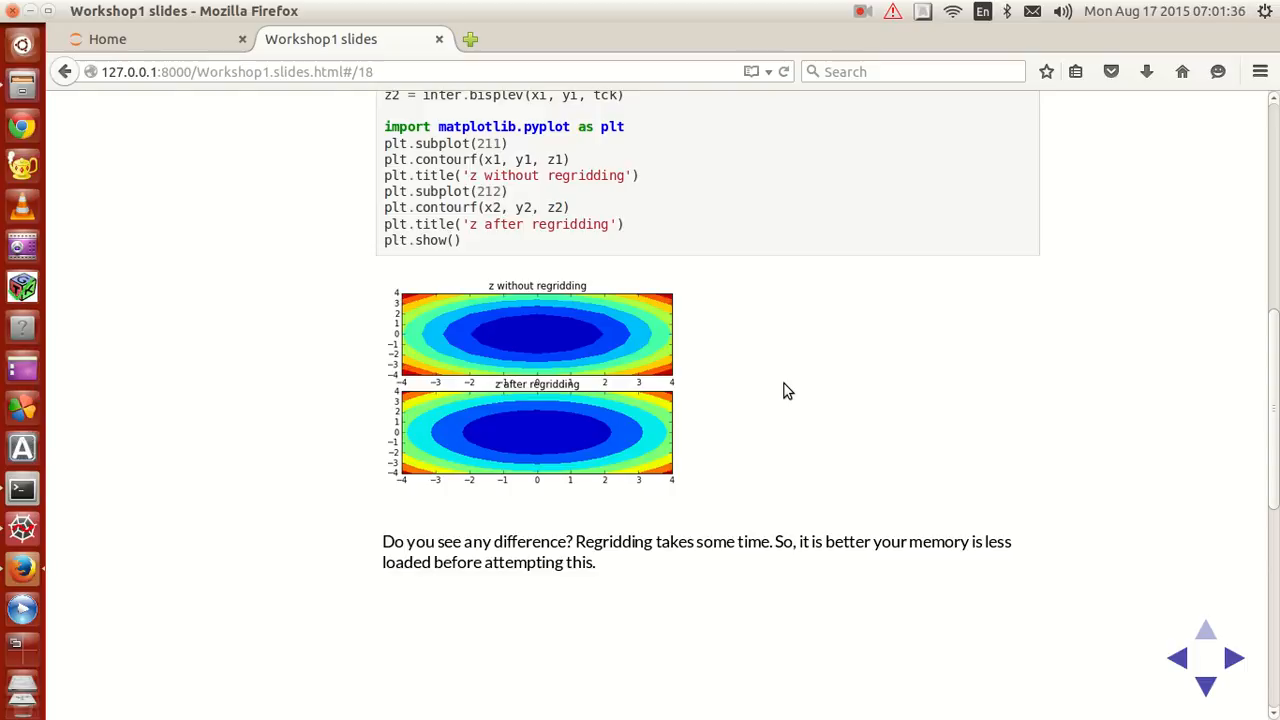
scroll(up, 3)
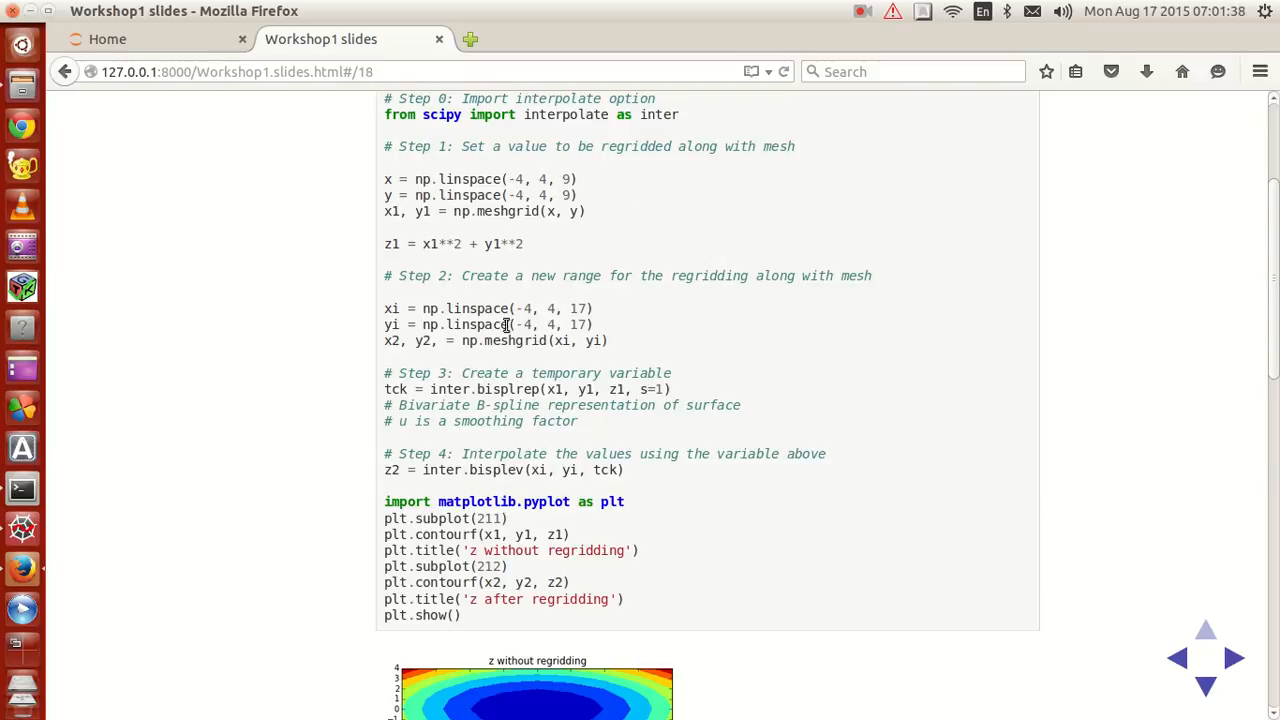
scroll(down, 3)
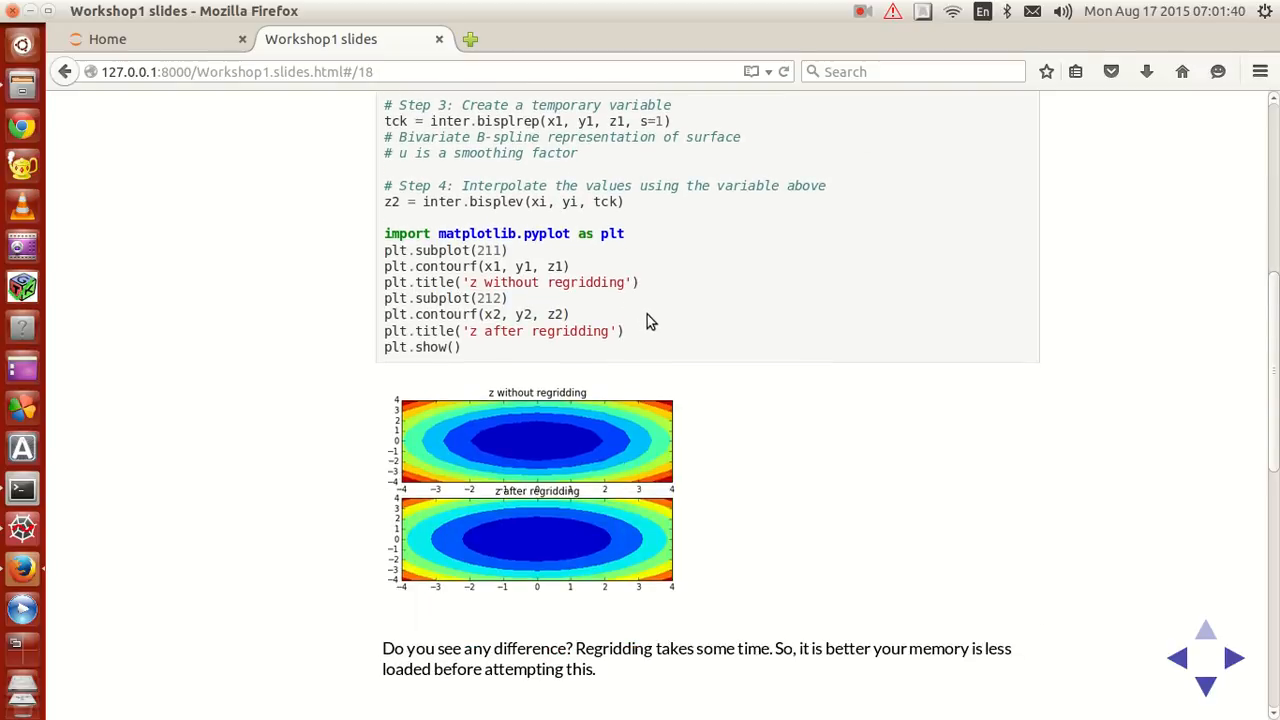
mouse_move(696, 400)
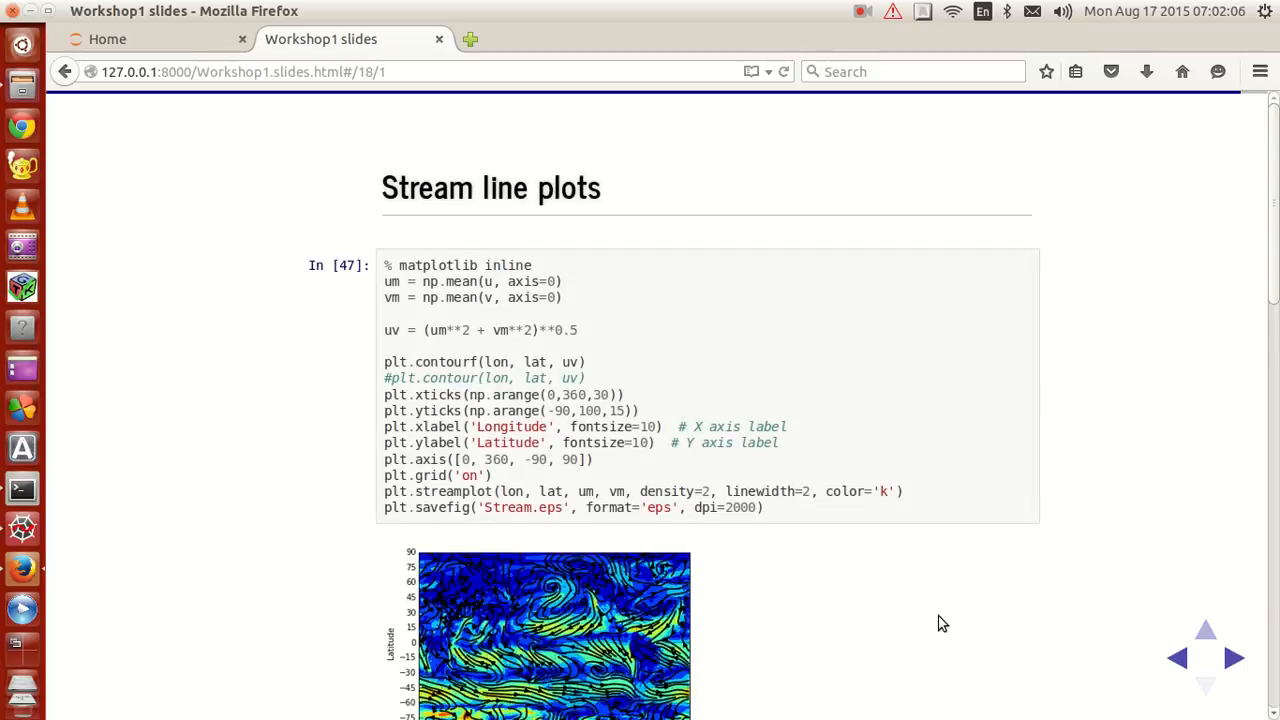
Scroll through the current slide and advance to the Stream line plots slide.
scroll(down, 3)
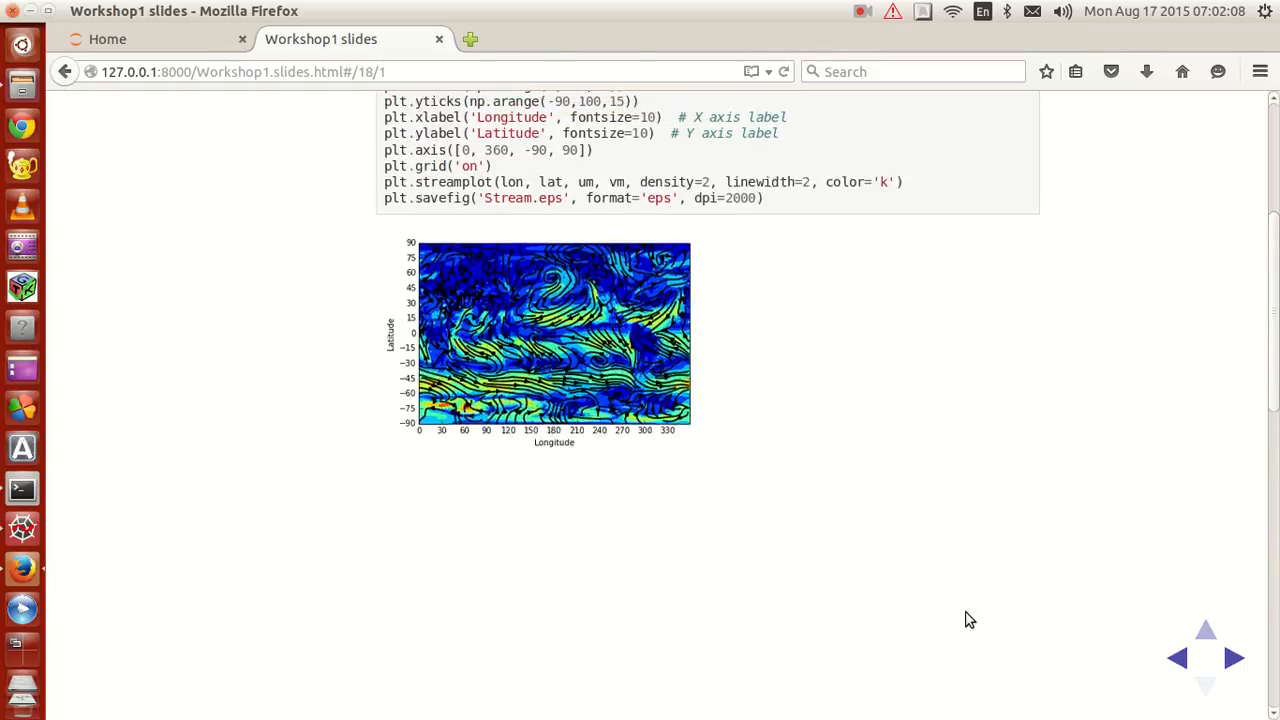
scroll(up, 3)
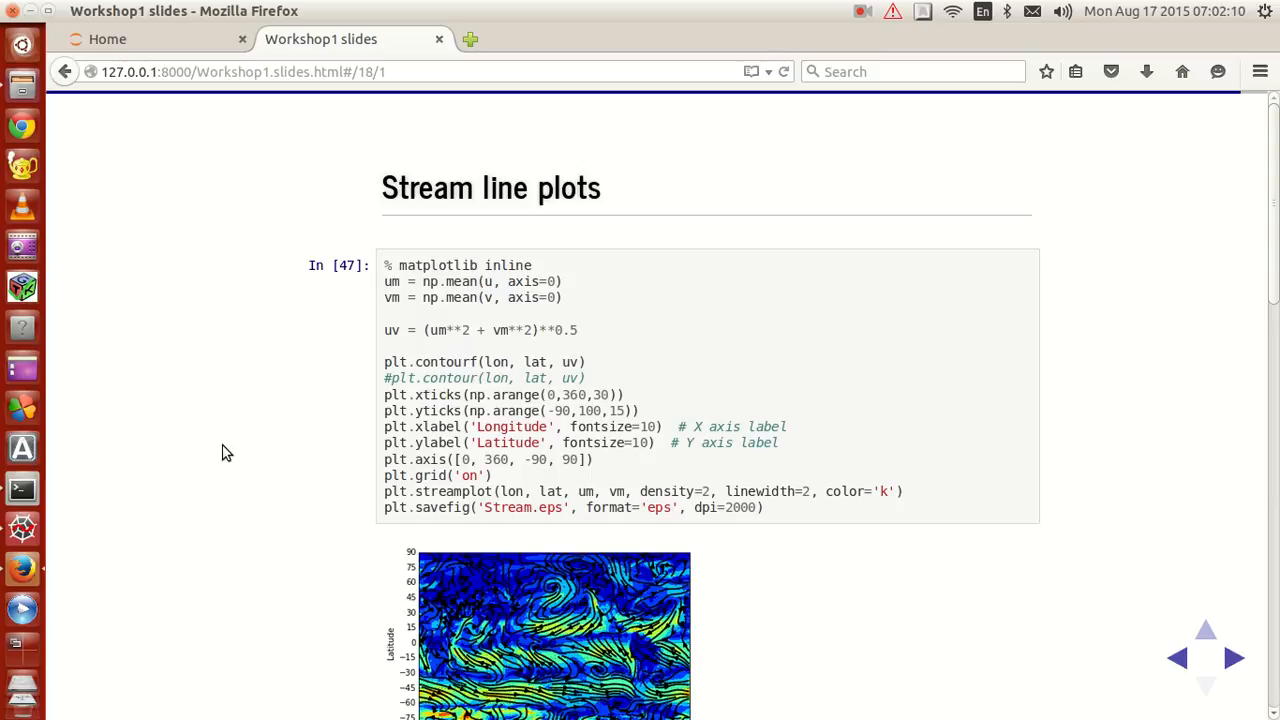
click(860, 12)
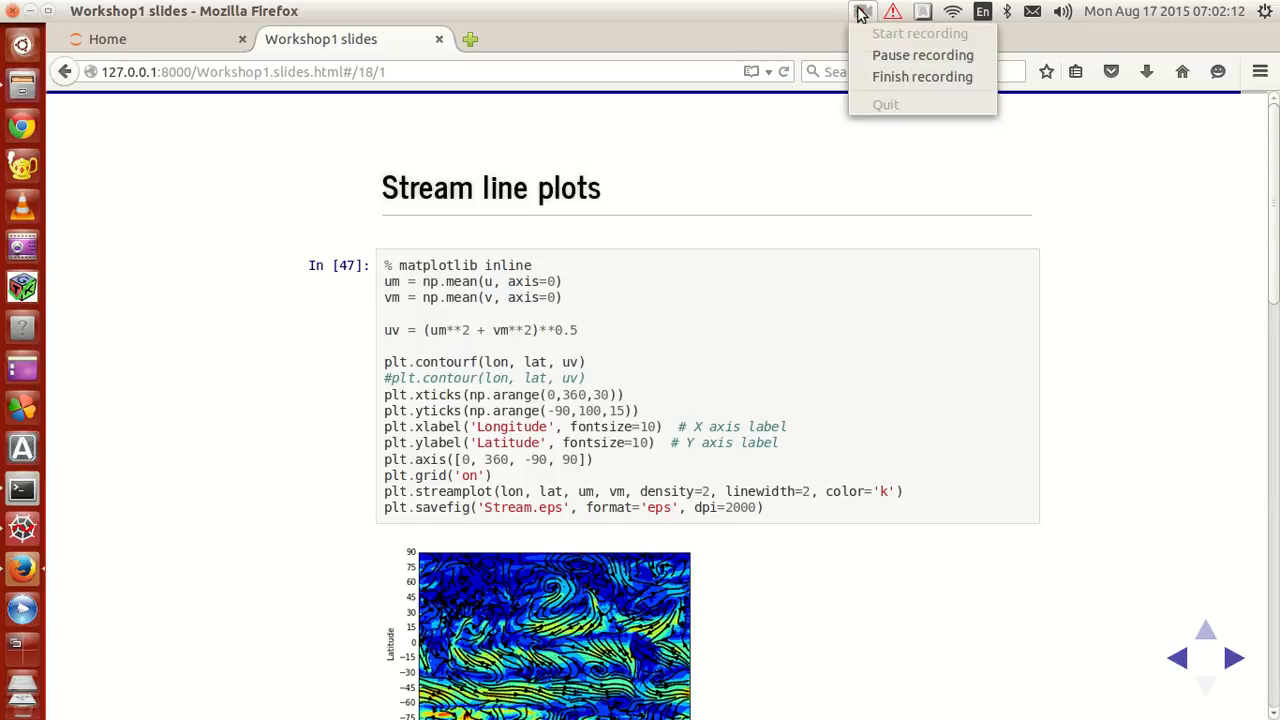